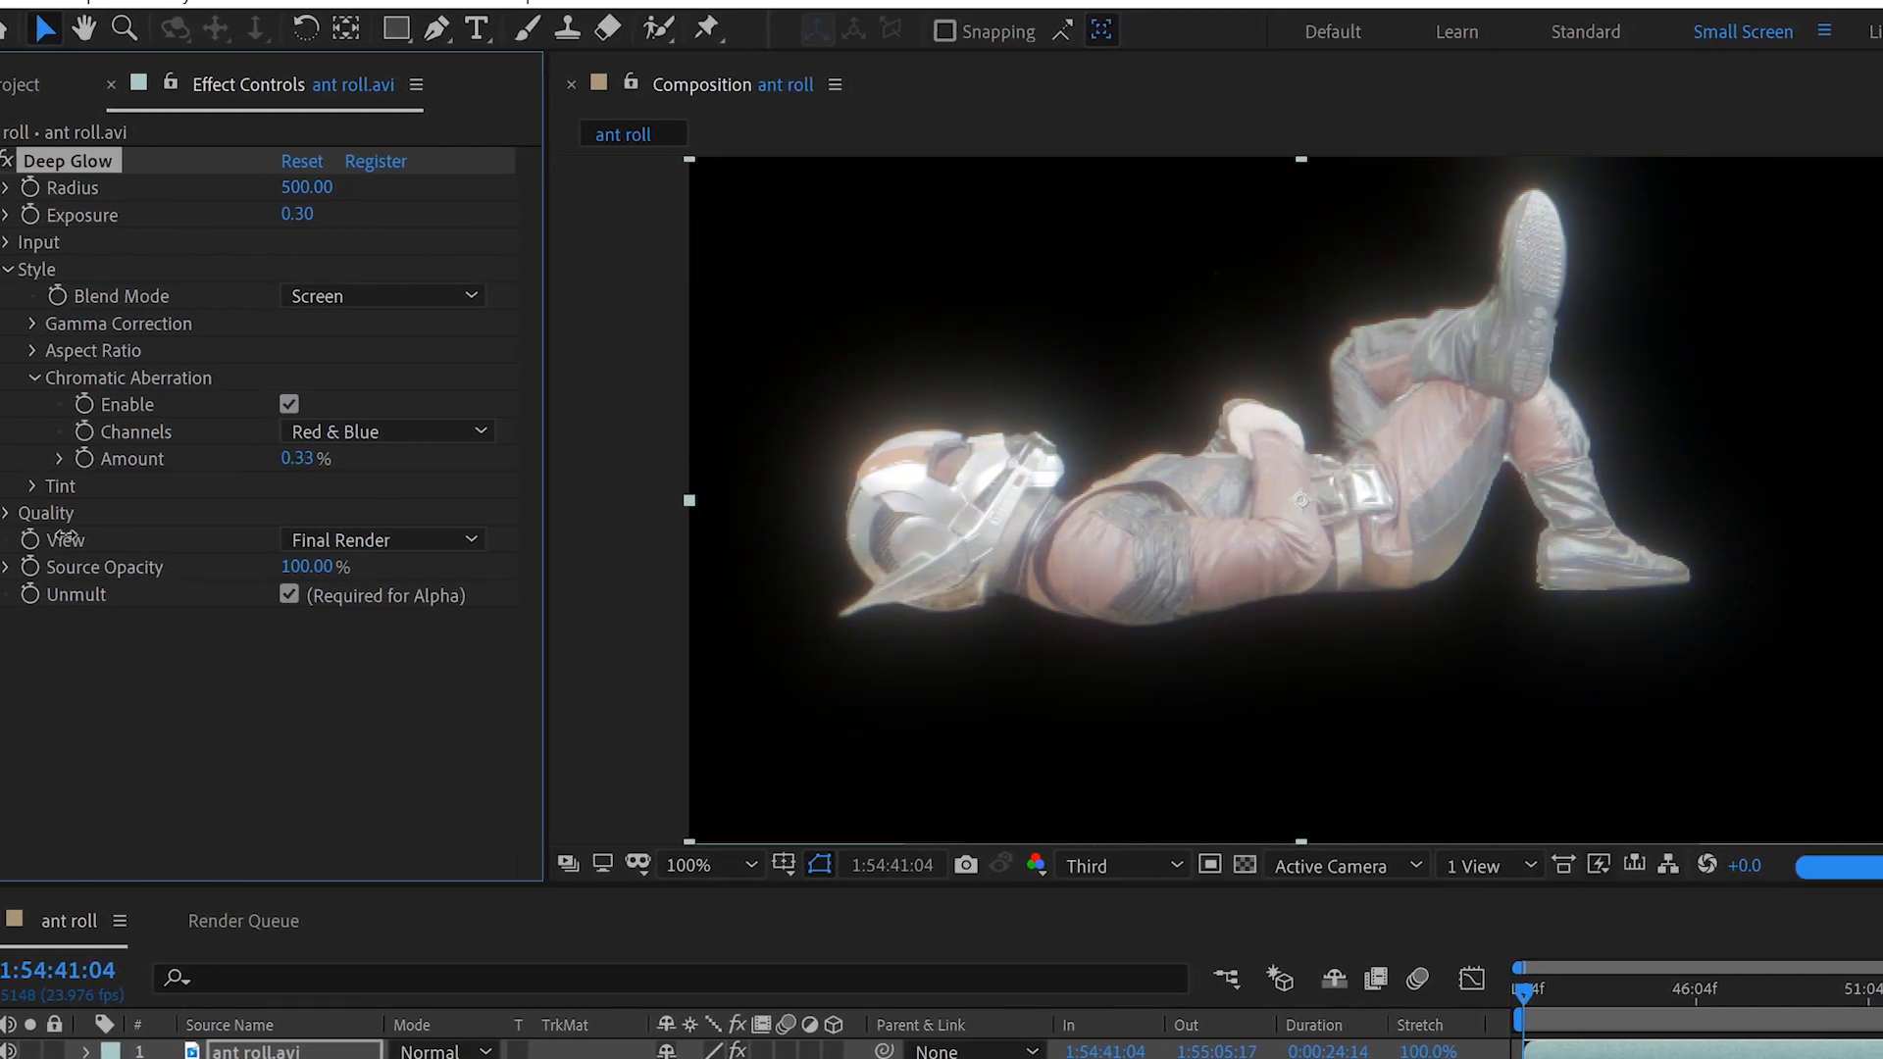
Step: Duplicate the Manoa layer and rename the top copy 'Face Glitch'
left_click(383, 432)
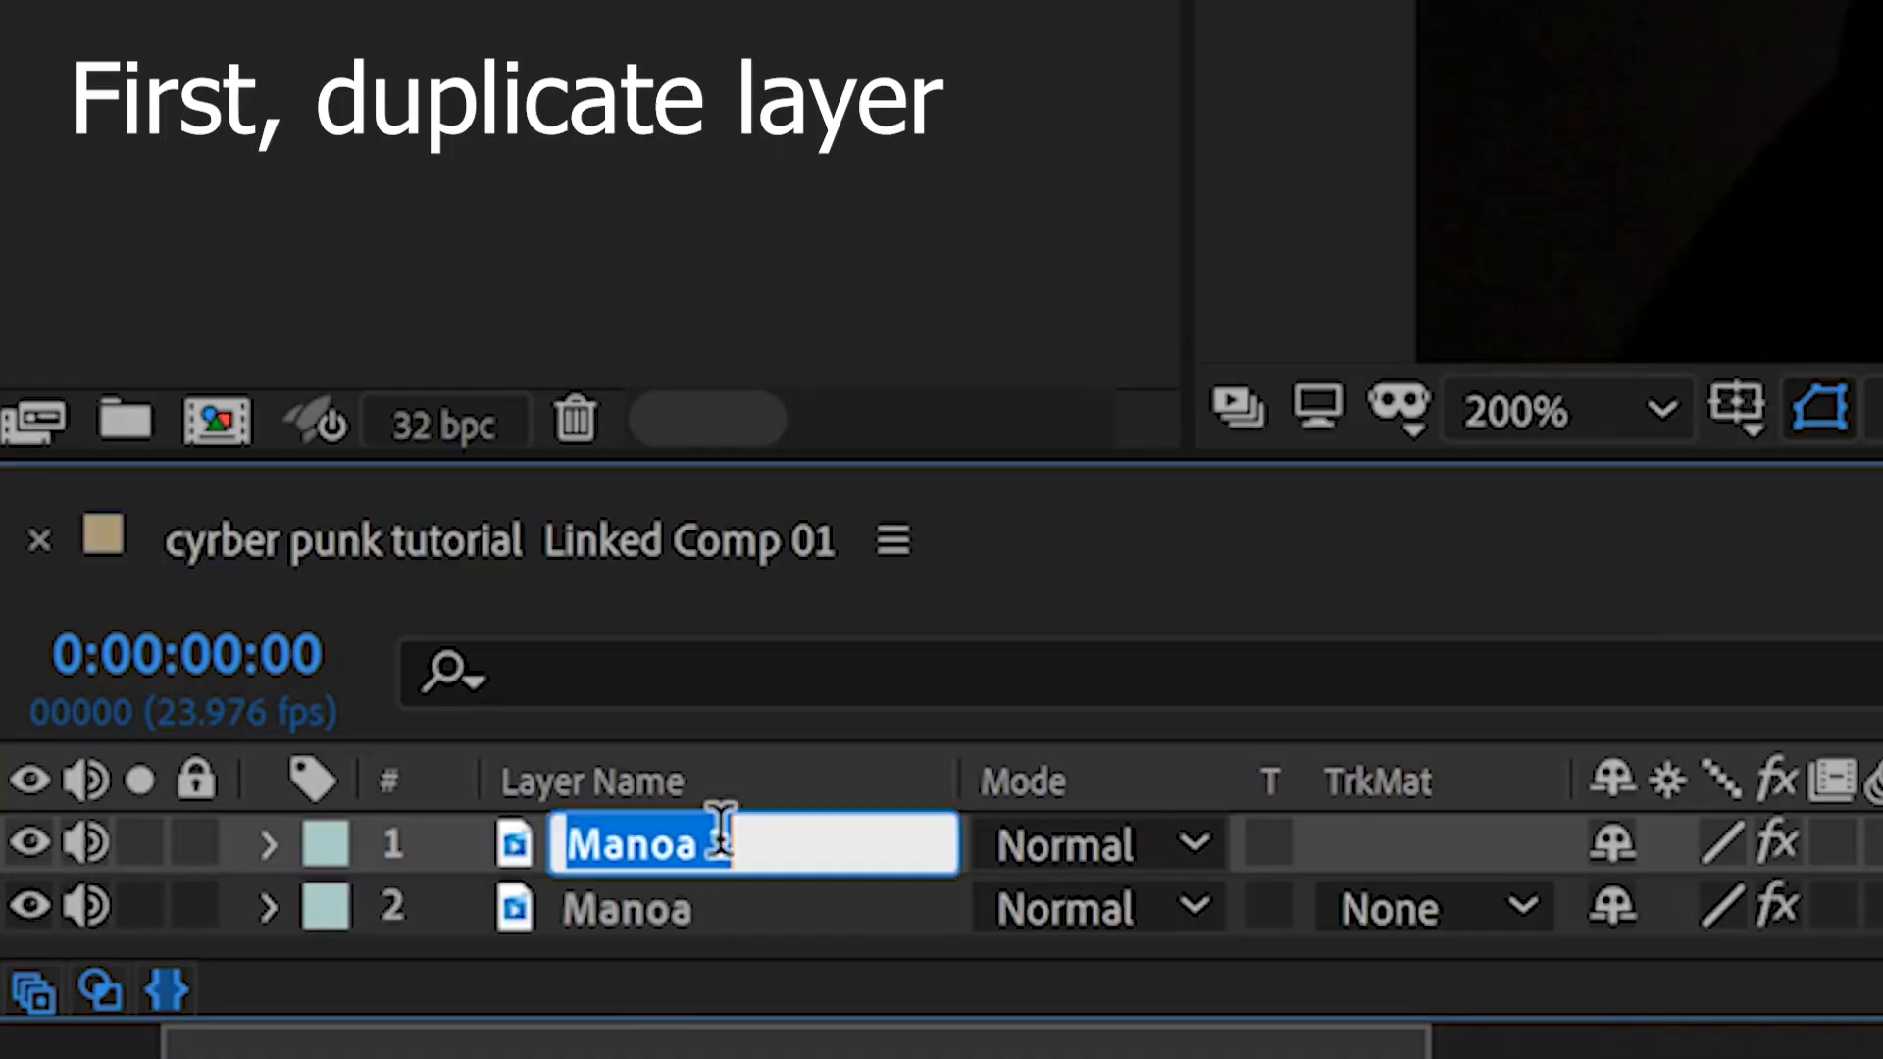
type("Face Glitch")
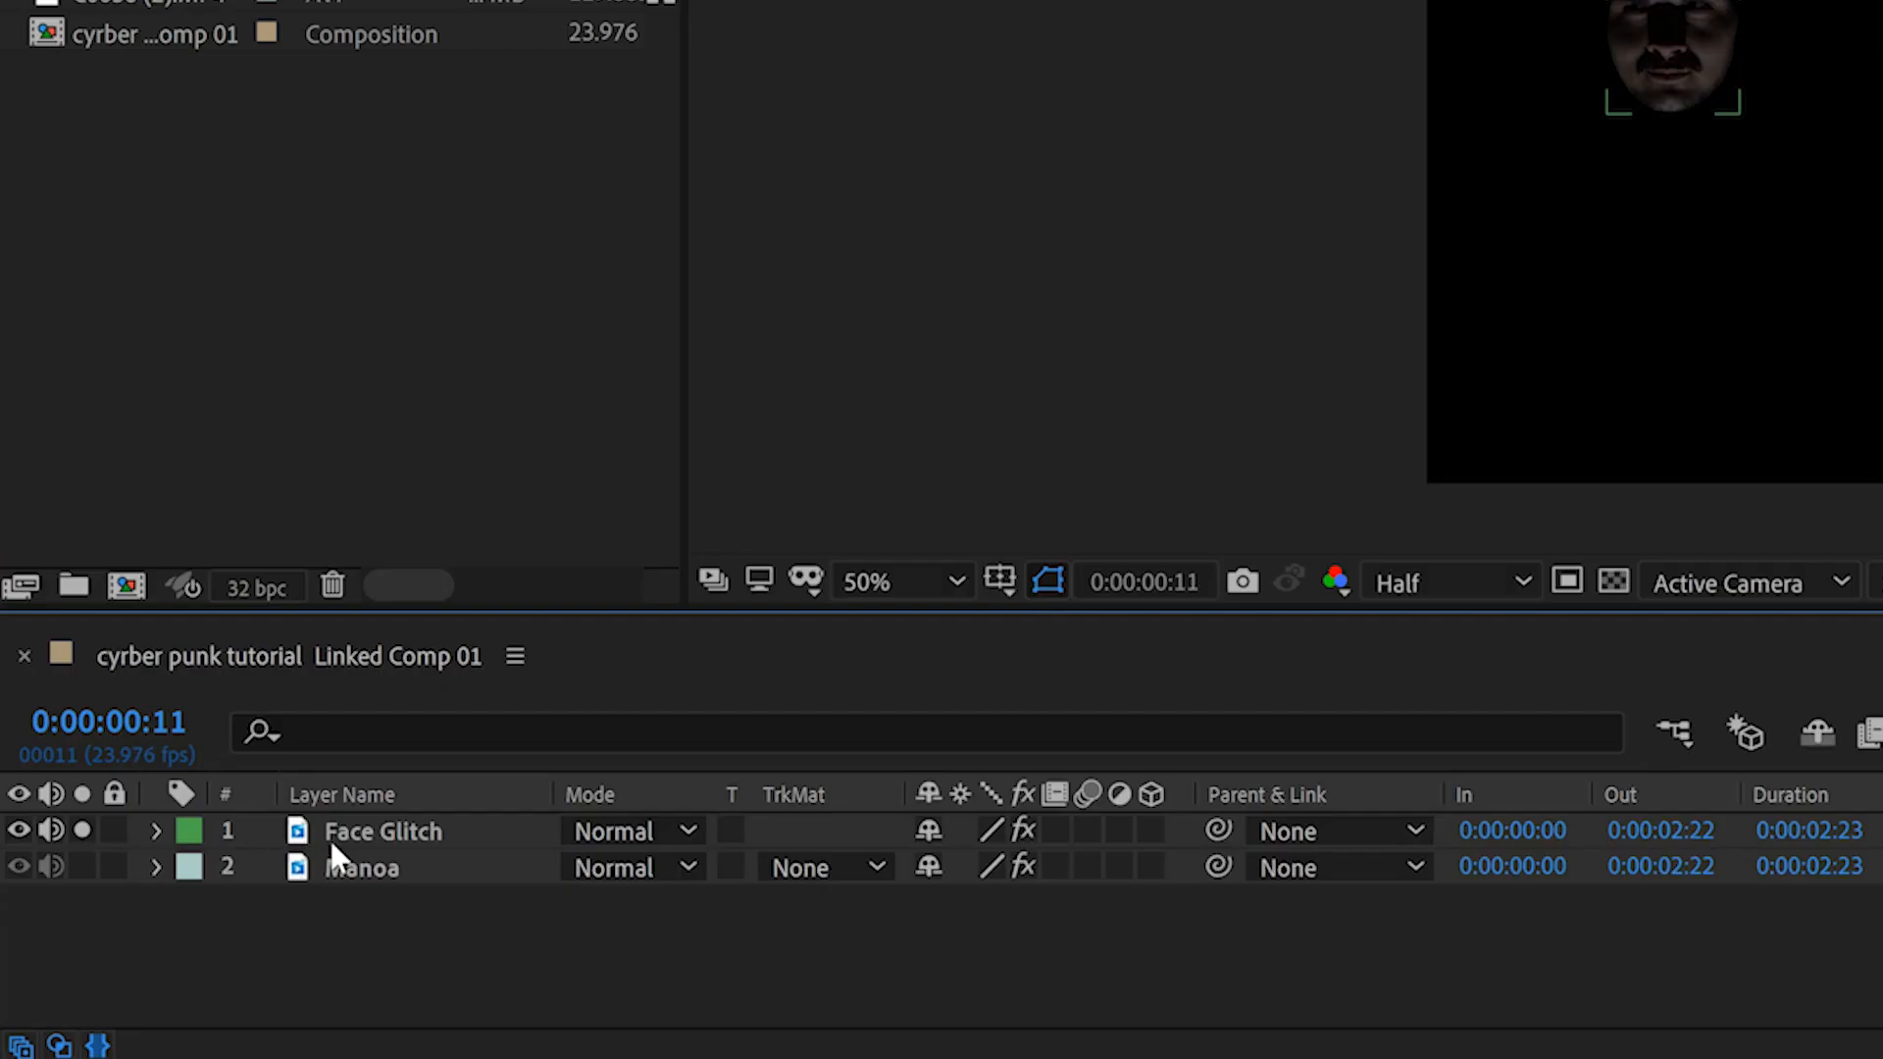
Step: Pre-compose the Face Glitch layer into a new GLITCHY composition, moving all attributes inside
right_click(382, 832)
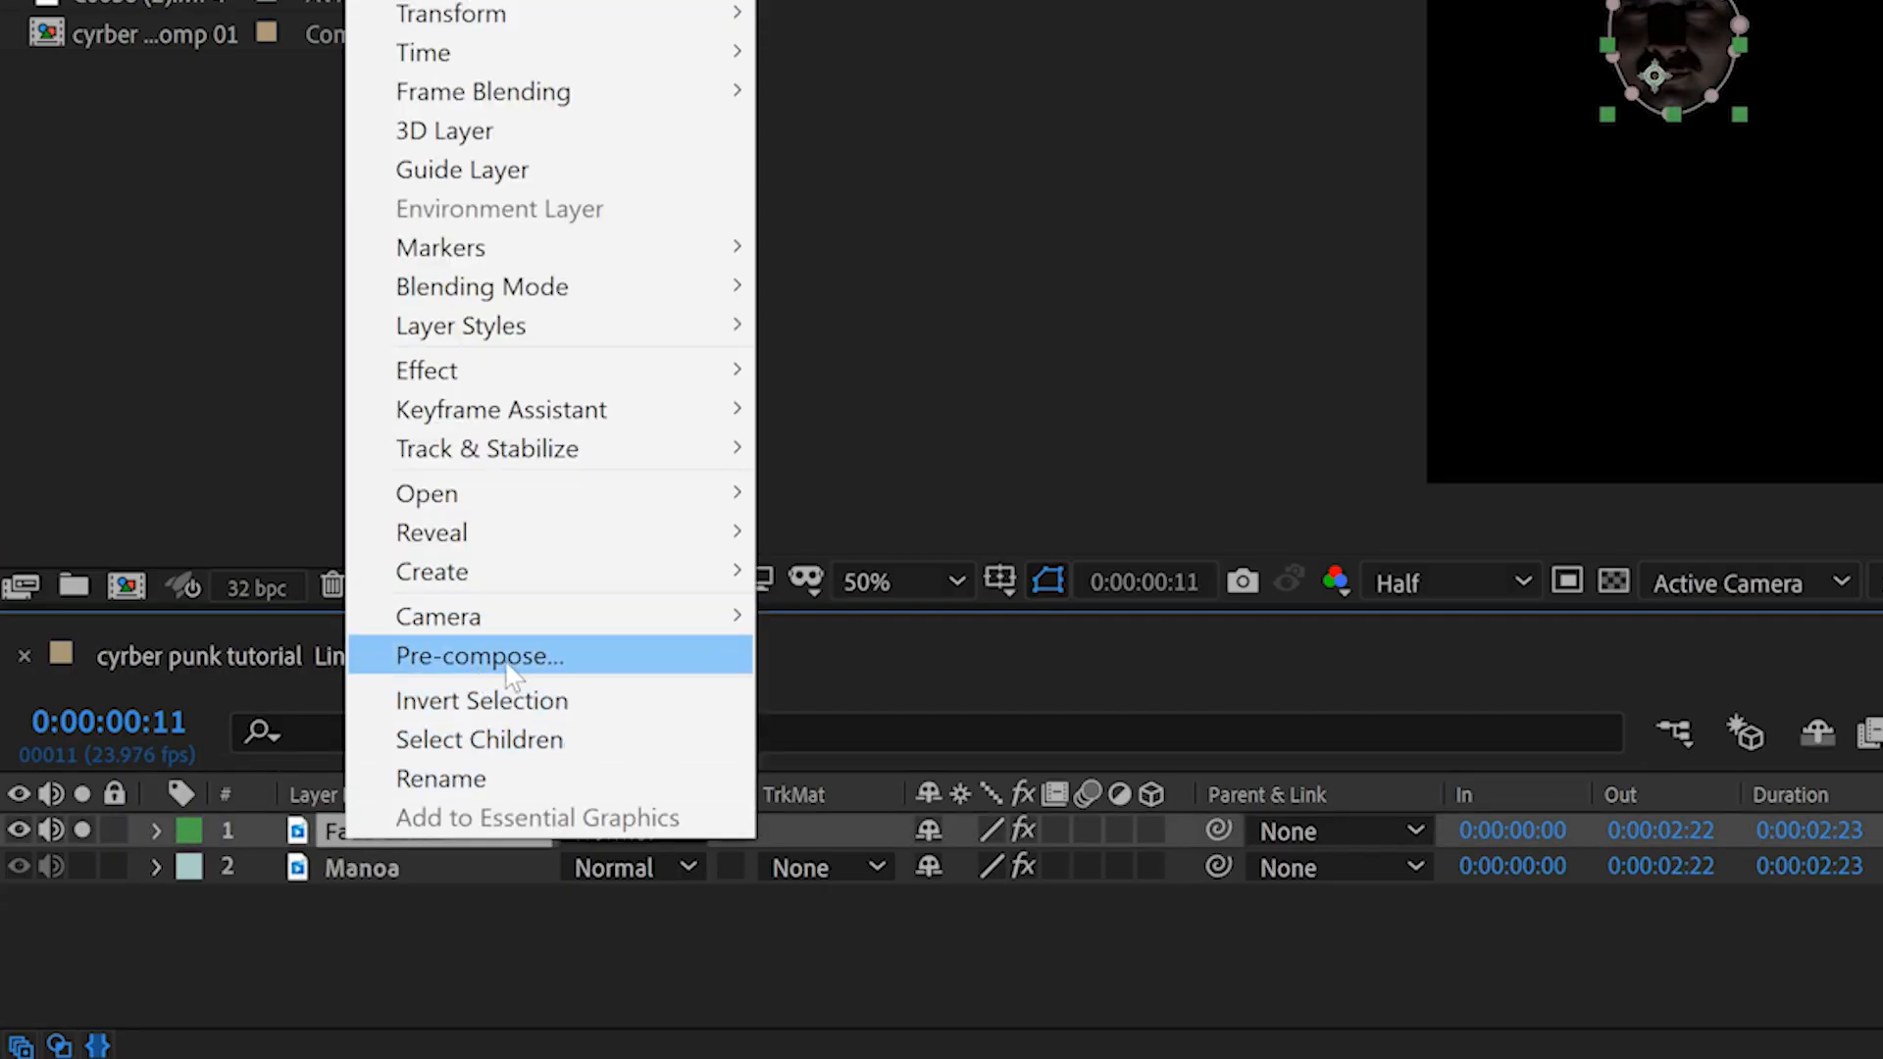
left_click(478, 655)
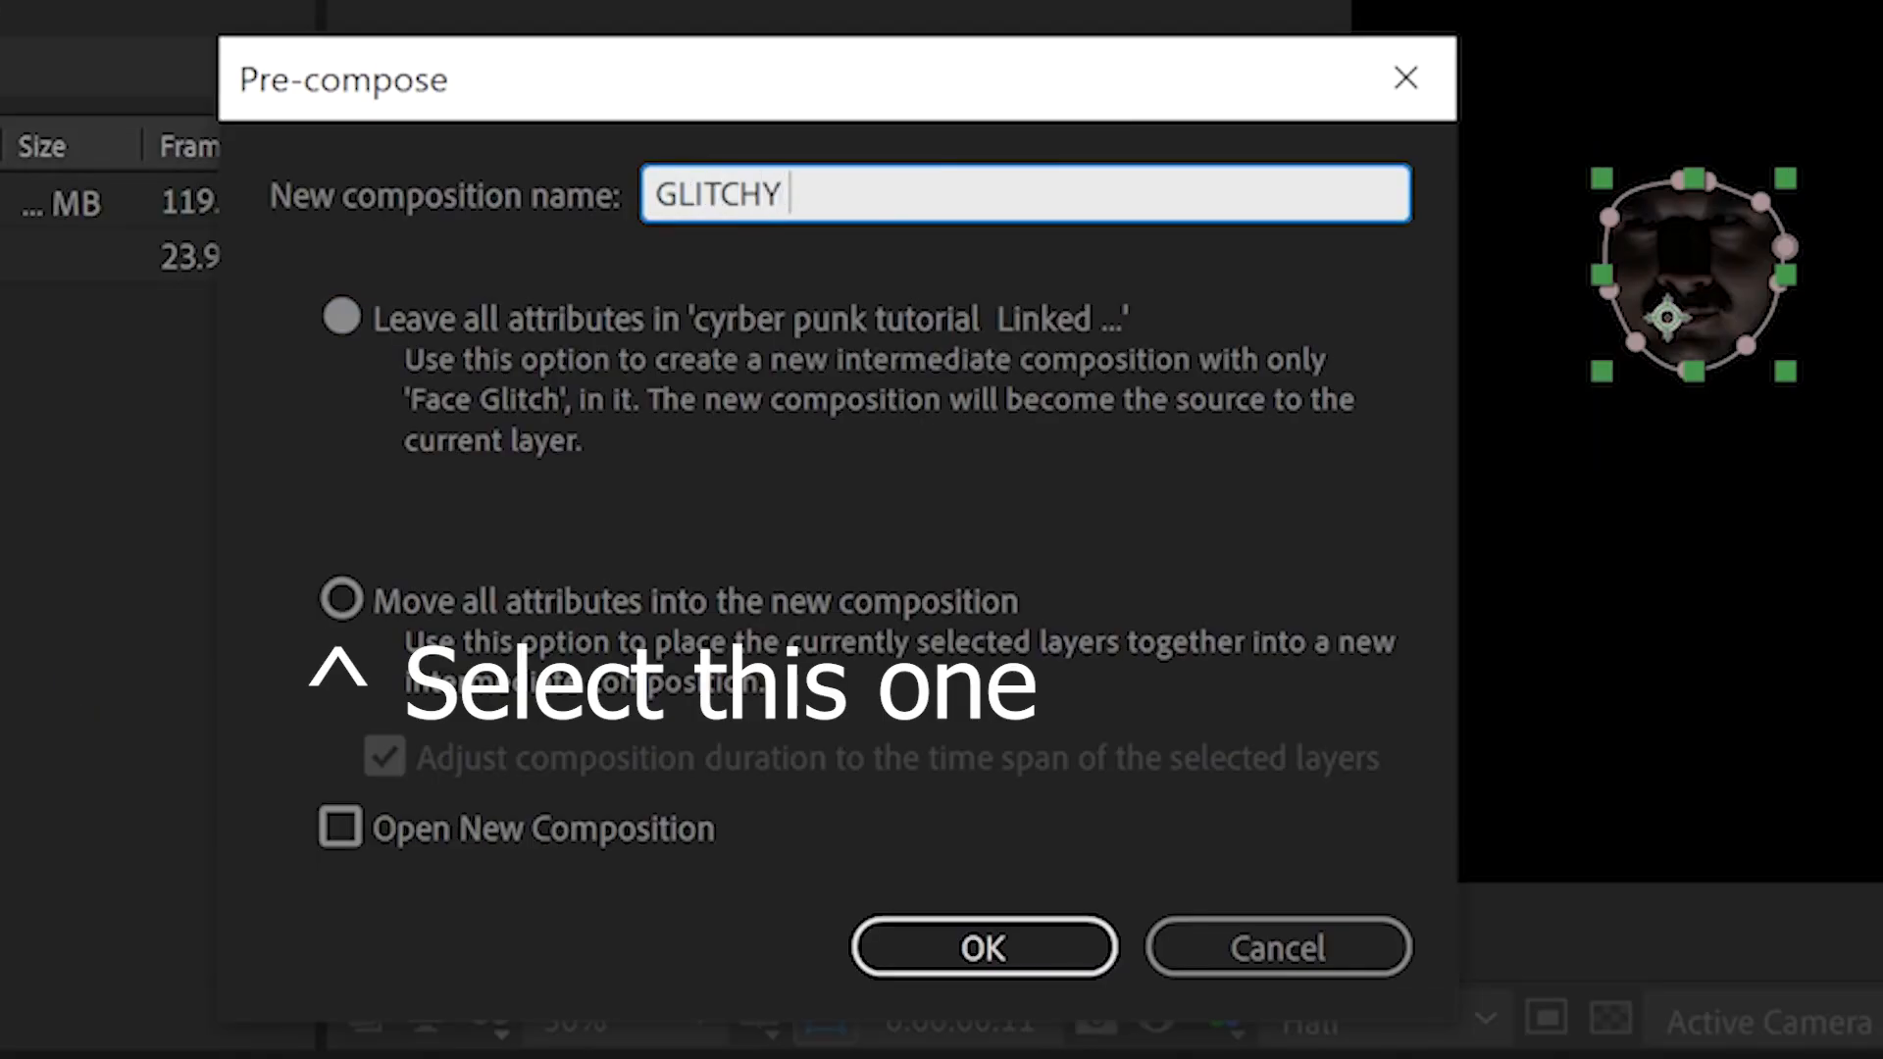
left_click(980, 948)
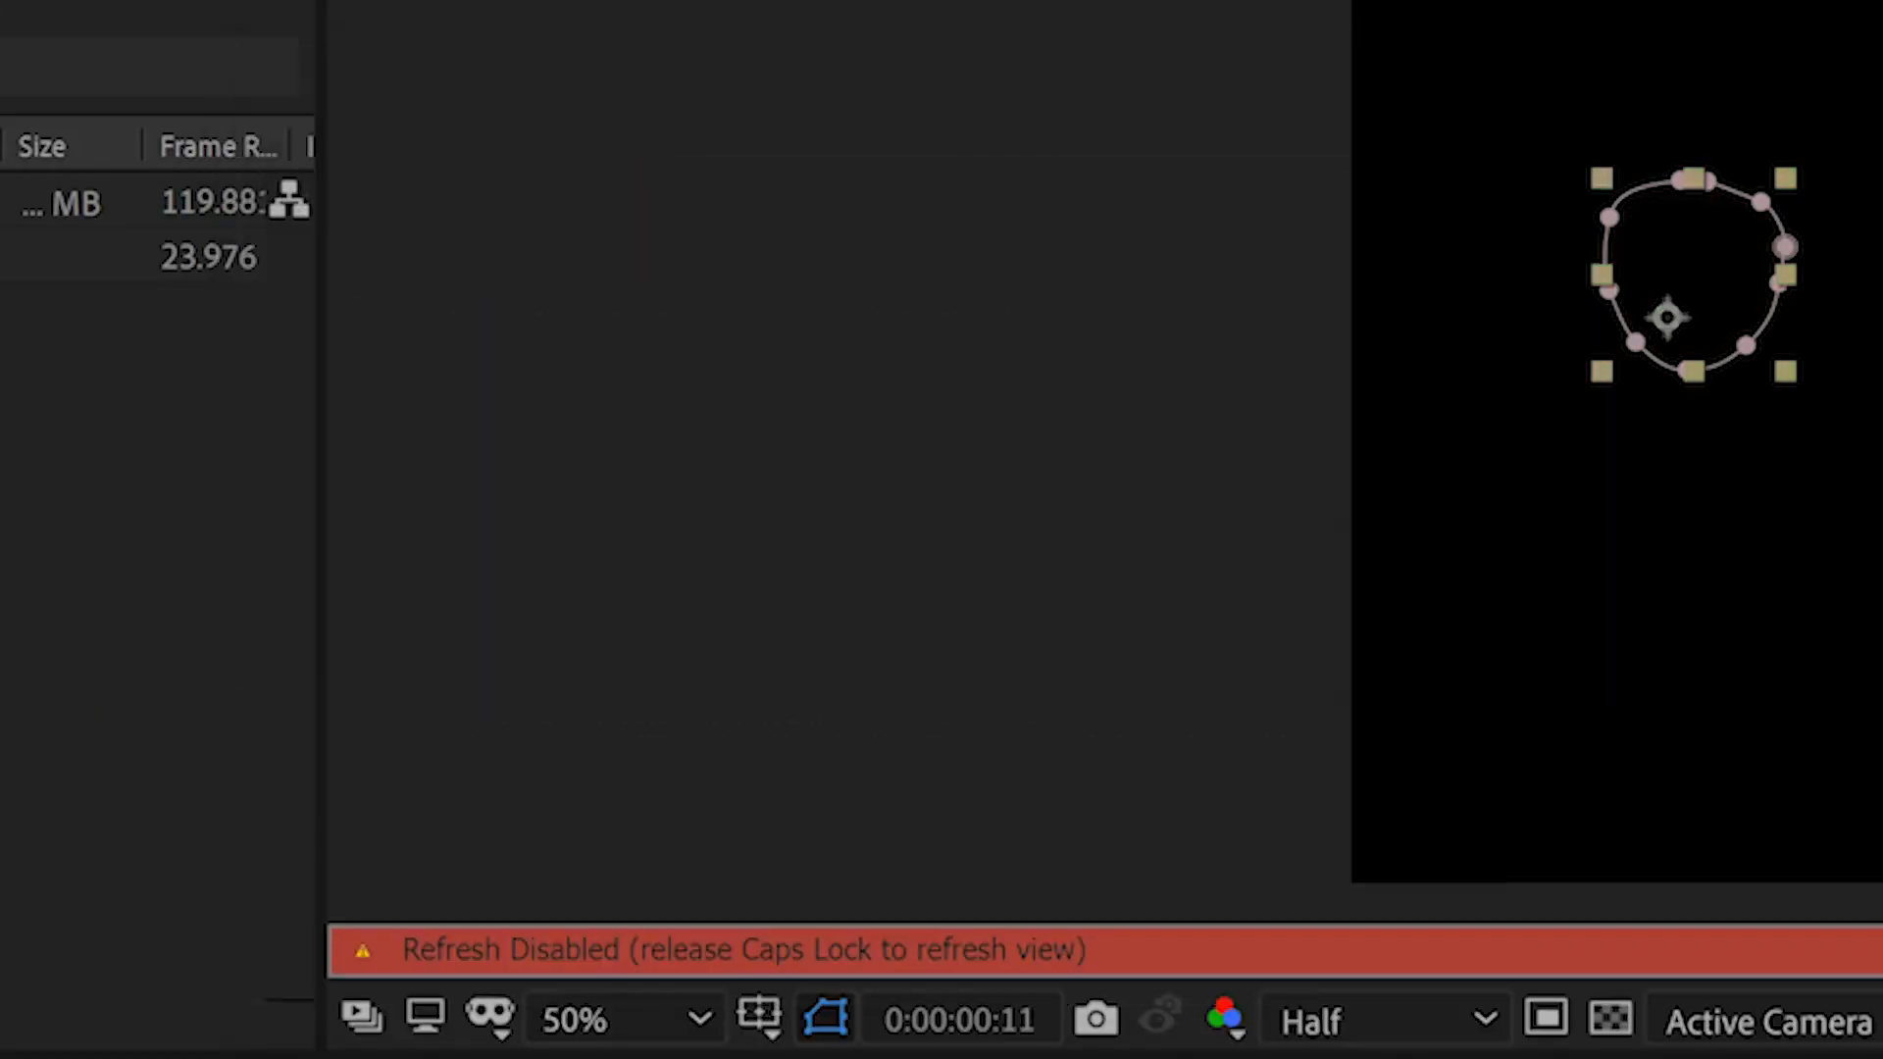
left_click(875, 984)
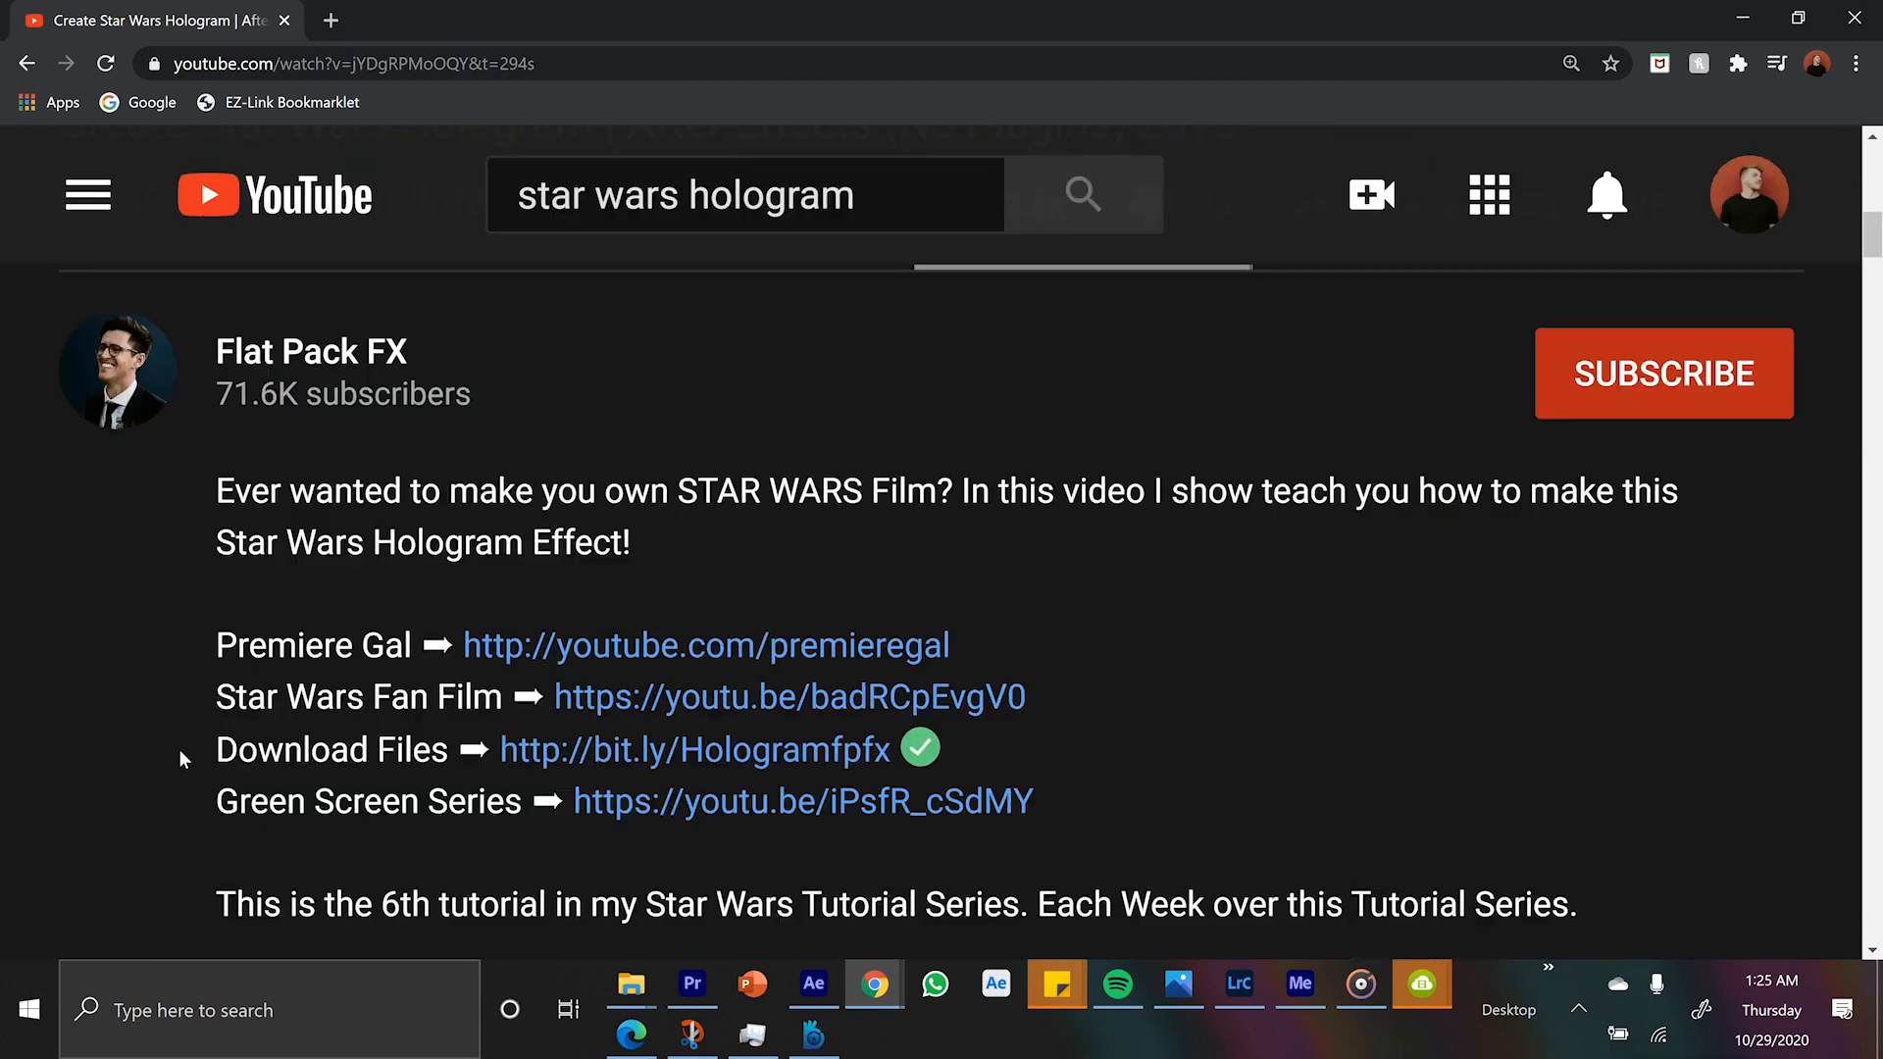
Step: Follow the bit.ly Download Files link from the hologram video's description
left_click_drag(214, 747, 889, 747)
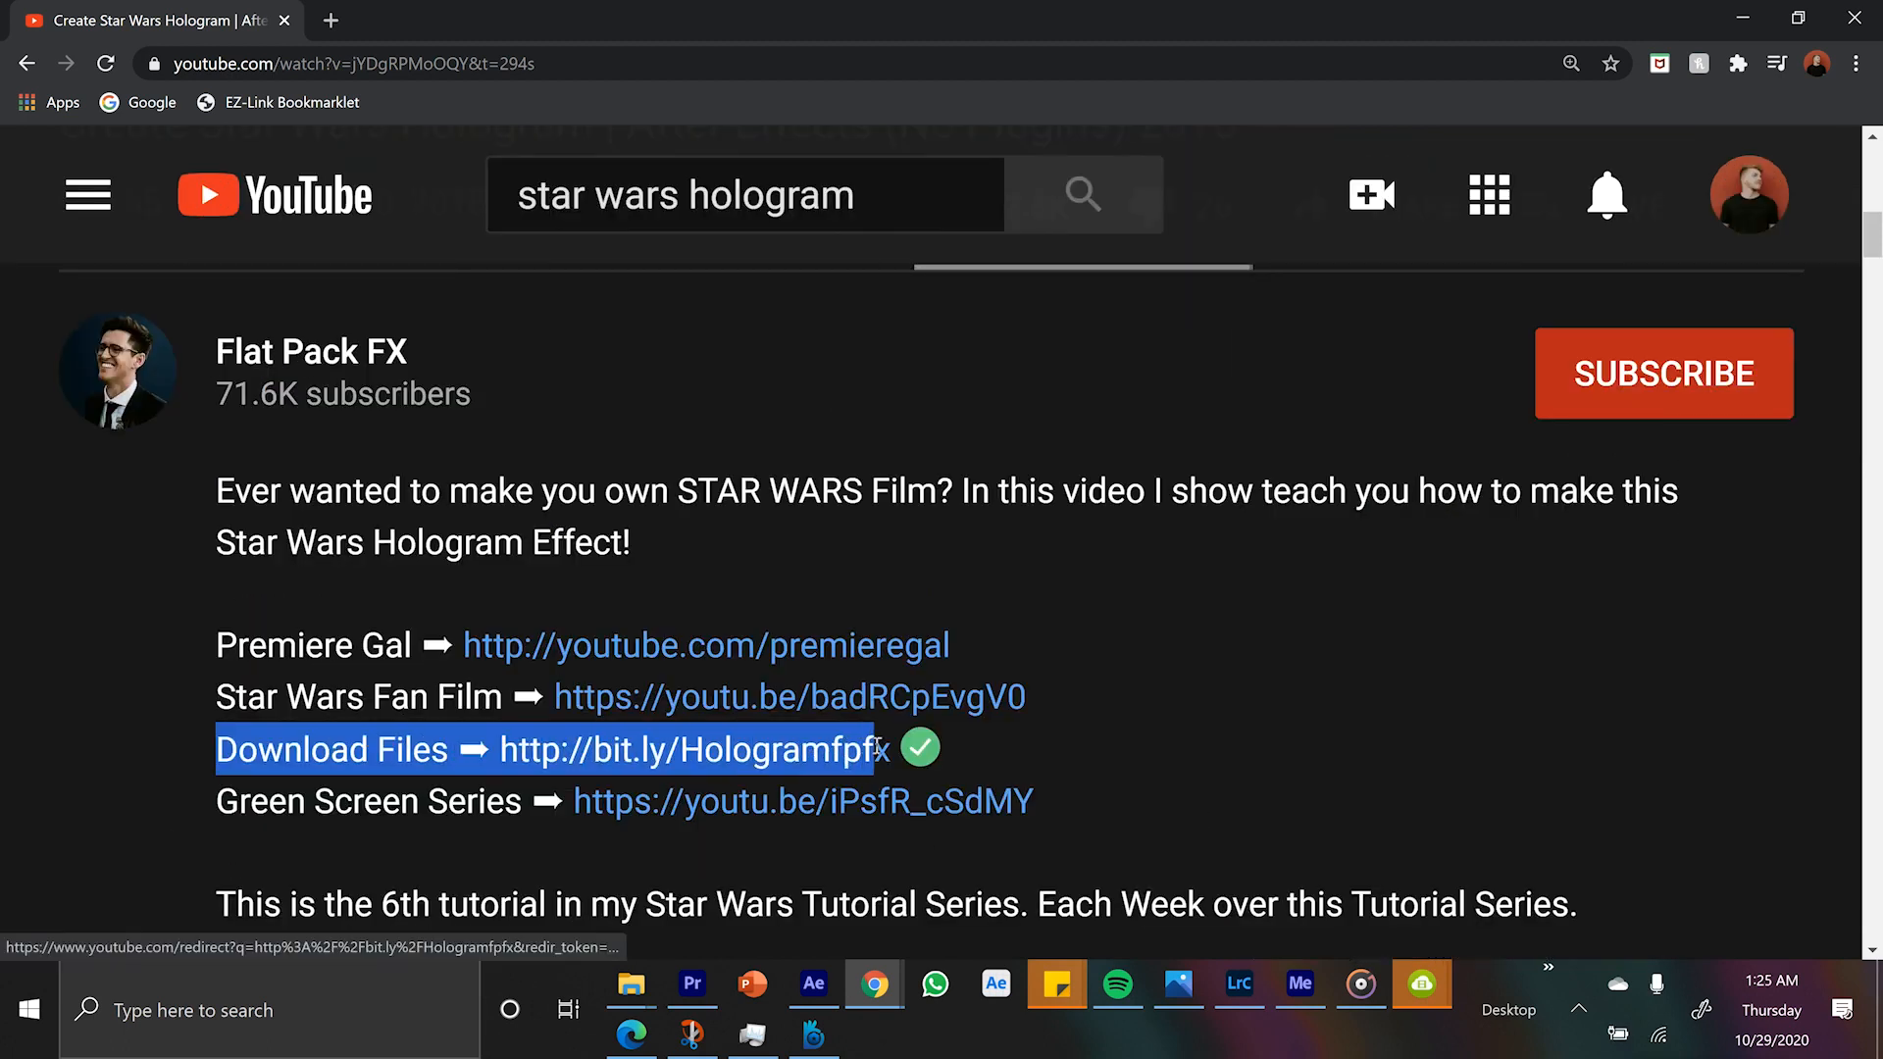
left_click(1661, 373)
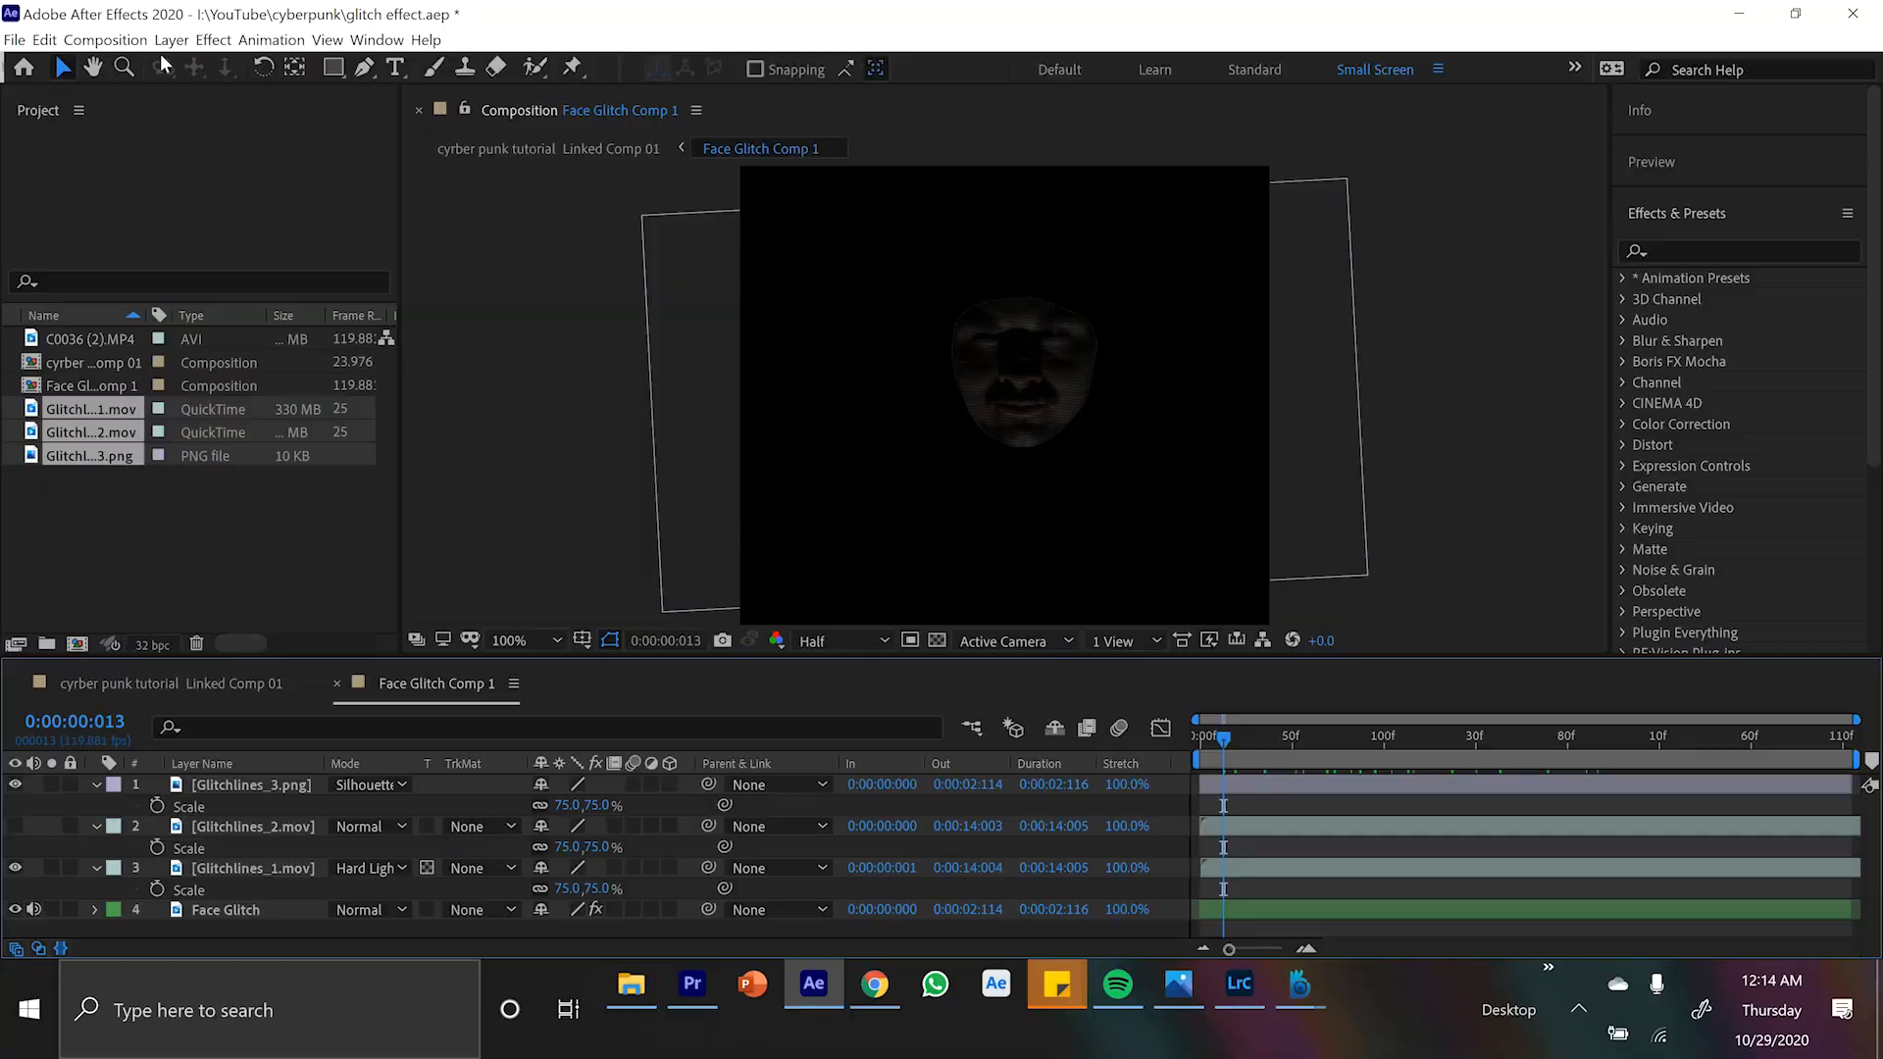
Step: Add Displacement Map to the adjustment layer using Glitchlines_2.mov as the map layer
type("displa")
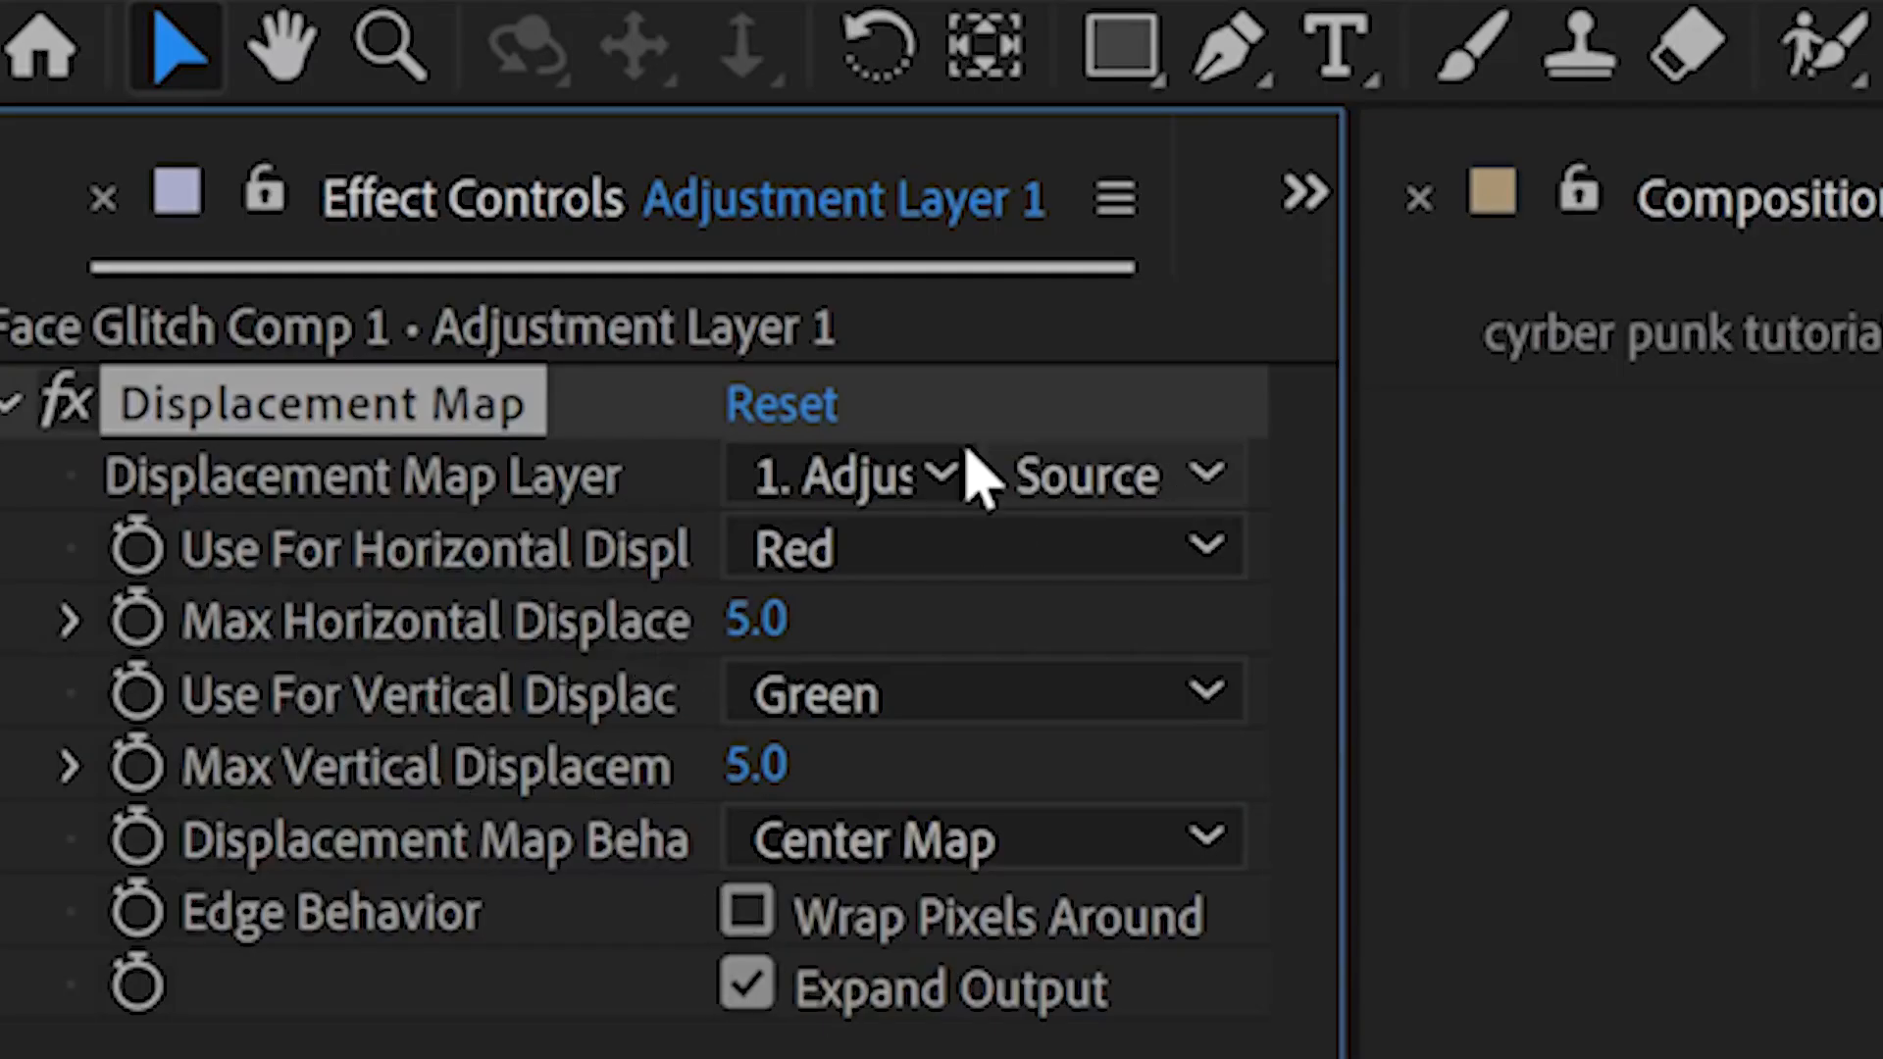
left_click(853, 473)
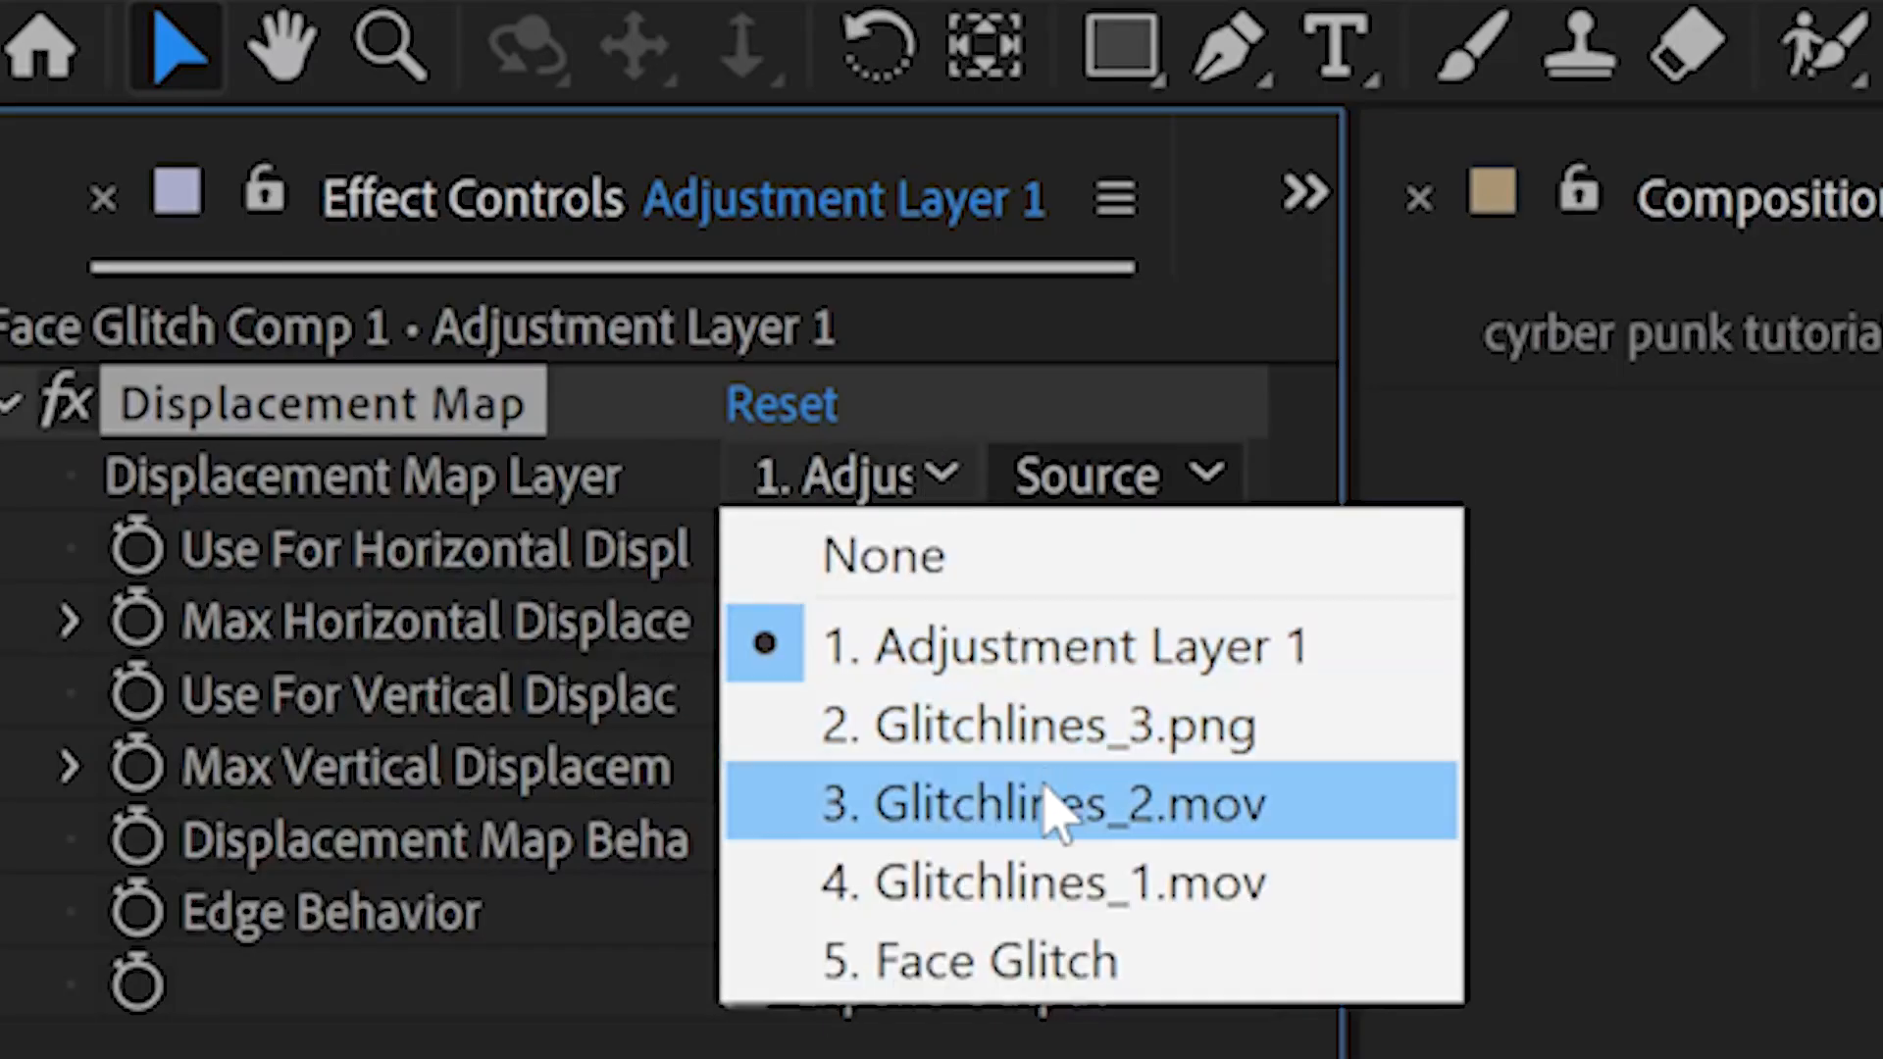
left_click(1063, 804)
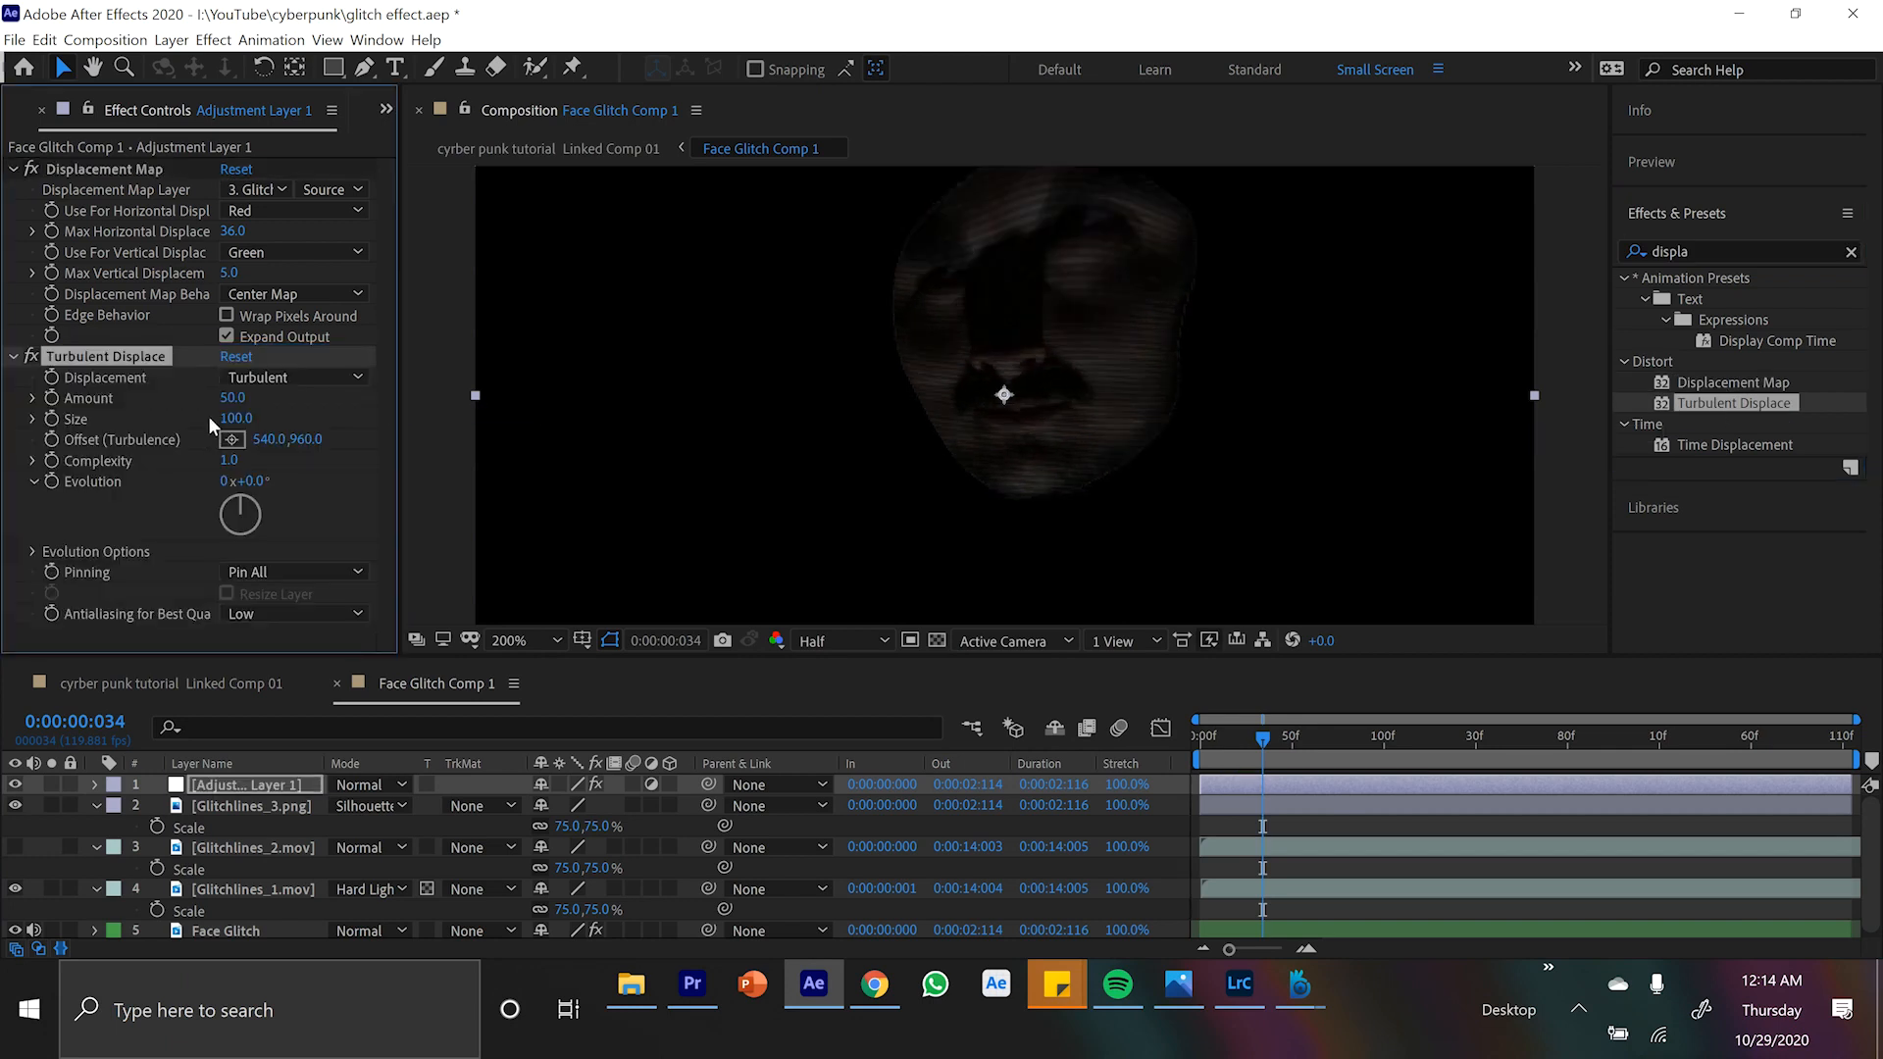
Step: Set Turbulent Displace to Horizontal Displacement with Size 40 and scrub to preview the glitch
left_click(294, 376)
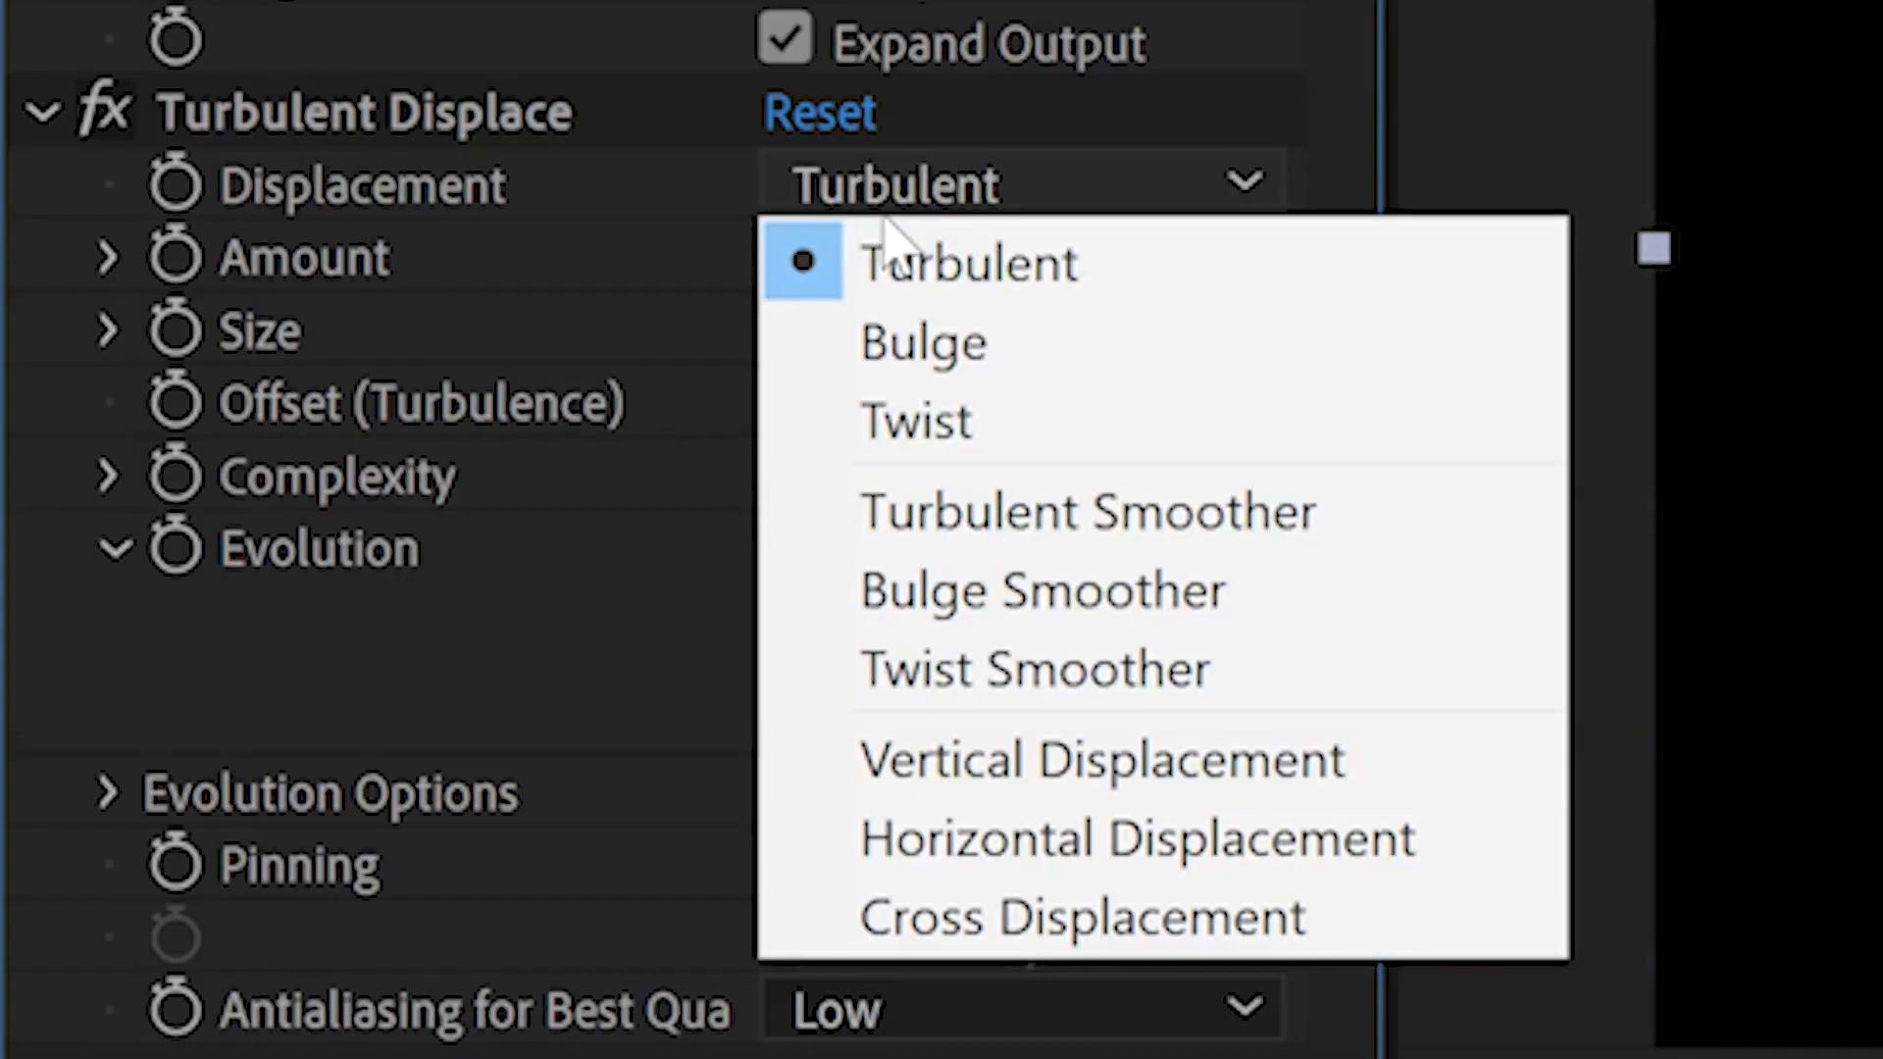
left_click(1136, 837)
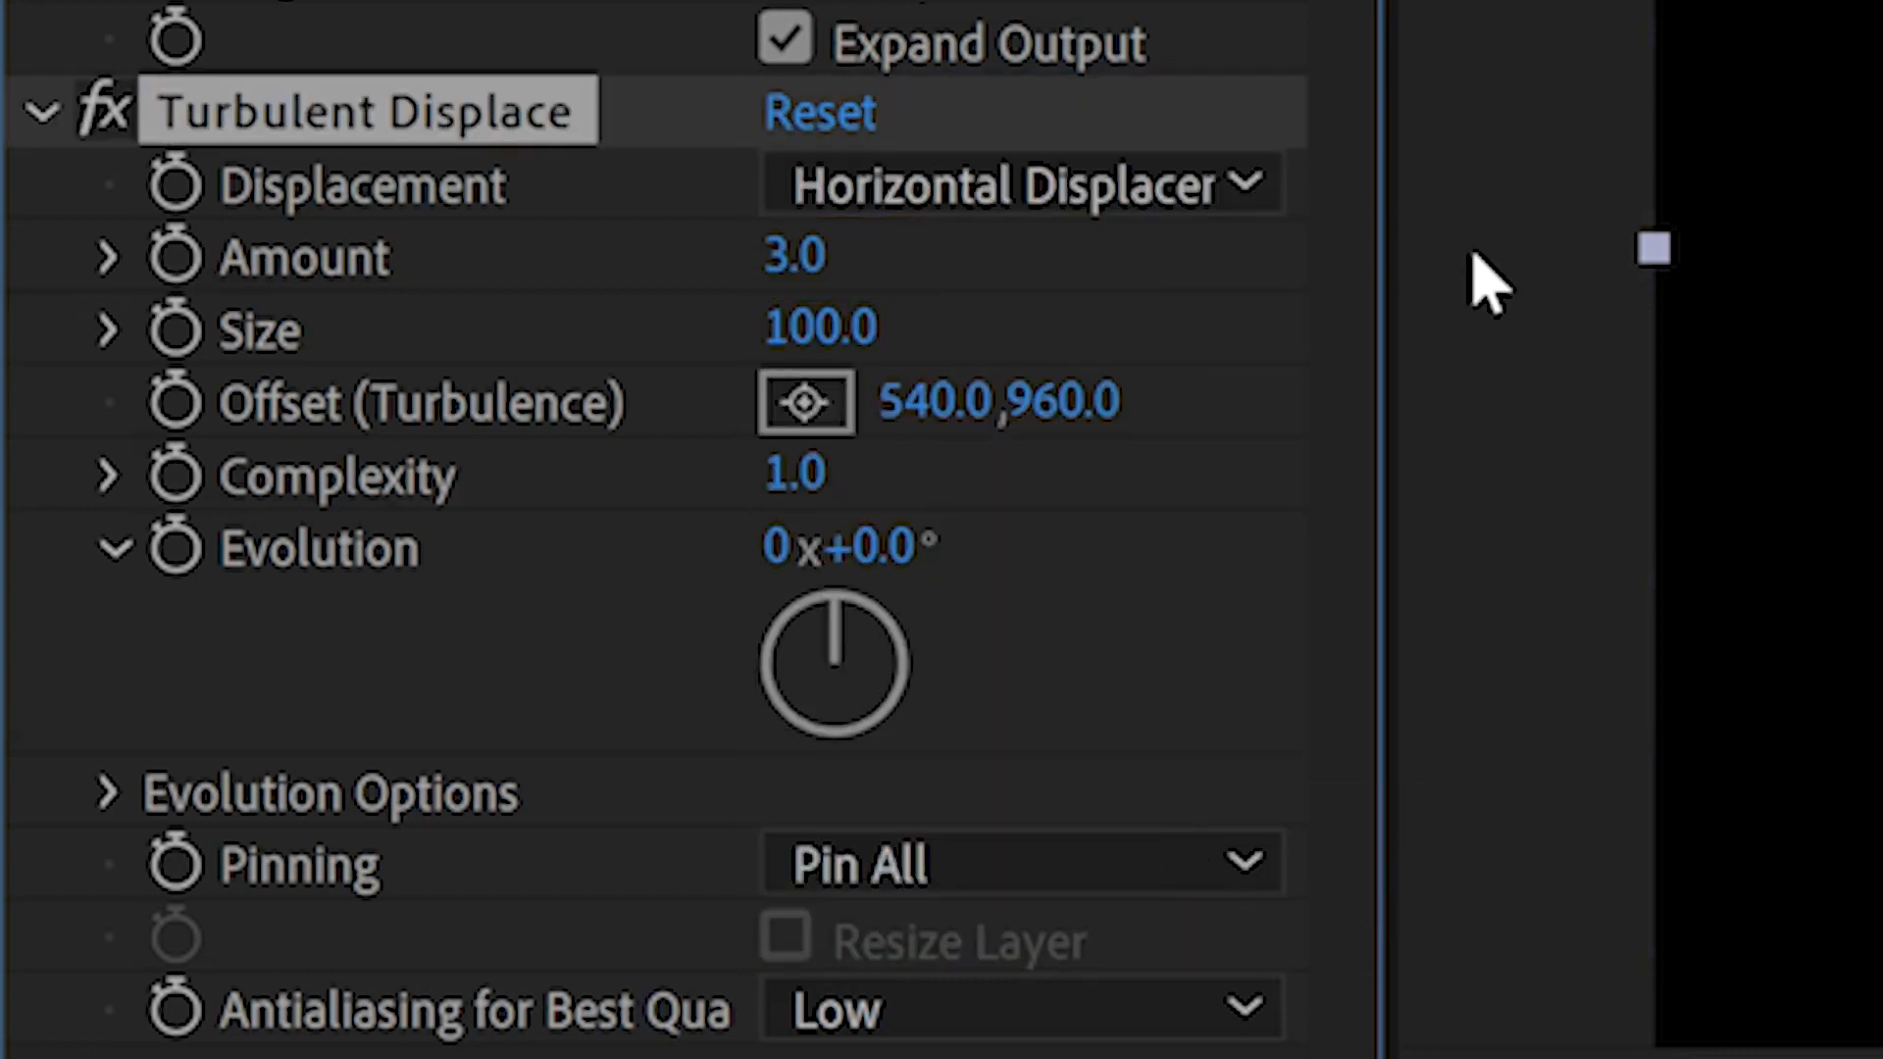
type("40")
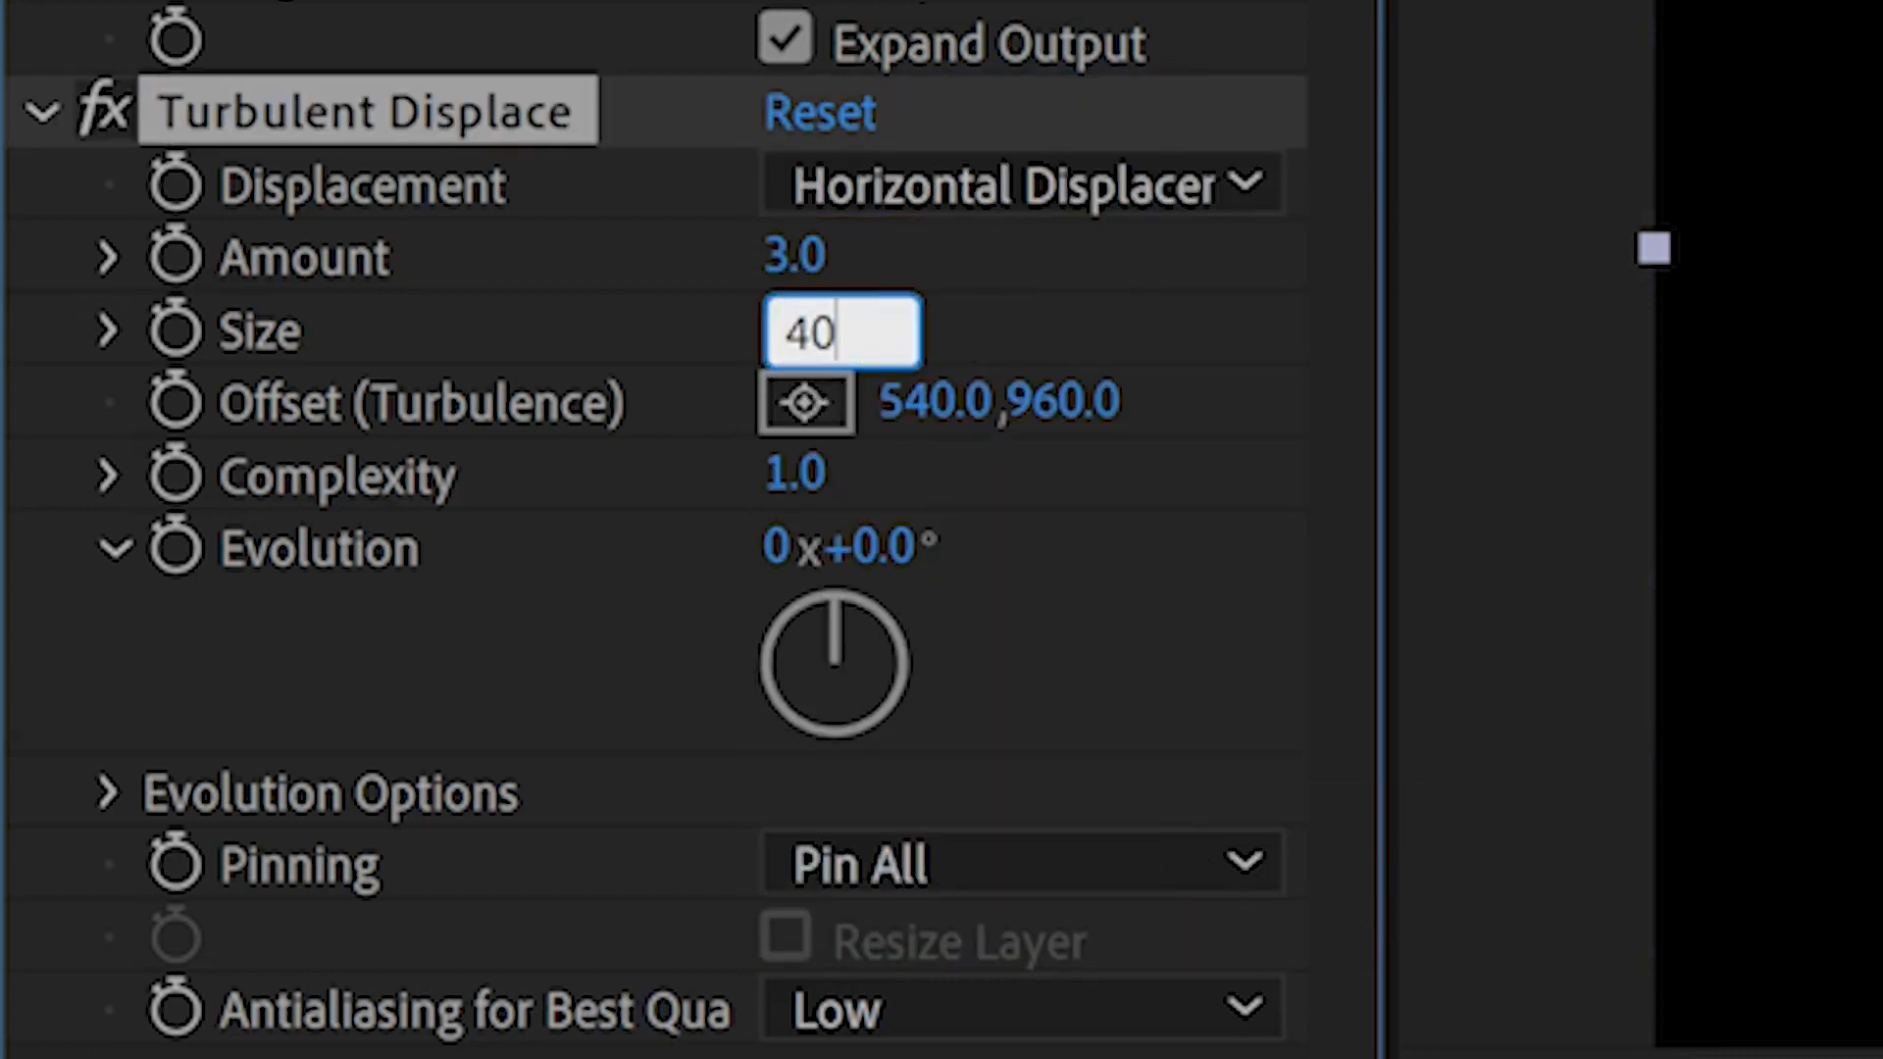
key("Enter")
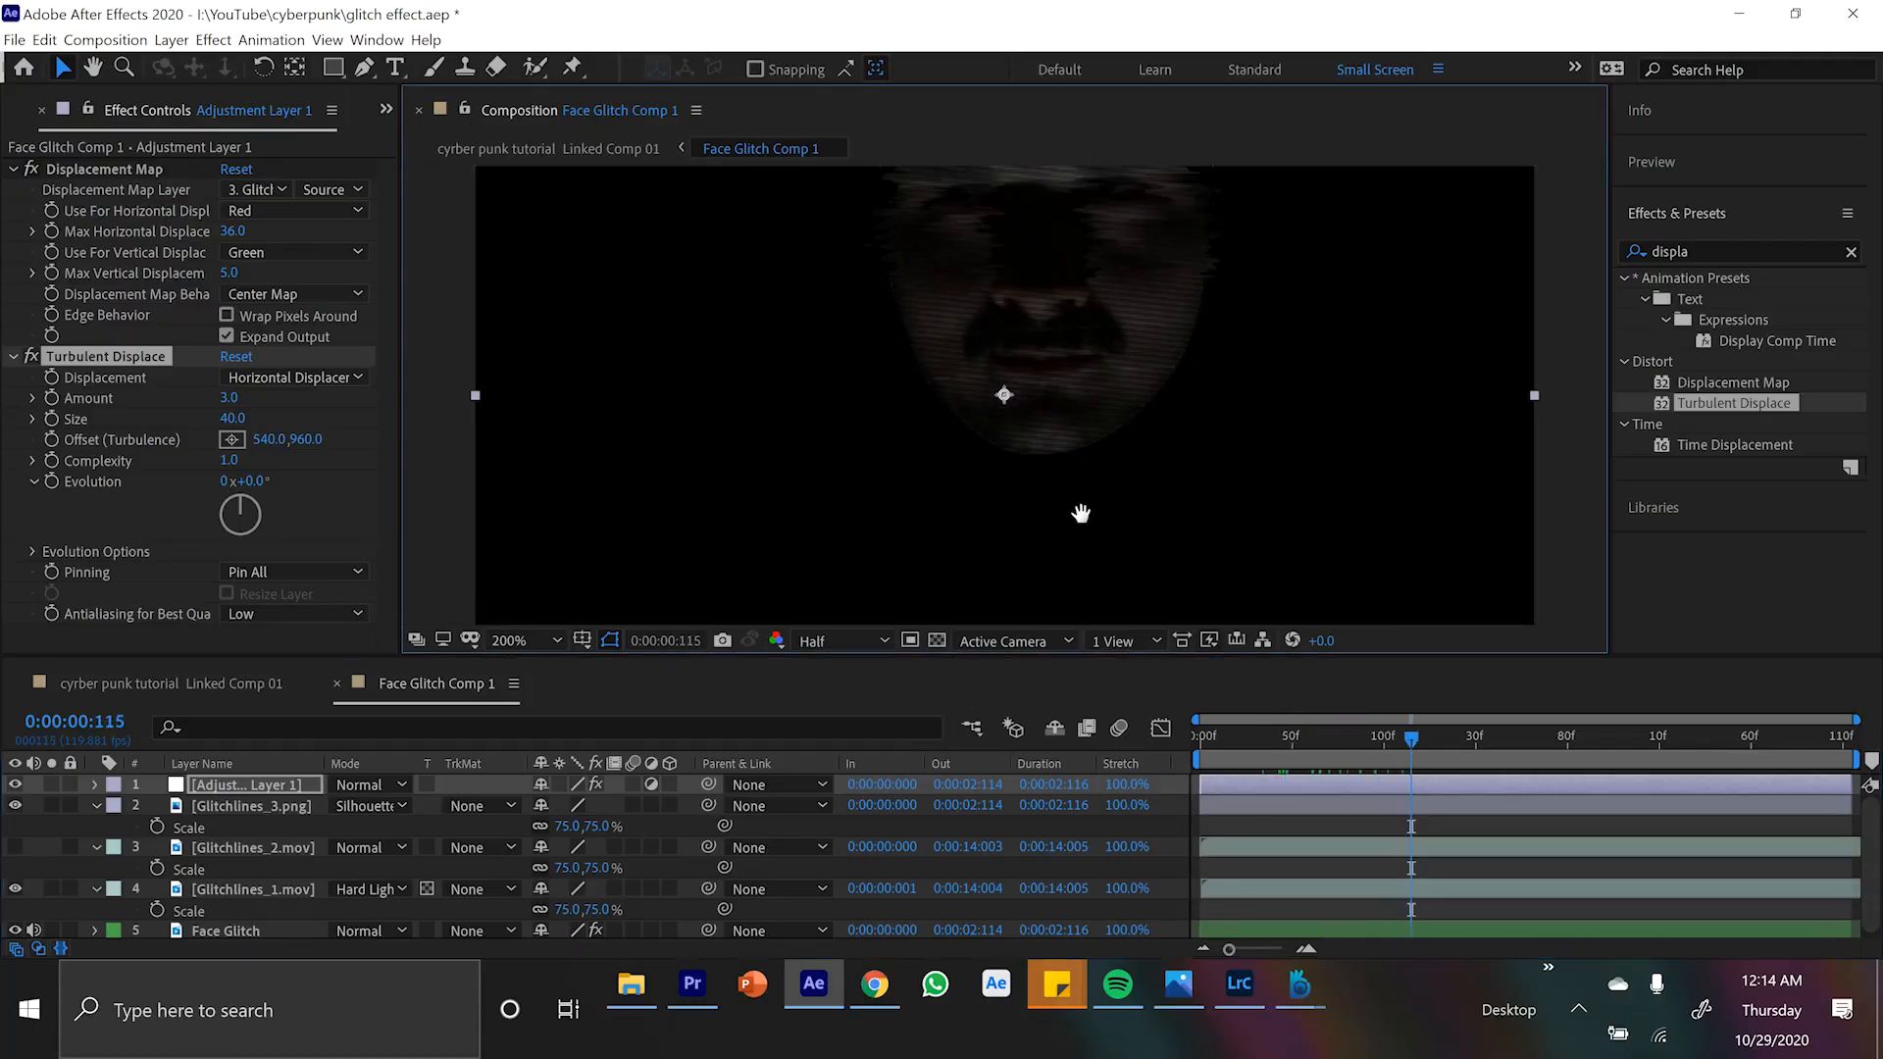
left_click_drag(1411, 735, 1378, 736)
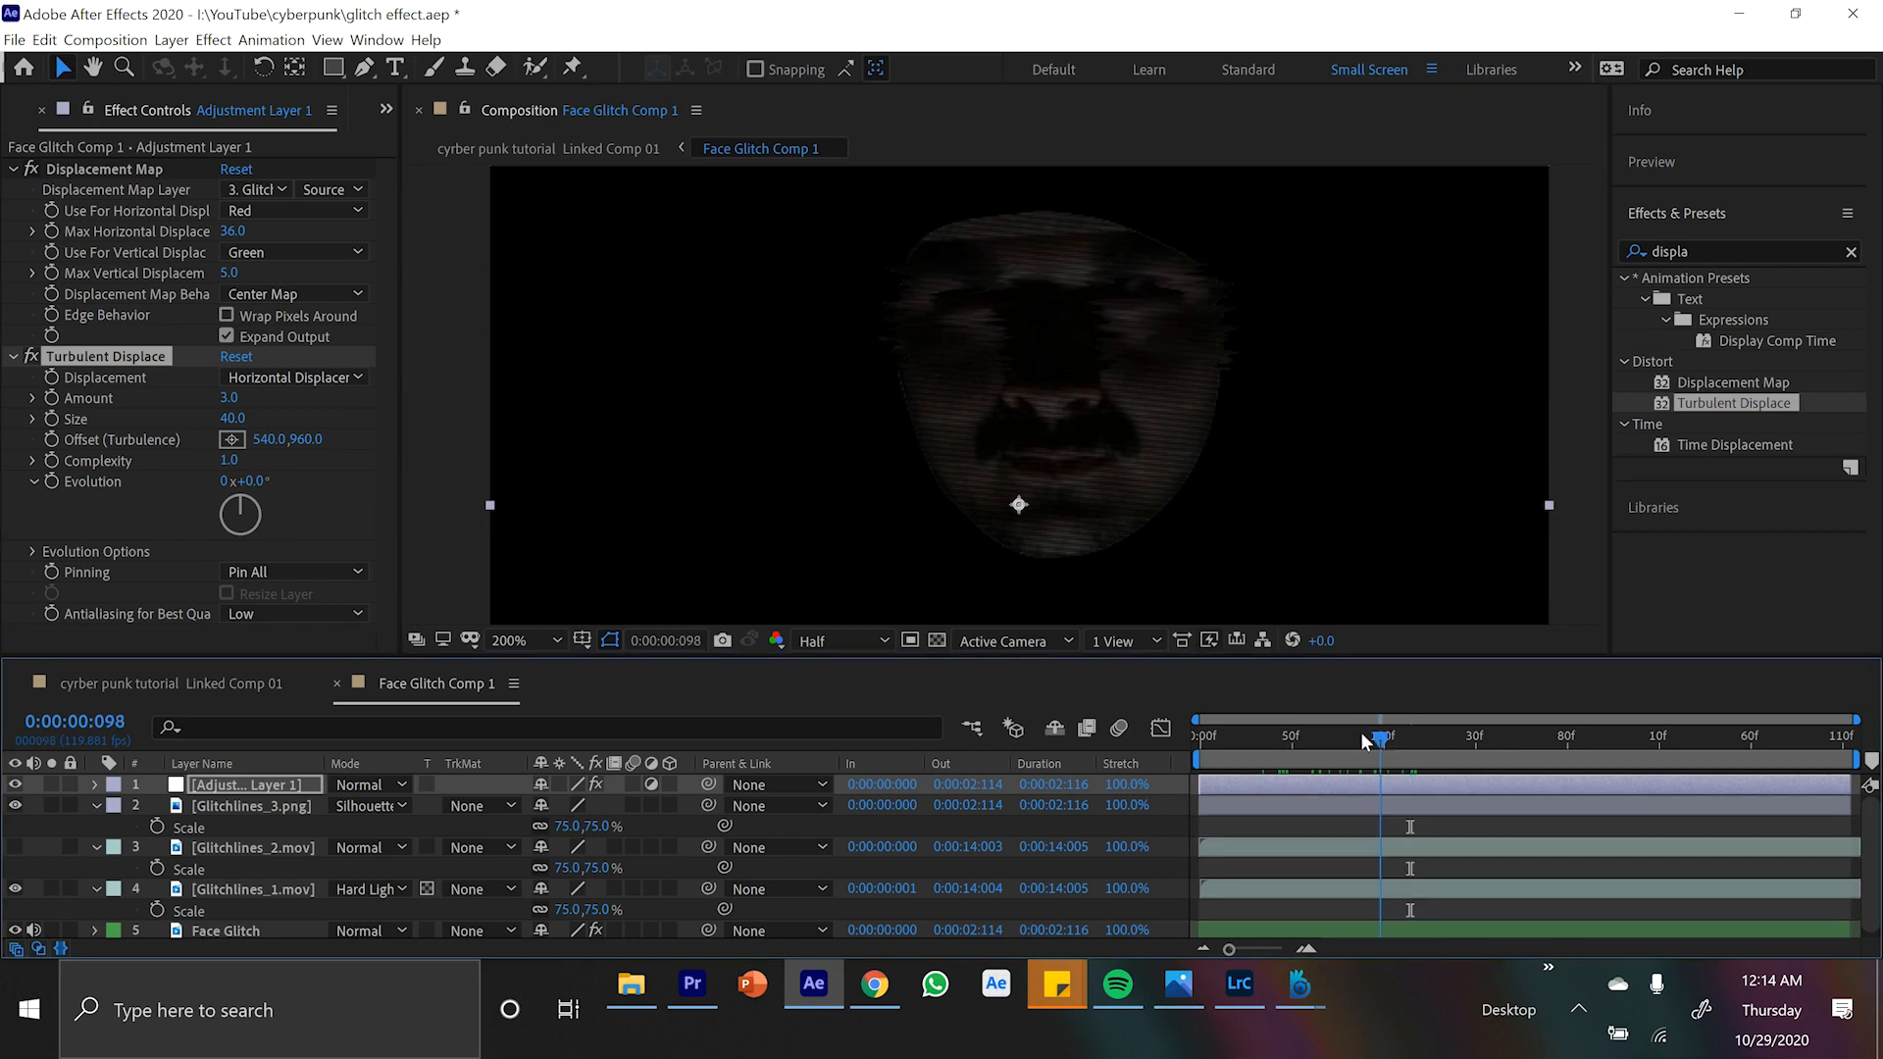
left_click_drag(1380, 735, 1297, 736)
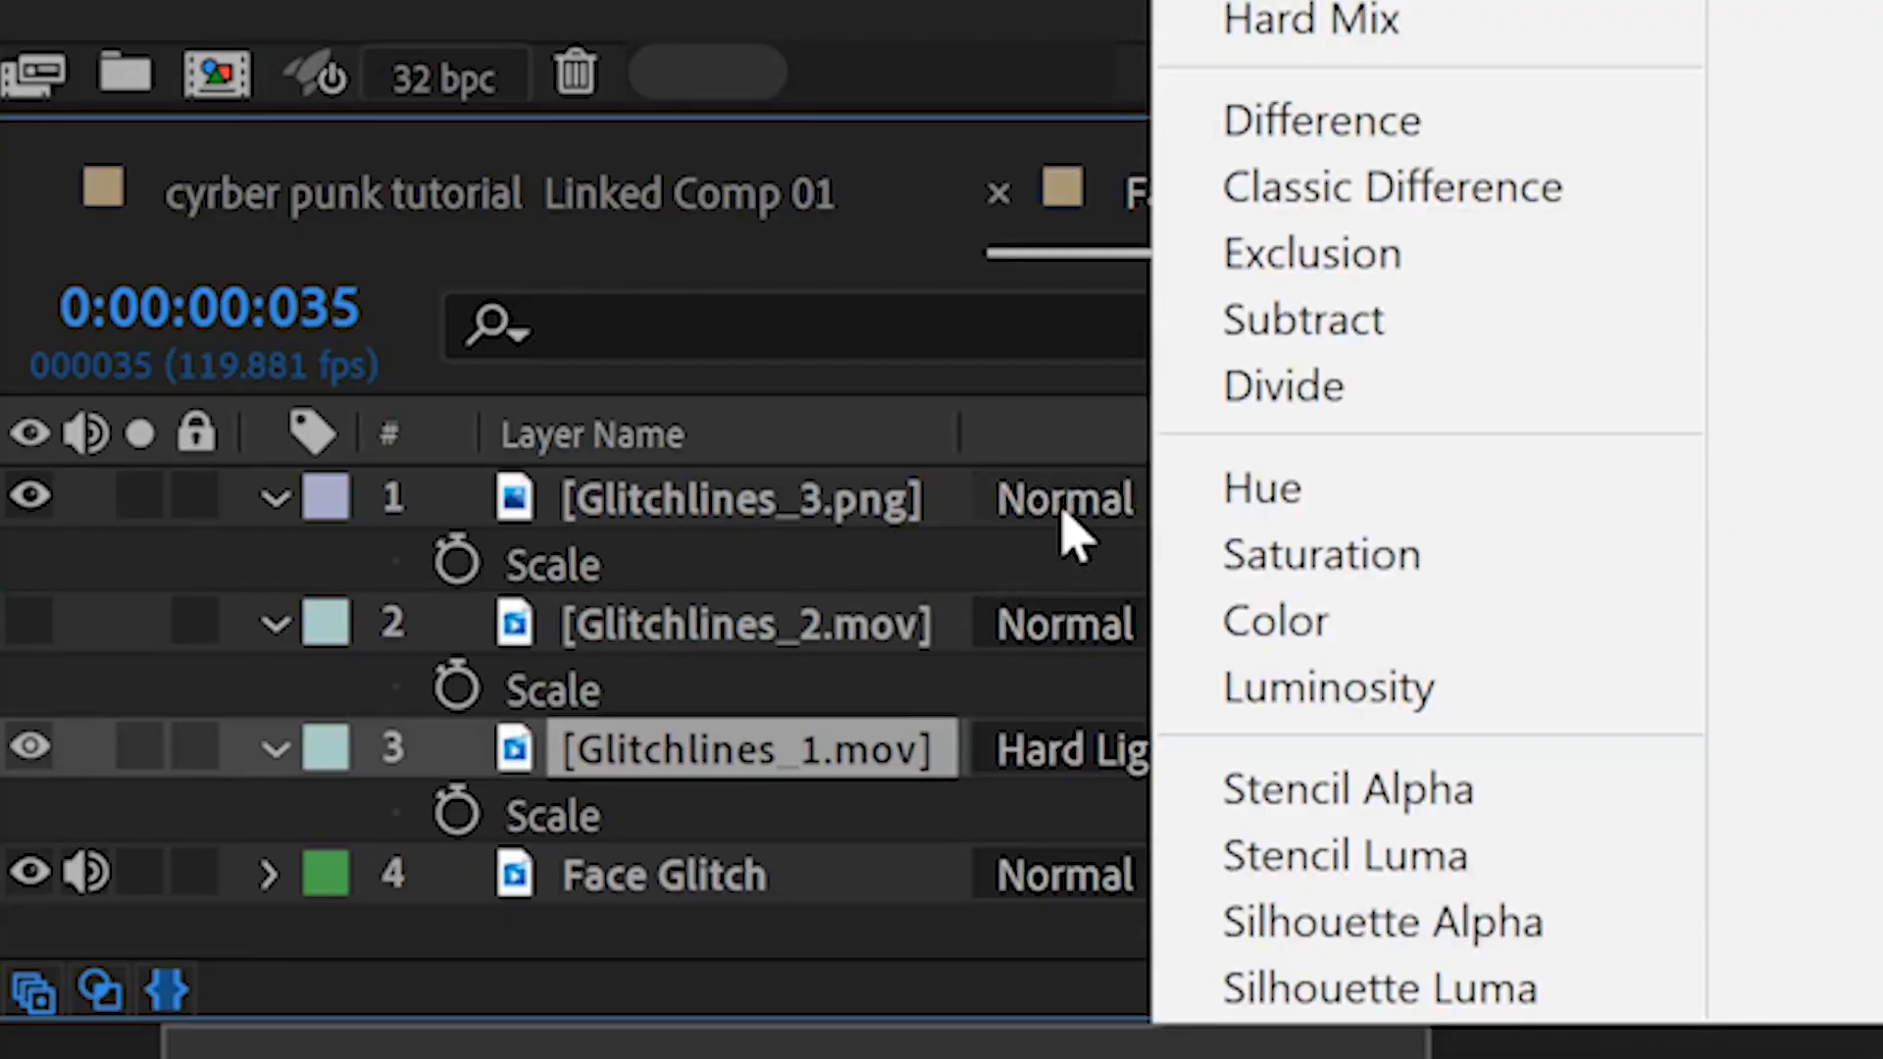
Step: Give the Glitchlines_3.png overlay a Silhouette blend mode over the face
left_click(1380, 922)
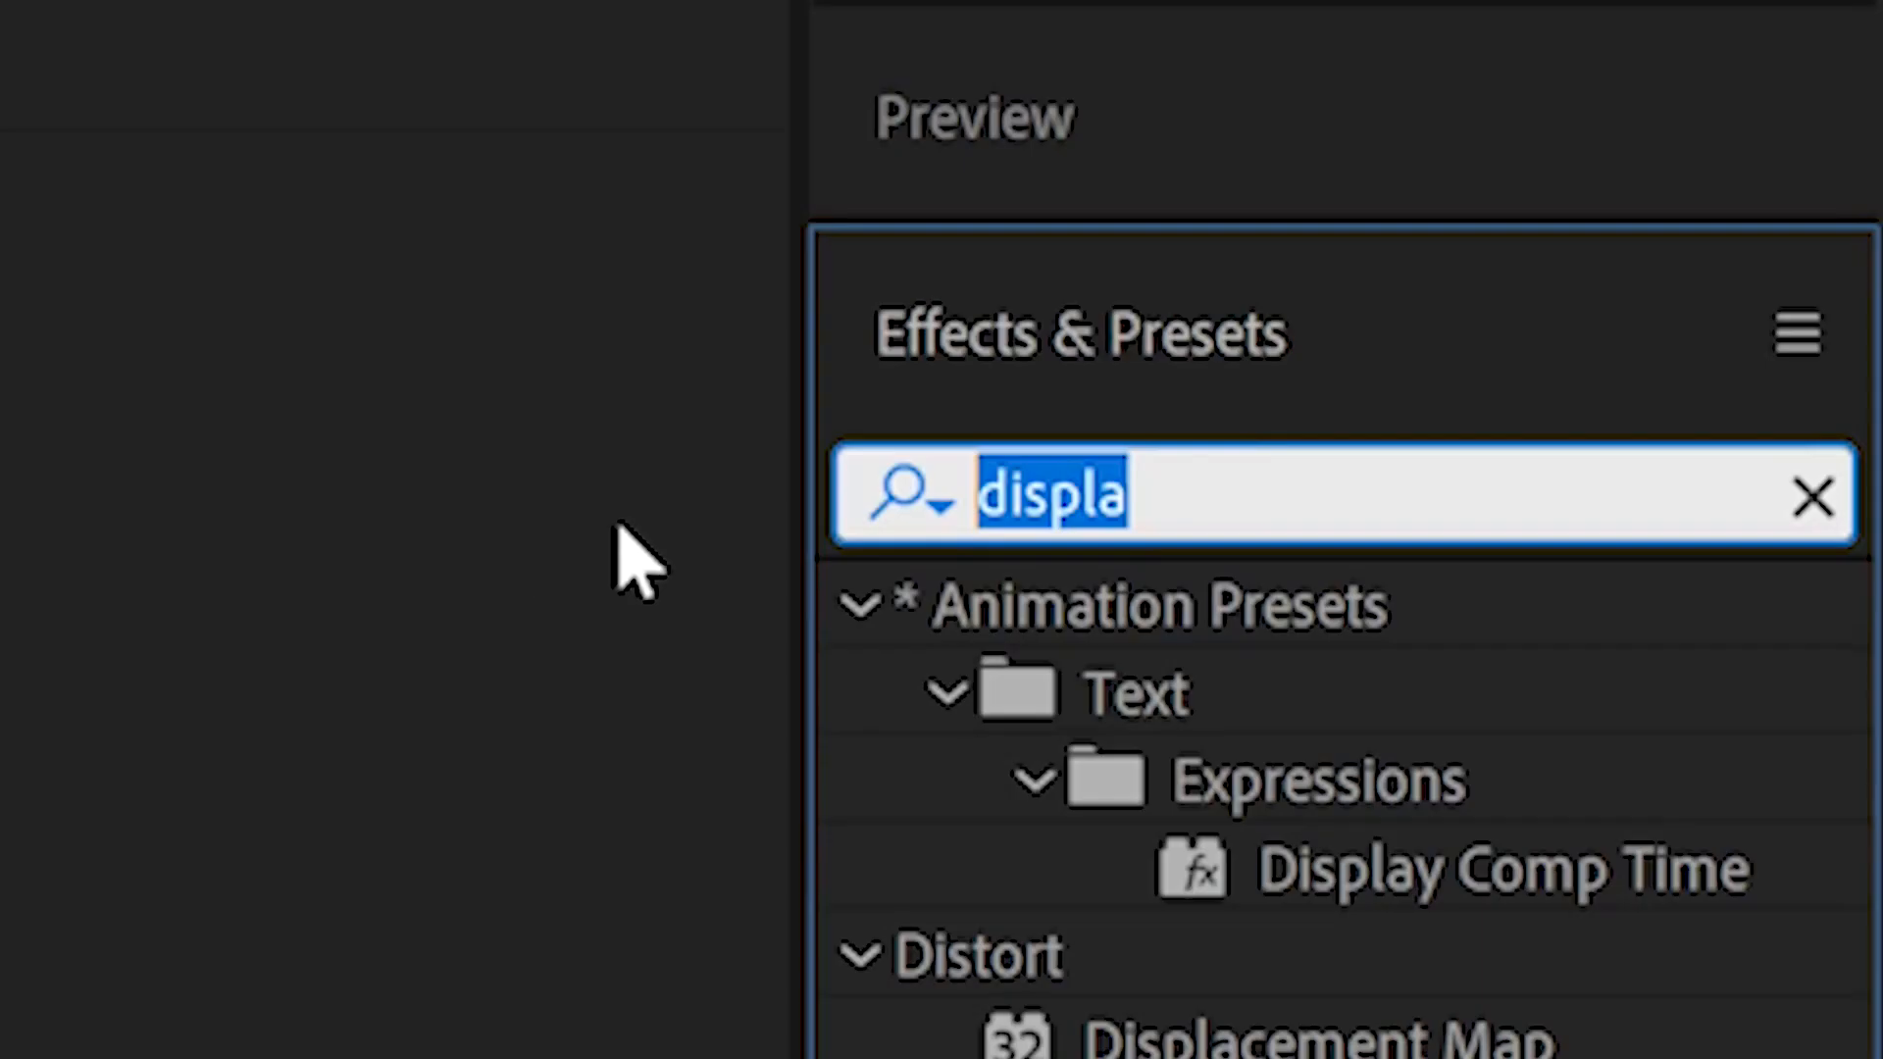
Step: Apply Deep Glow to Glitchy Face with chromatic aberration enabled and wiggling Channels and Amount
type("deep")
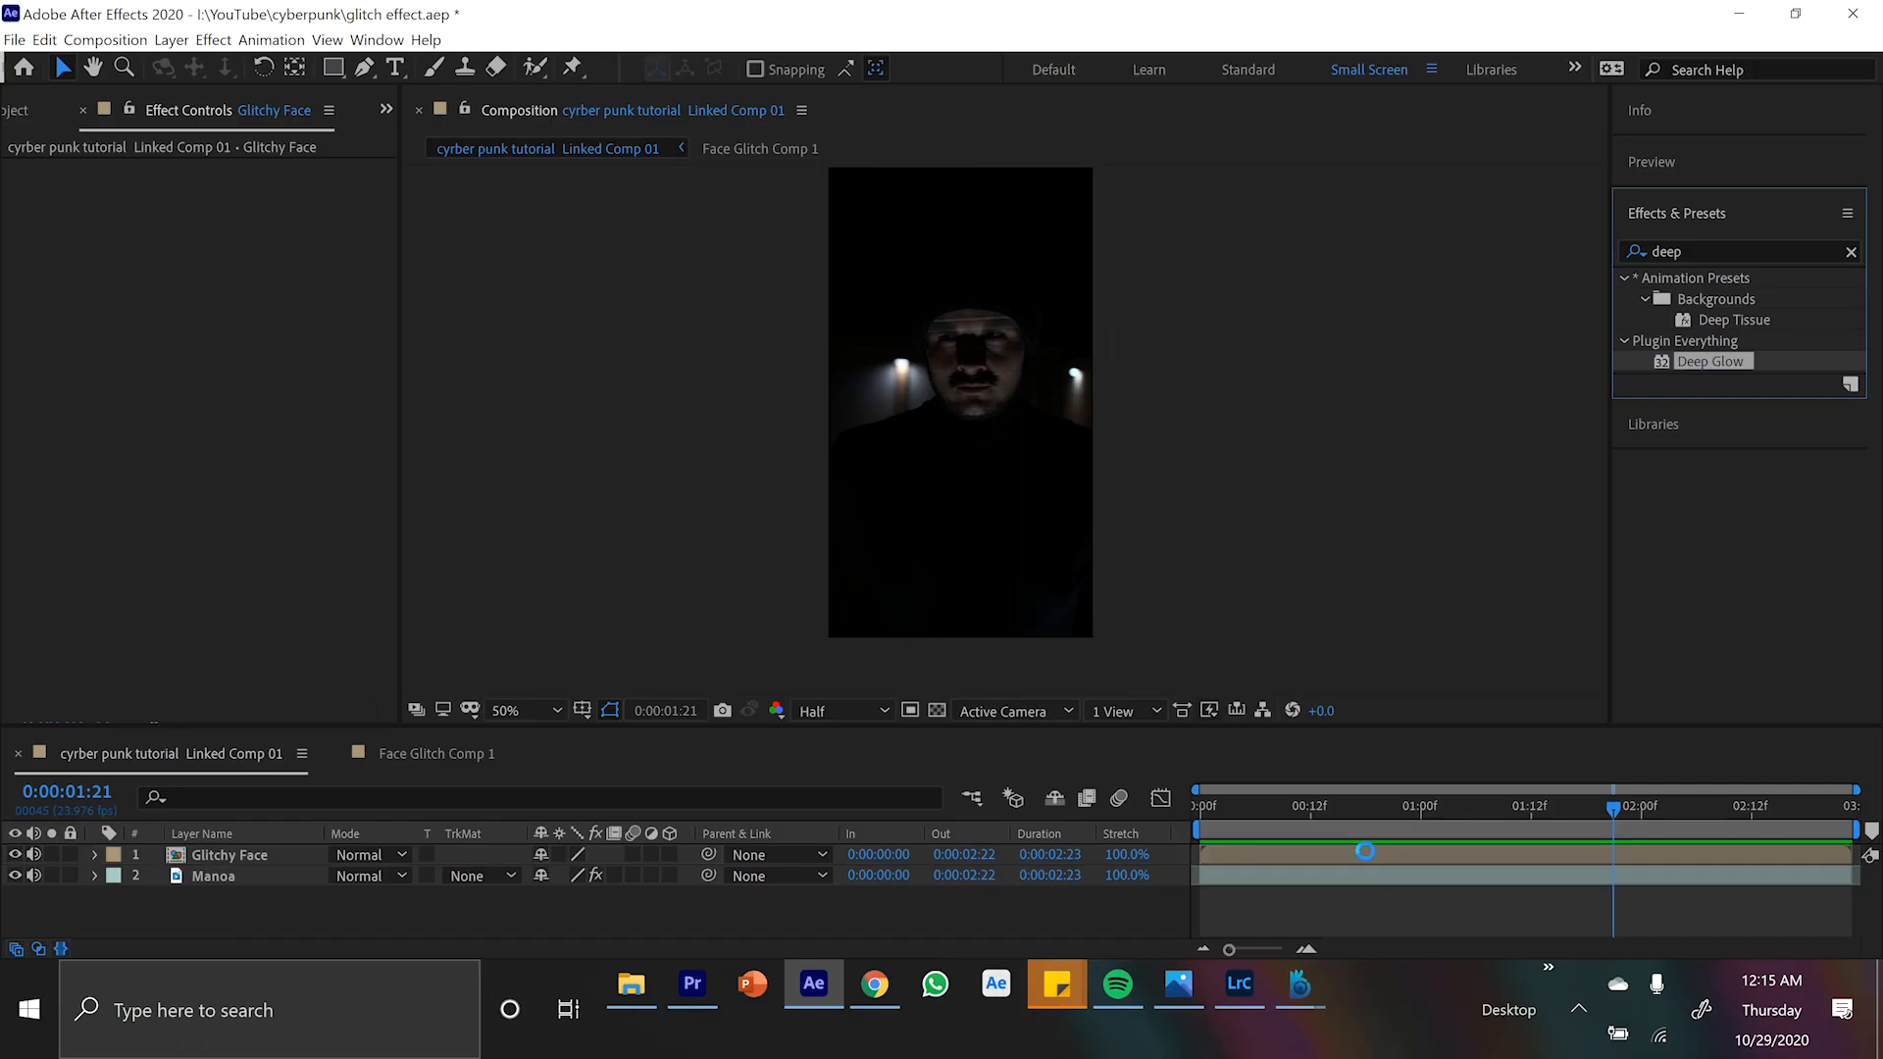
left_click_drag(1363, 850, 1346, 837)
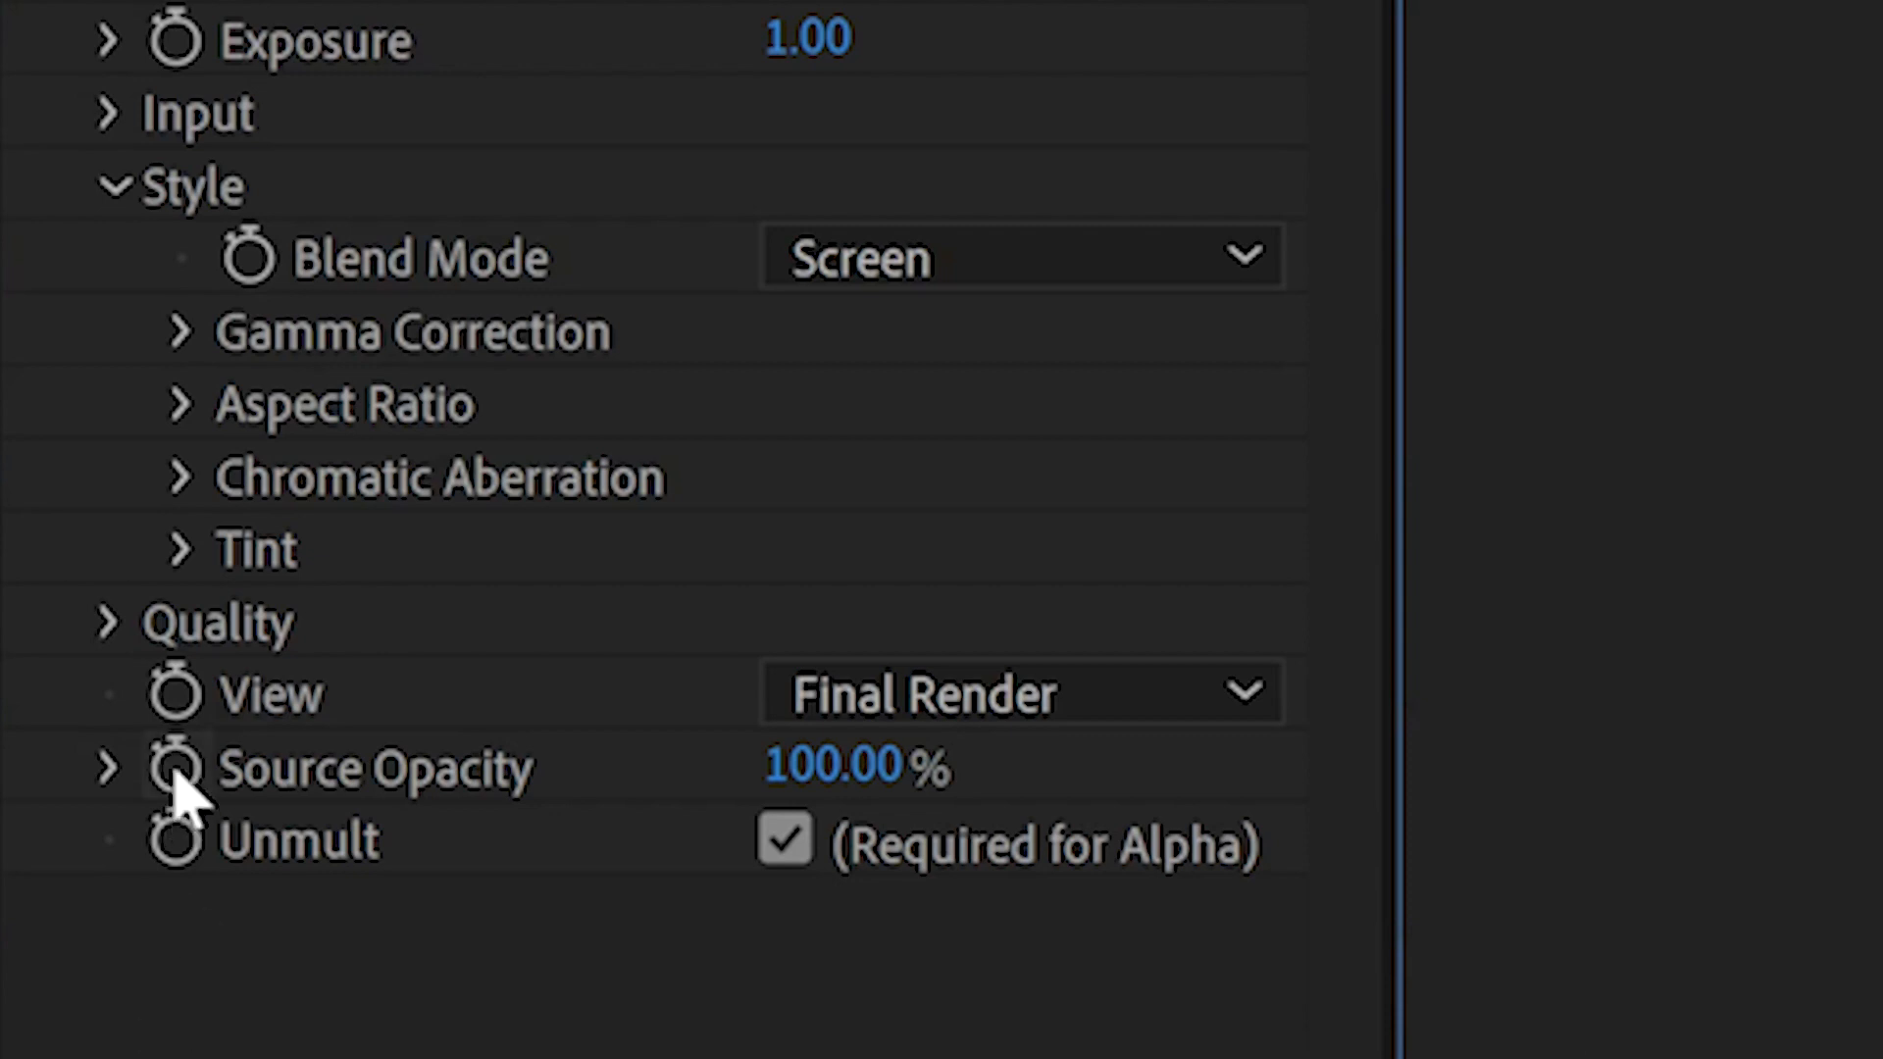
left_click(178, 479)
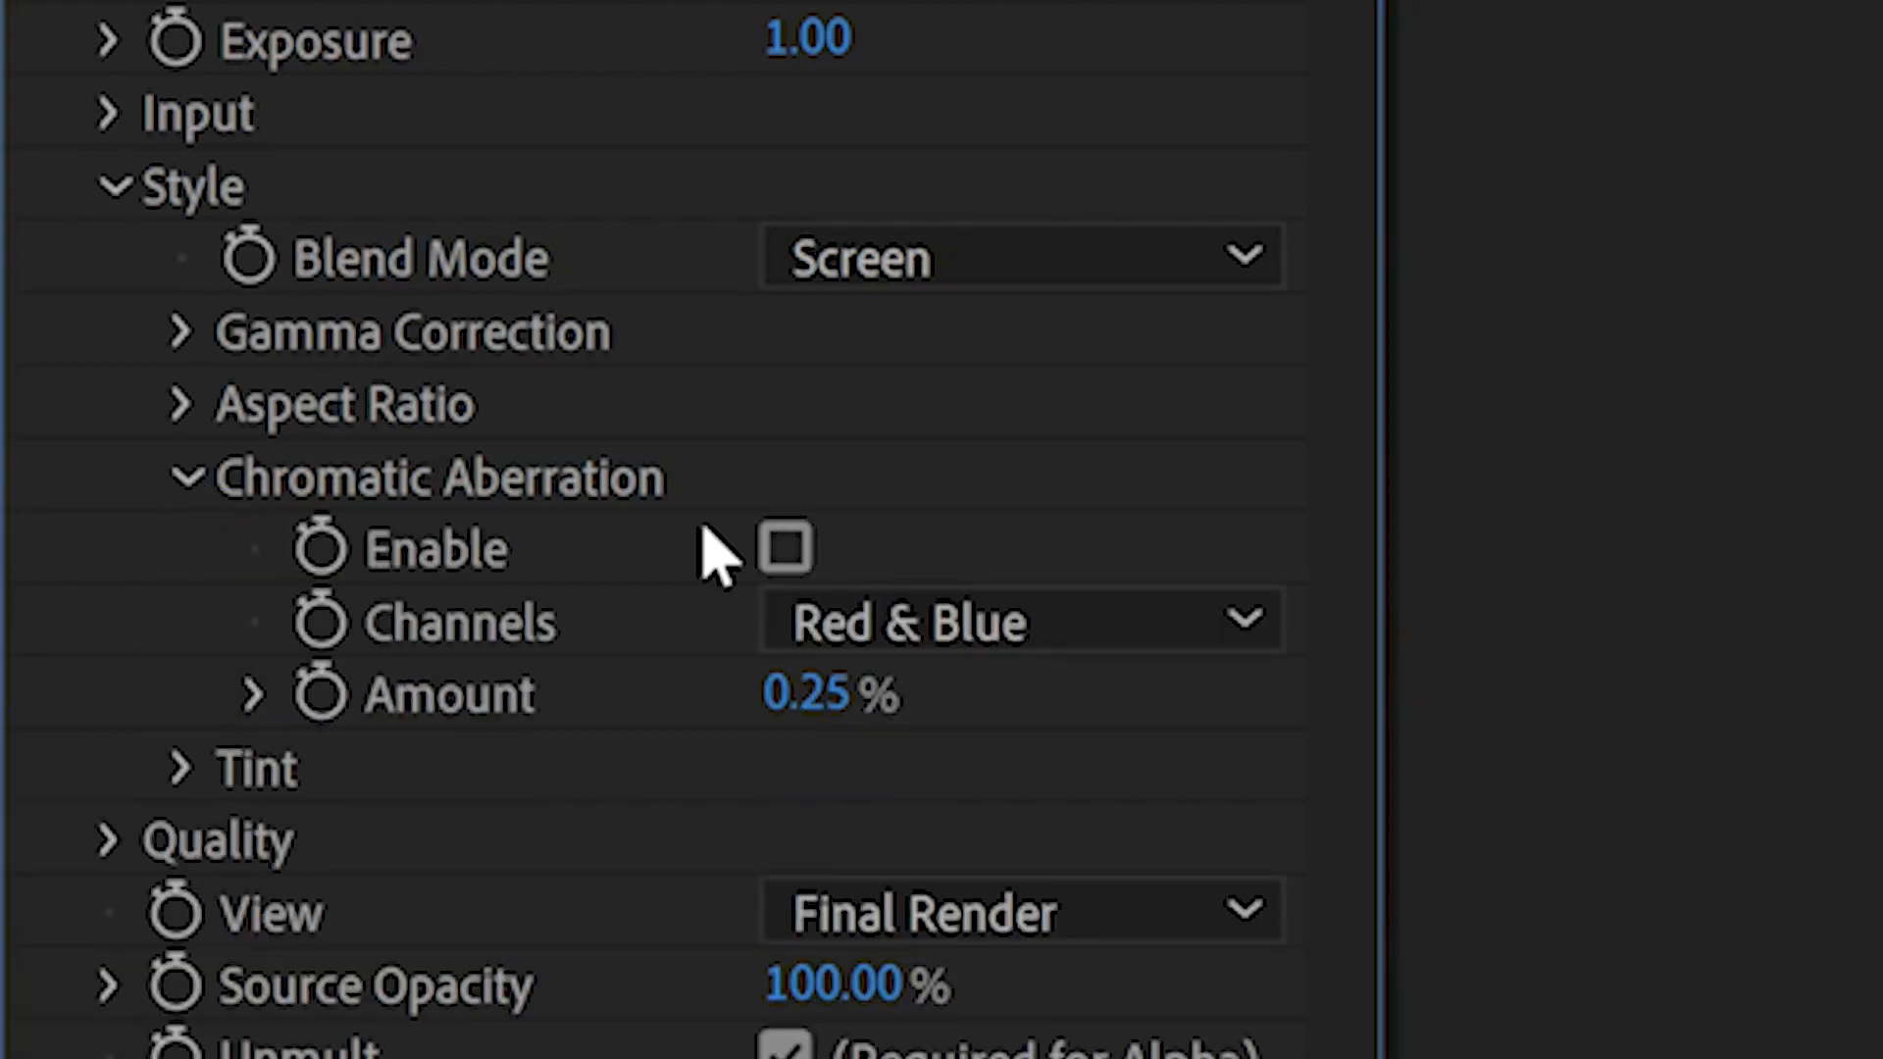
left_click(784, 549)
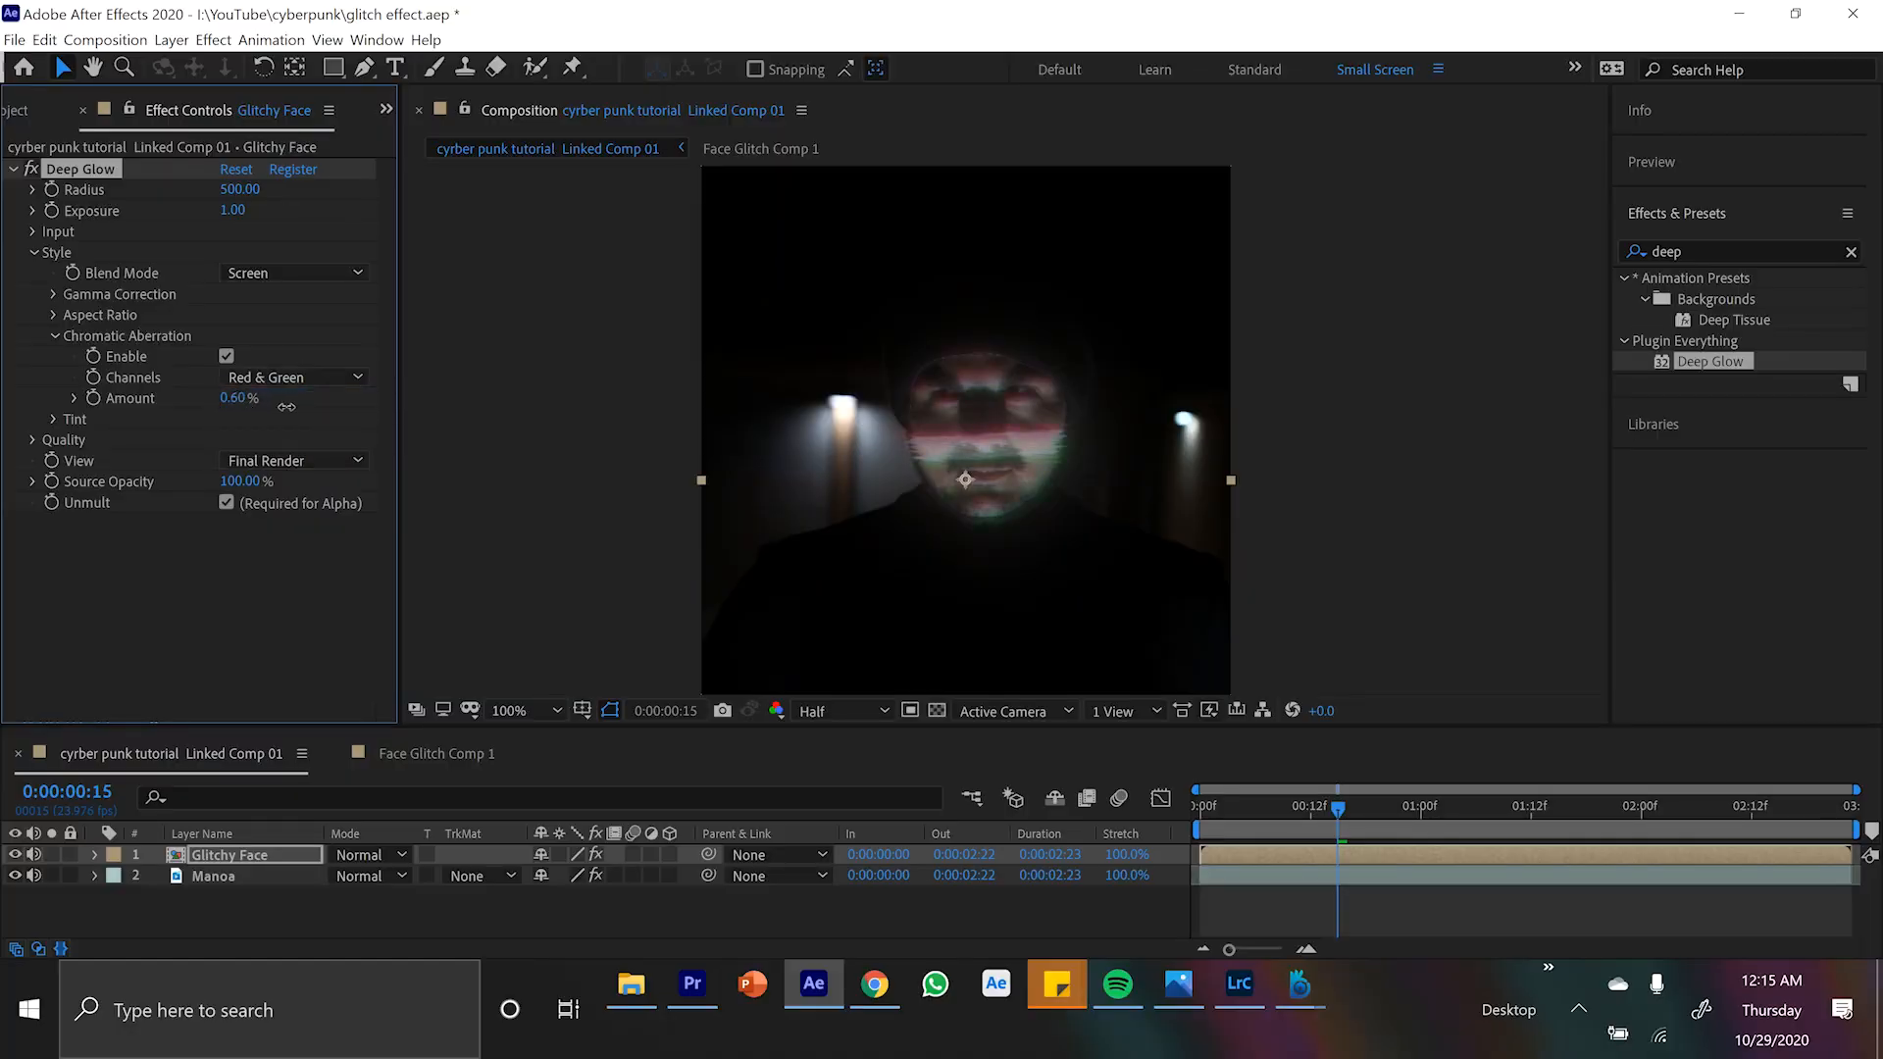
left_click(292, 376)
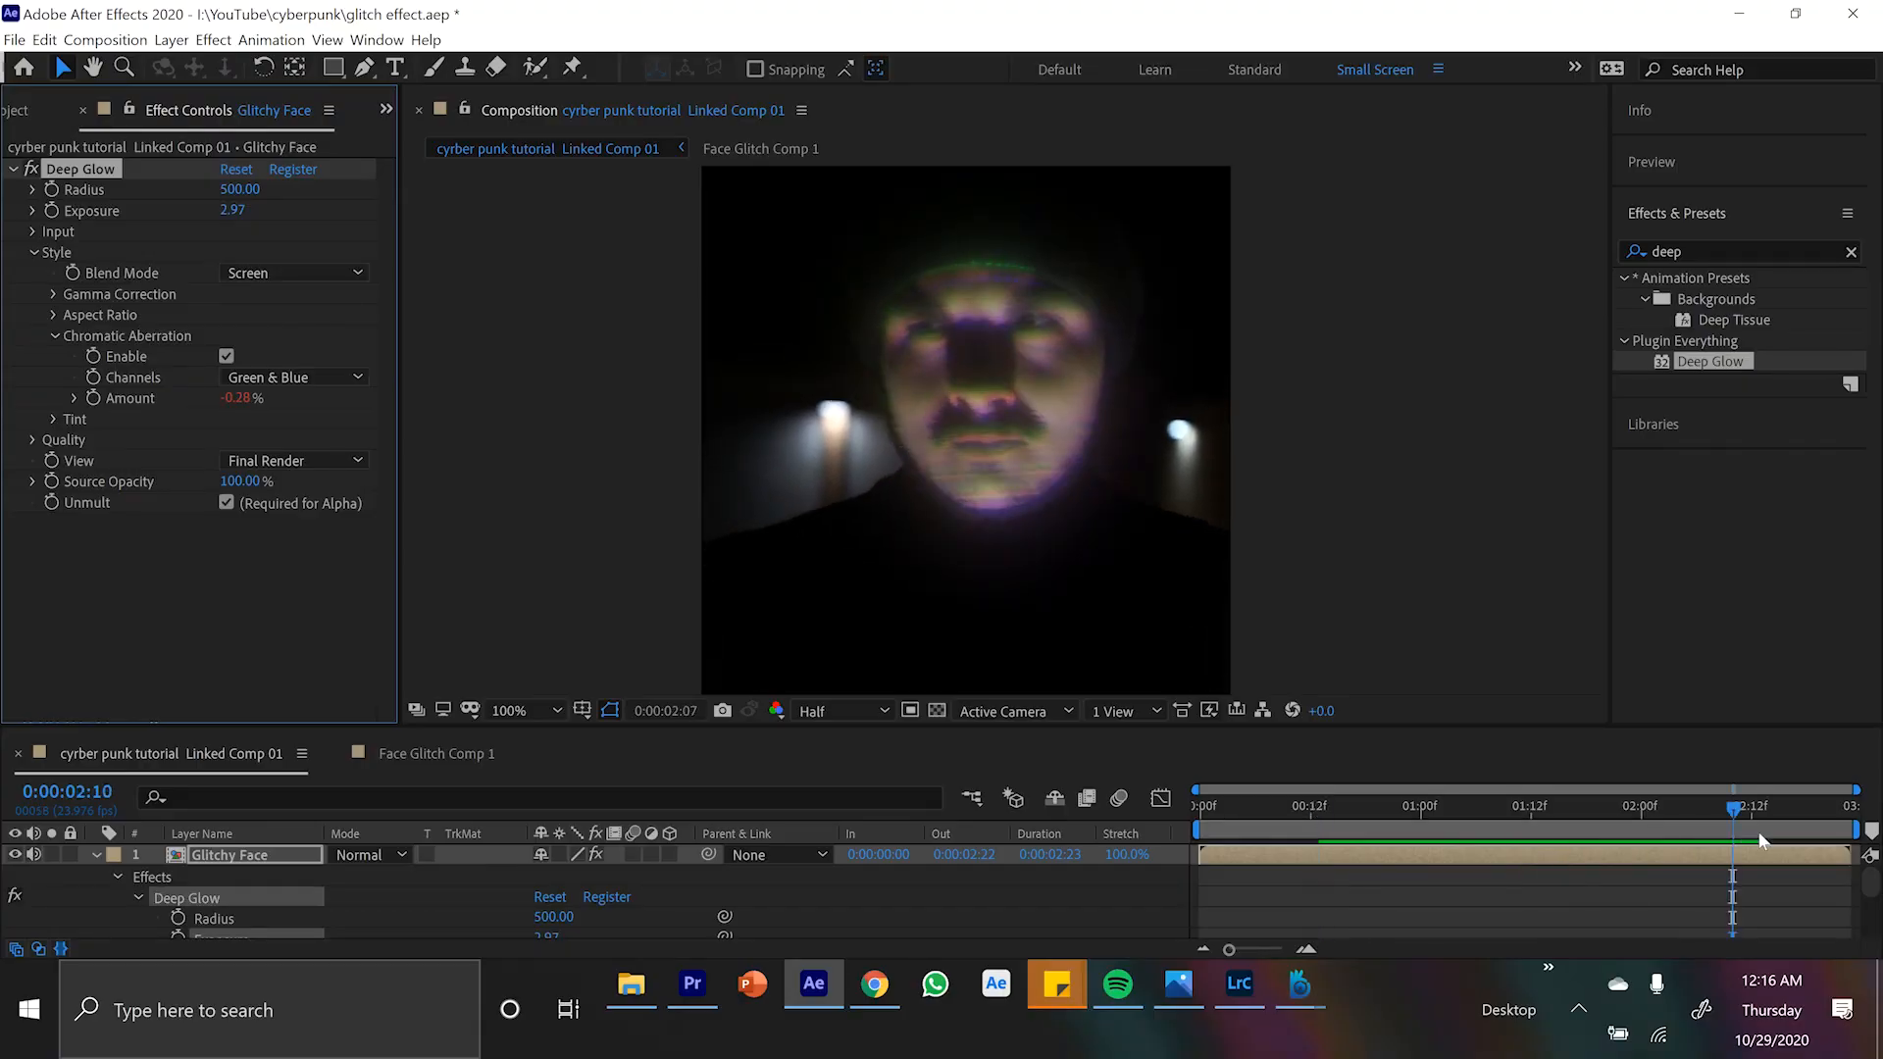
left_click(1308, 806)
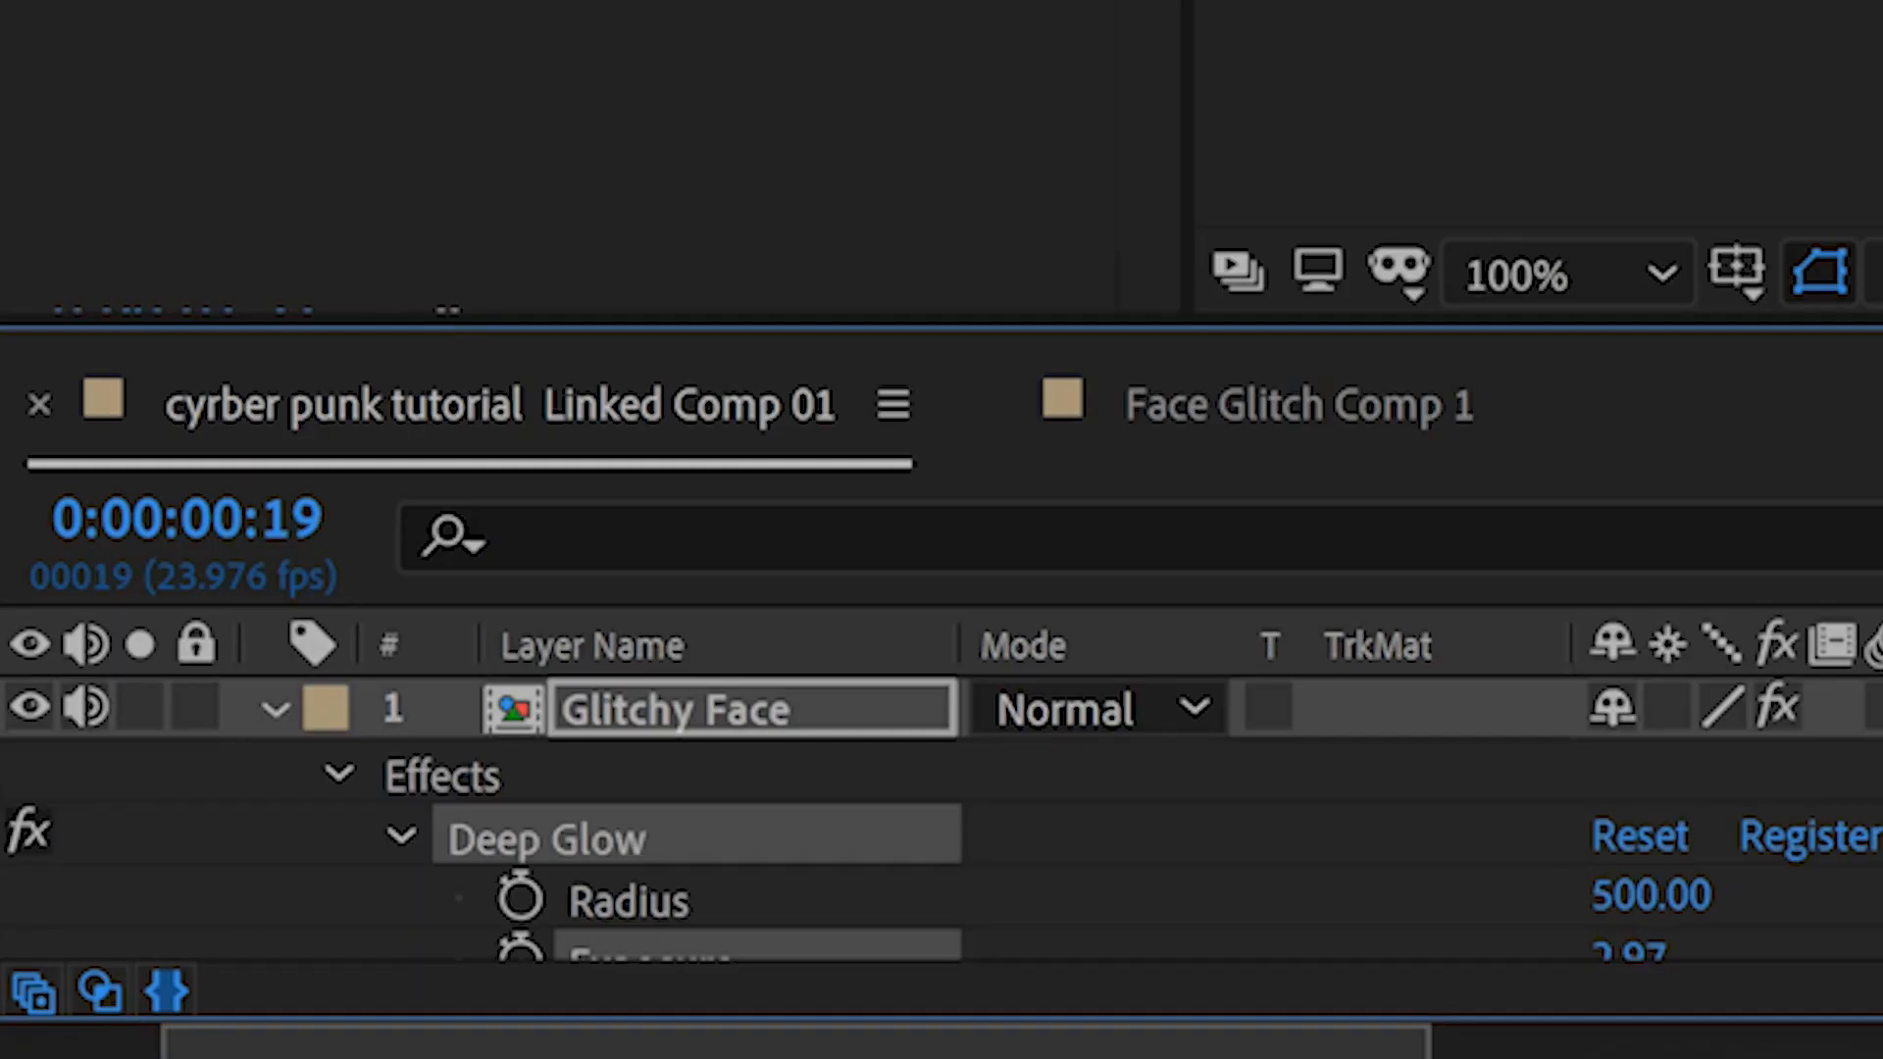
Step: Duplicate Glitchy Face, give the original a wiggle Scale expression and 57% opacity
left_click(274, 708)
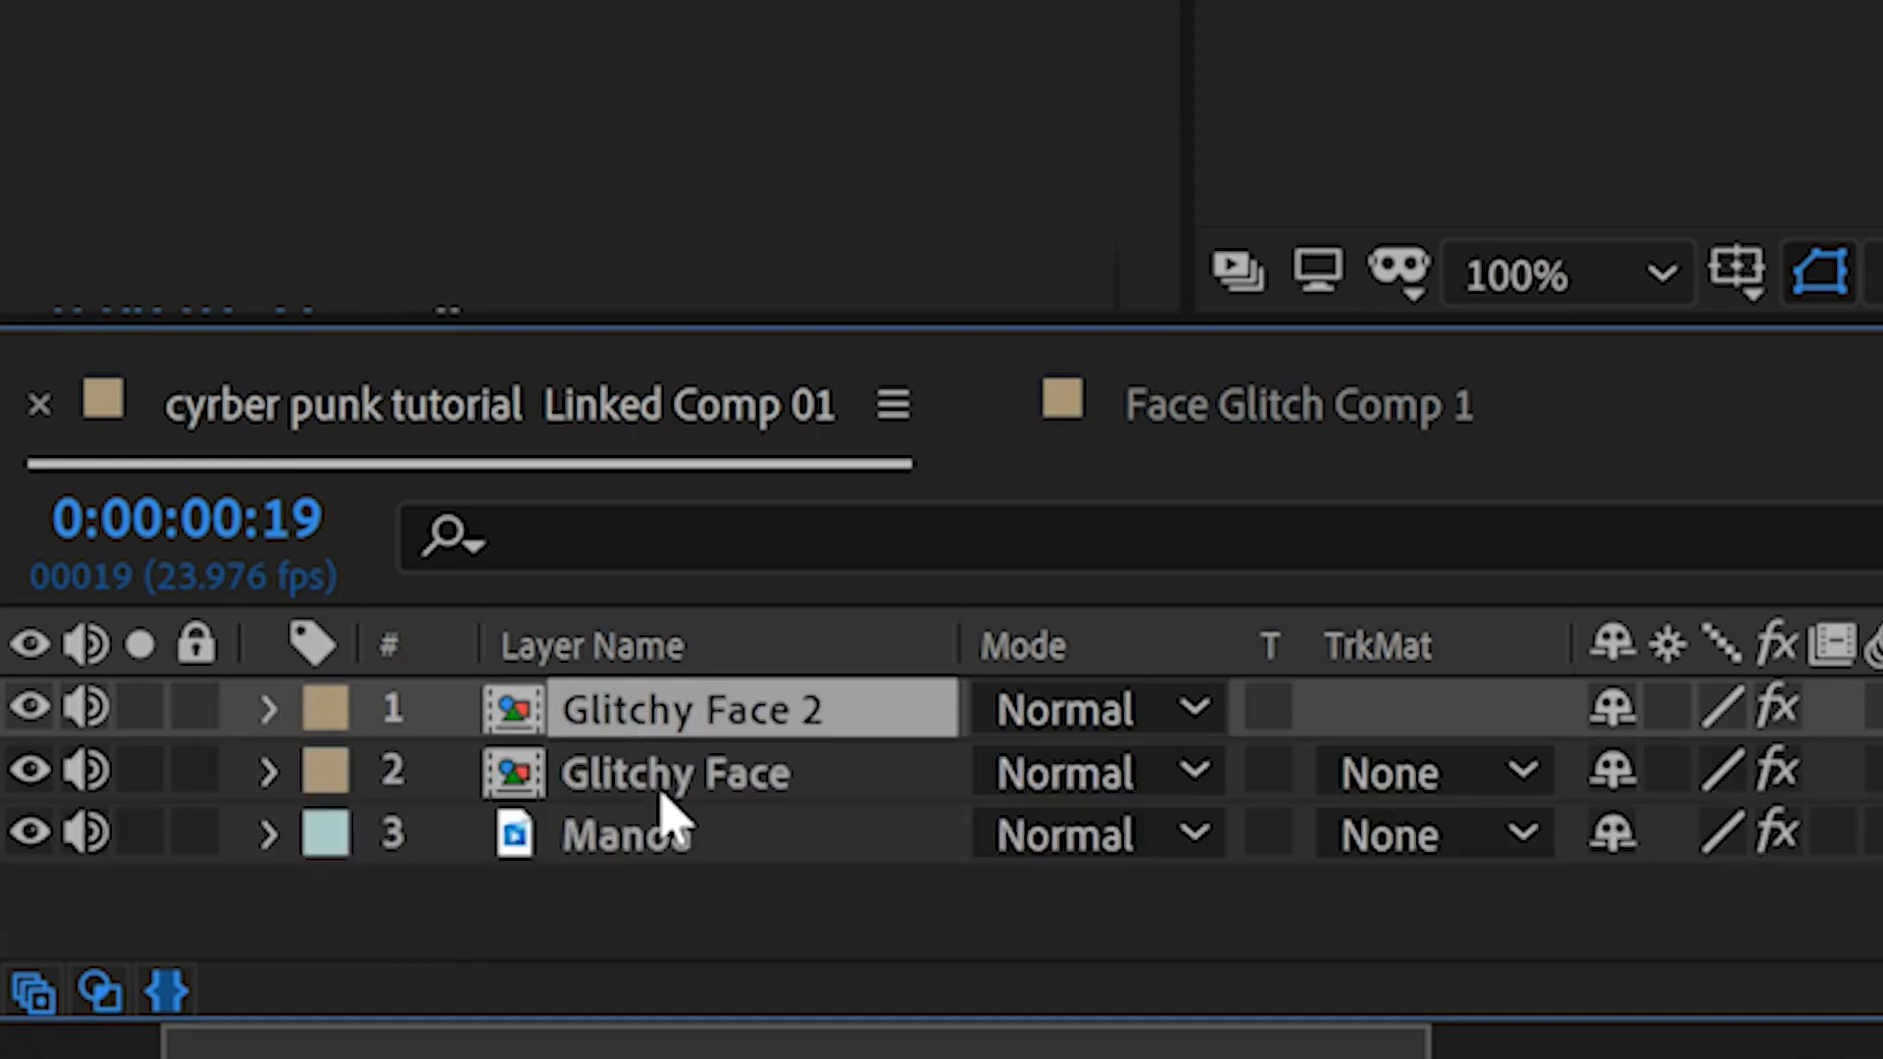
left_click(673, 772)
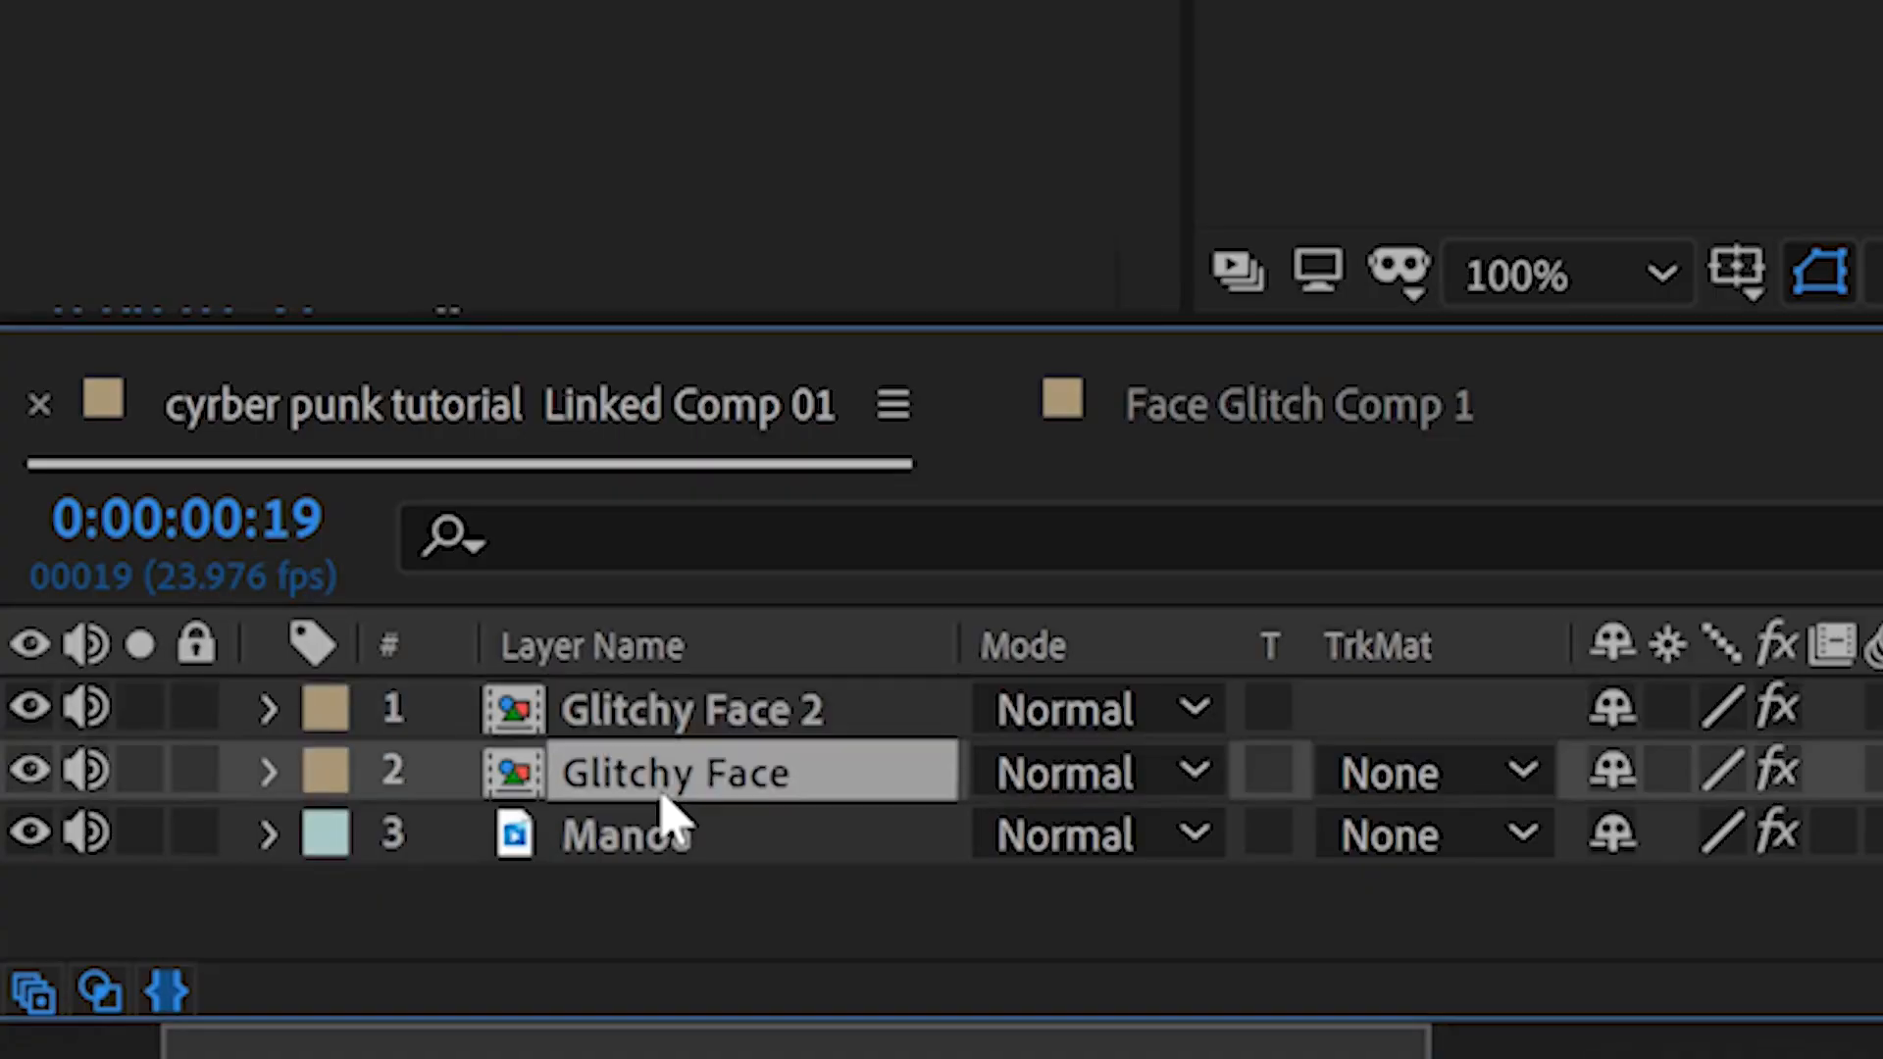
left_click(269, 771)
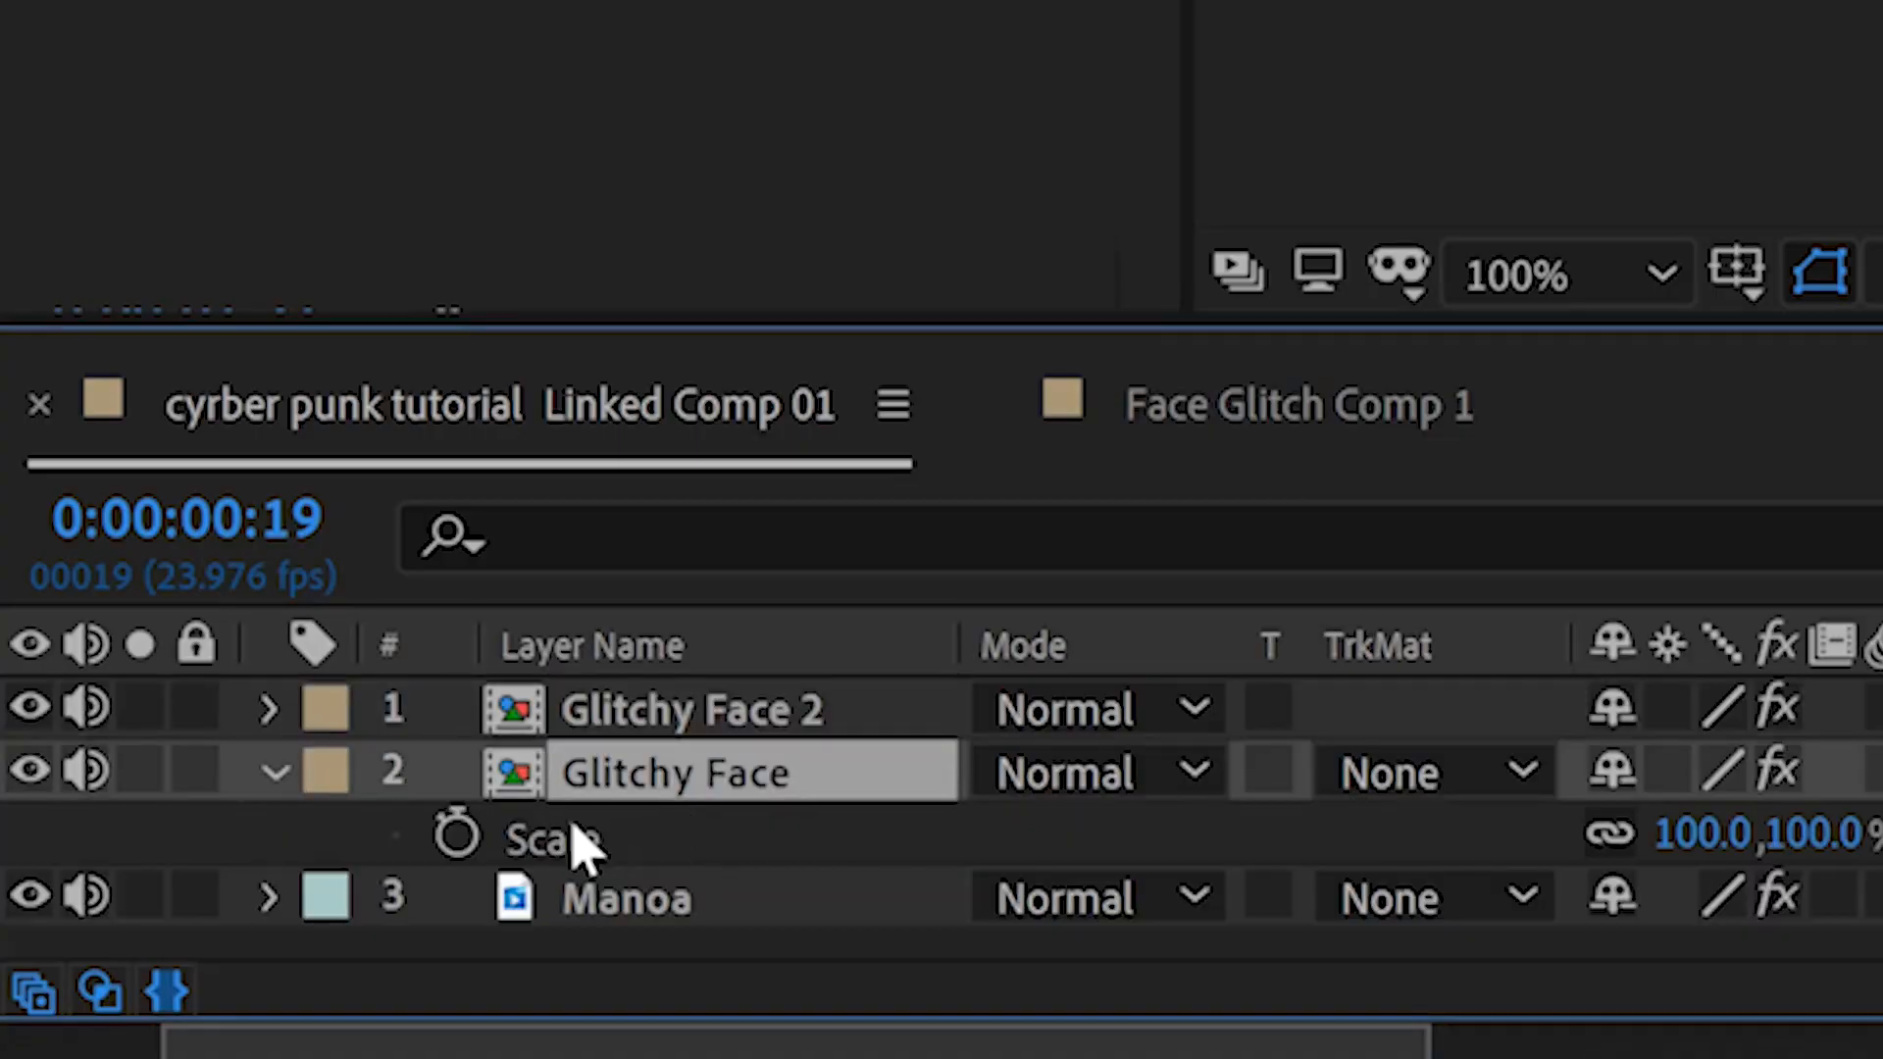
type("wi")
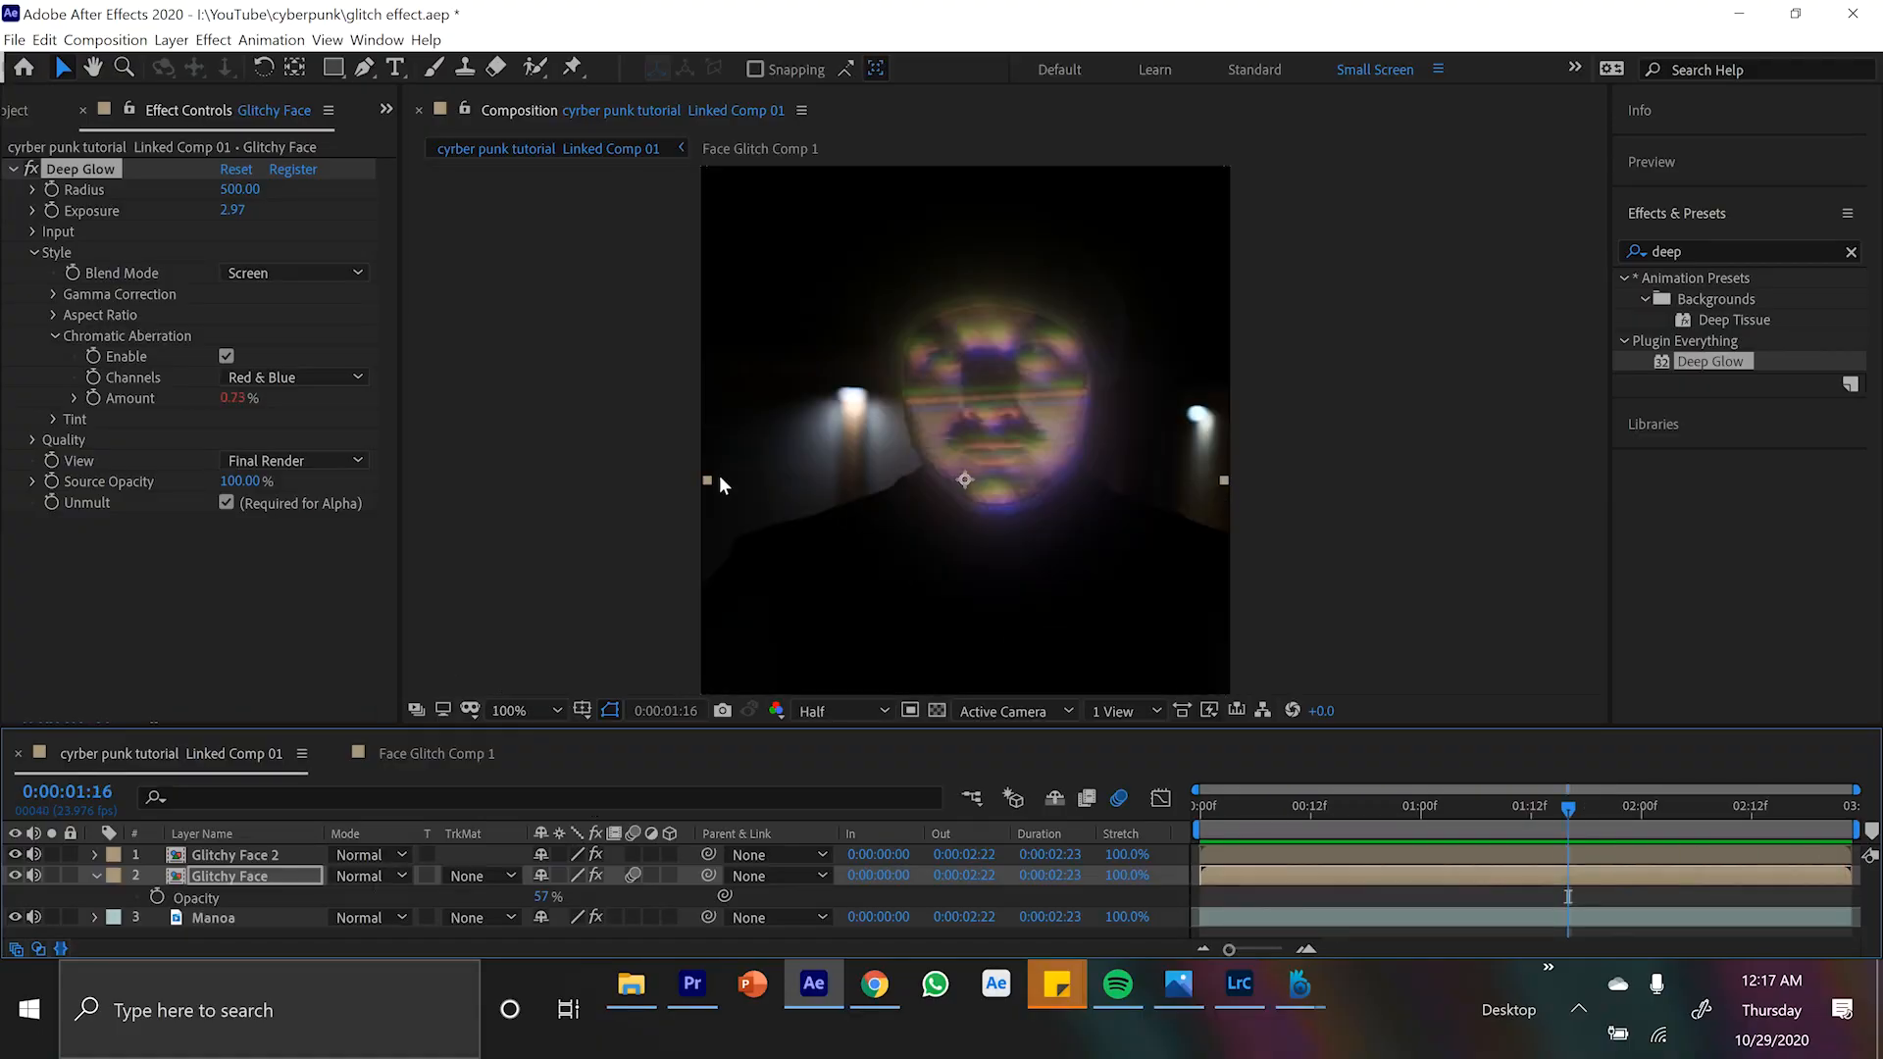
left_click(171, 39)
type("curves")
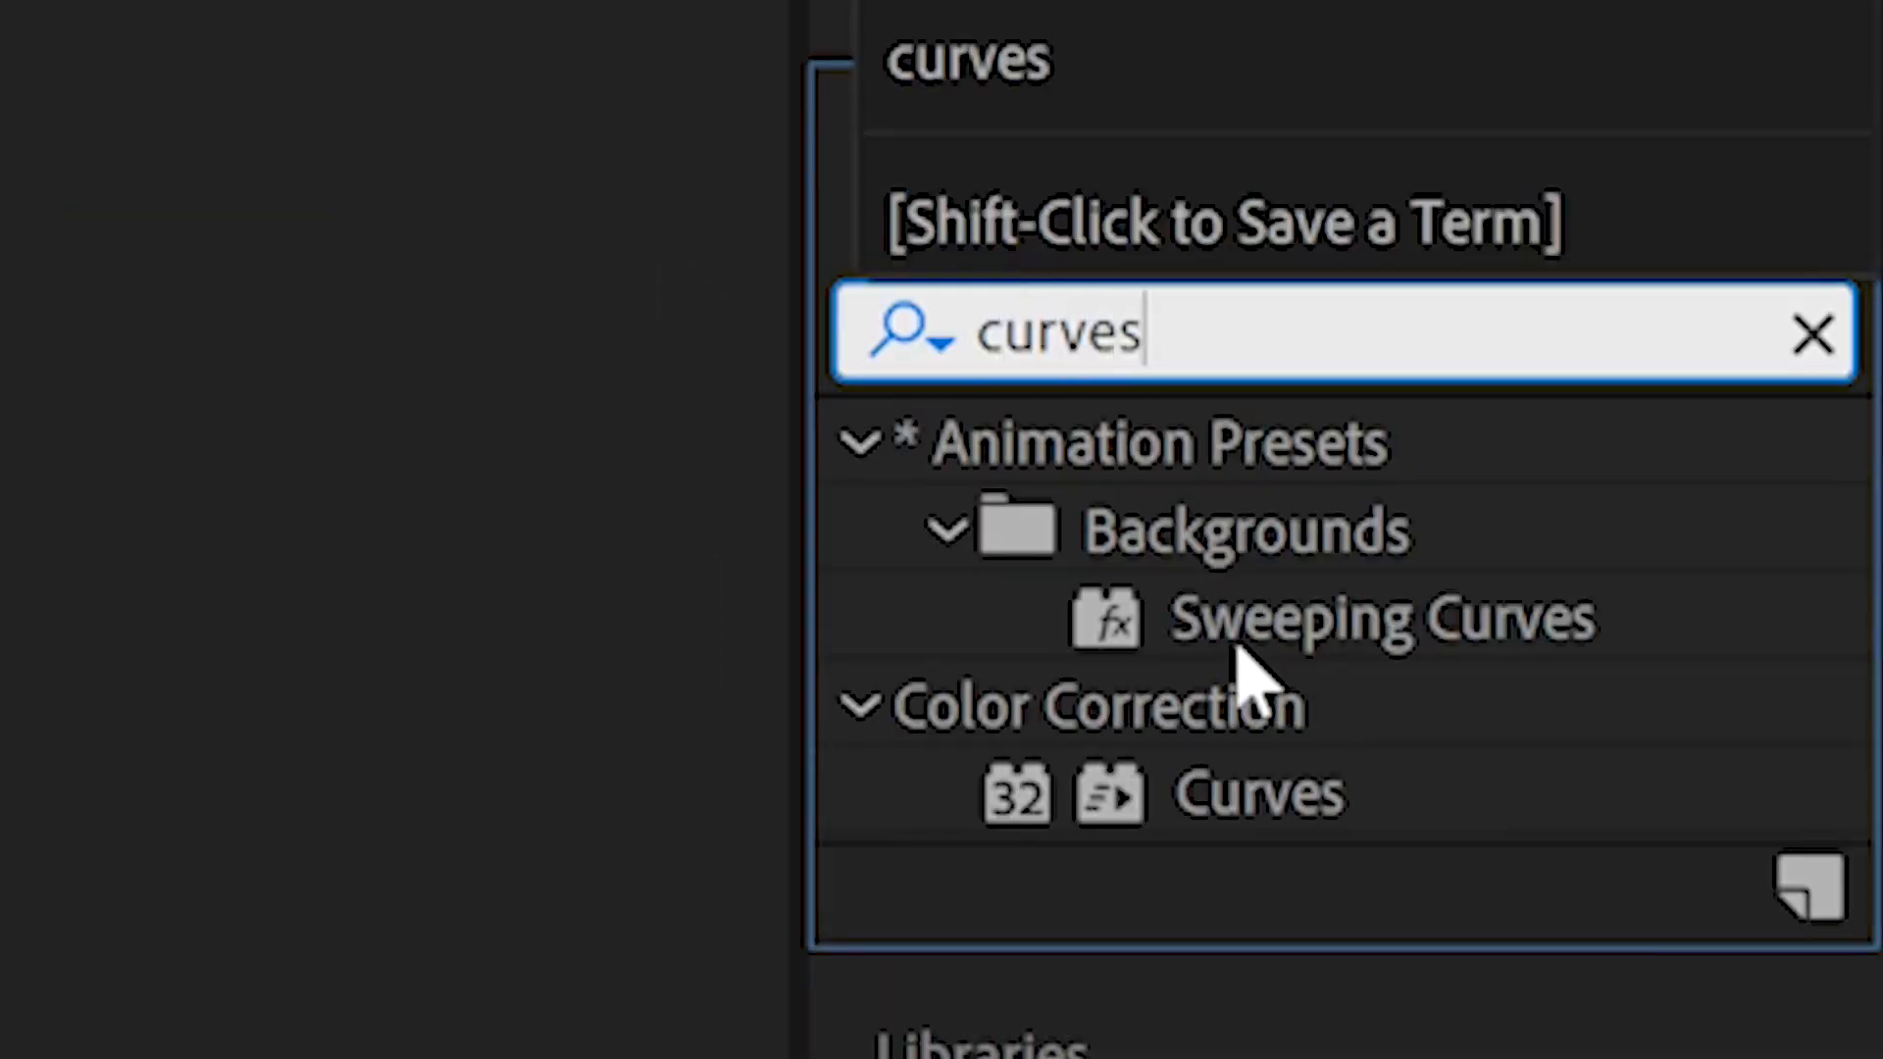
Step: Apply Curves to the new adjustment layer and keyframe shifting channel curves along the timeline
left_click(1257, 793)
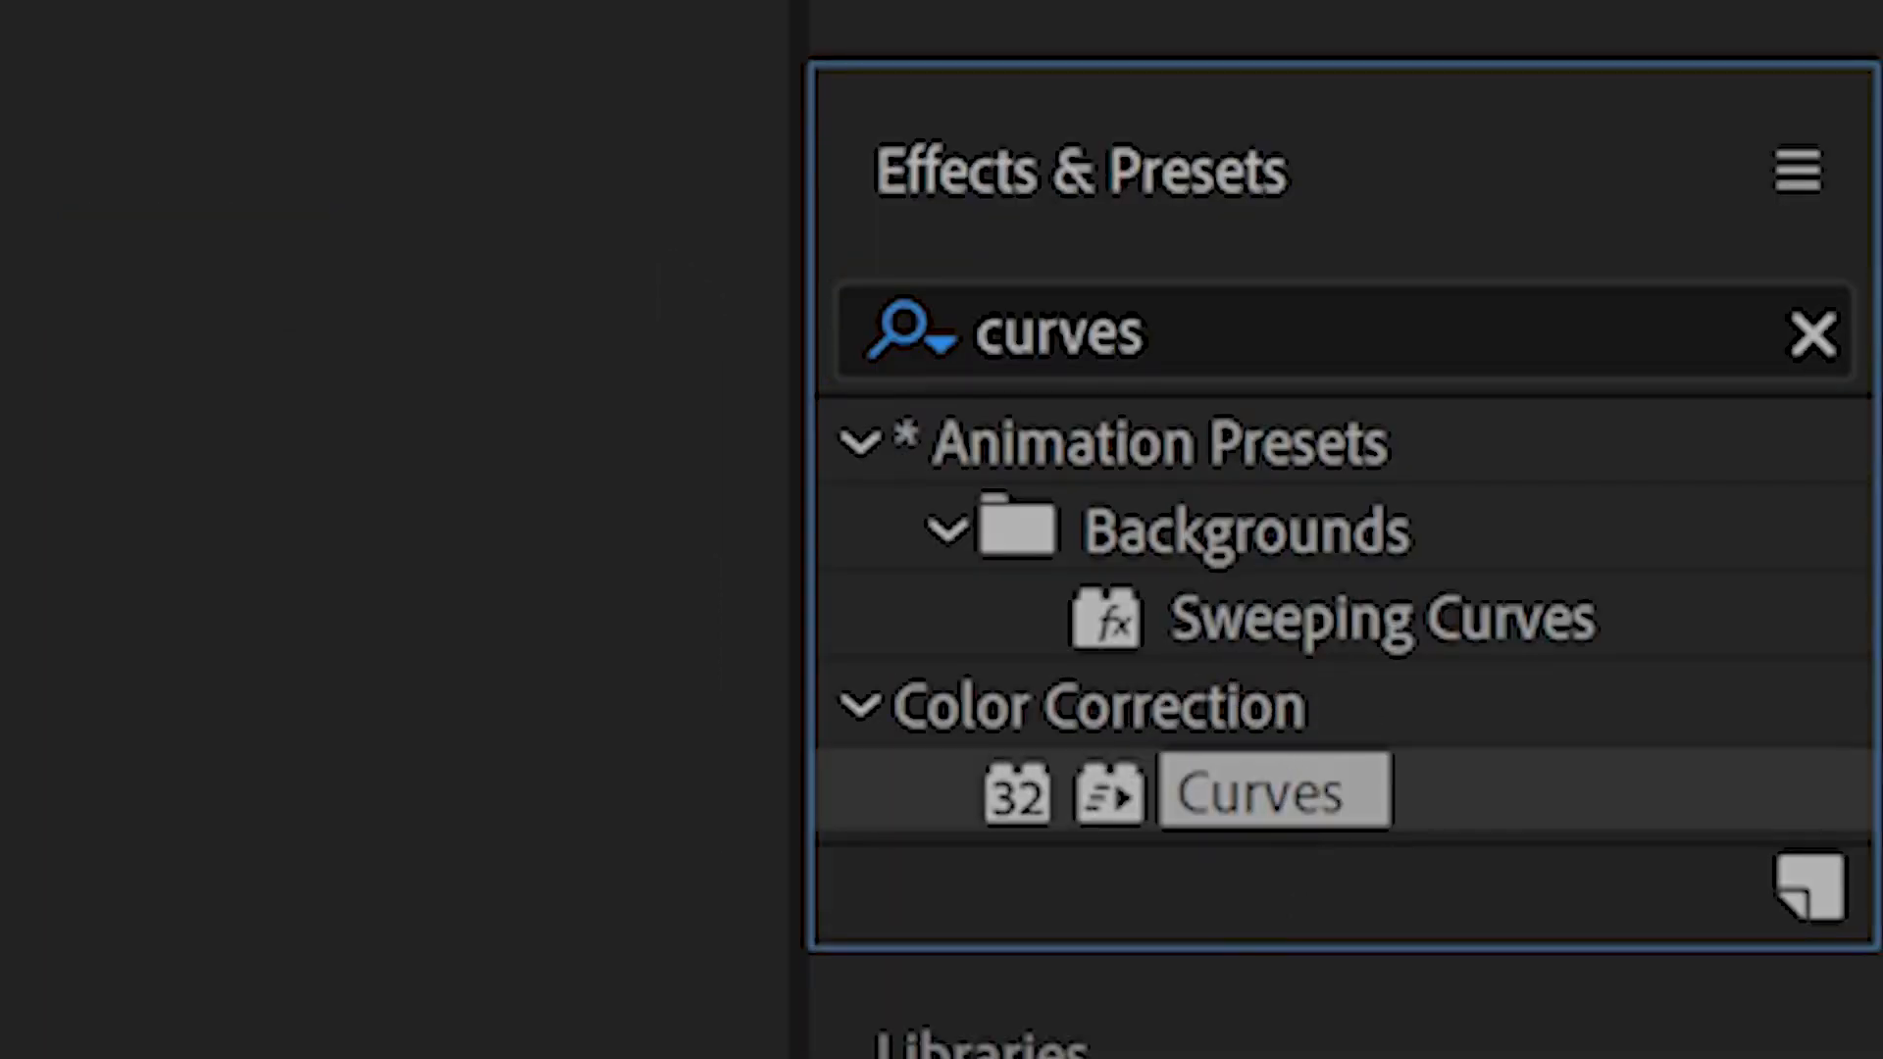
double_click(1269, 793)
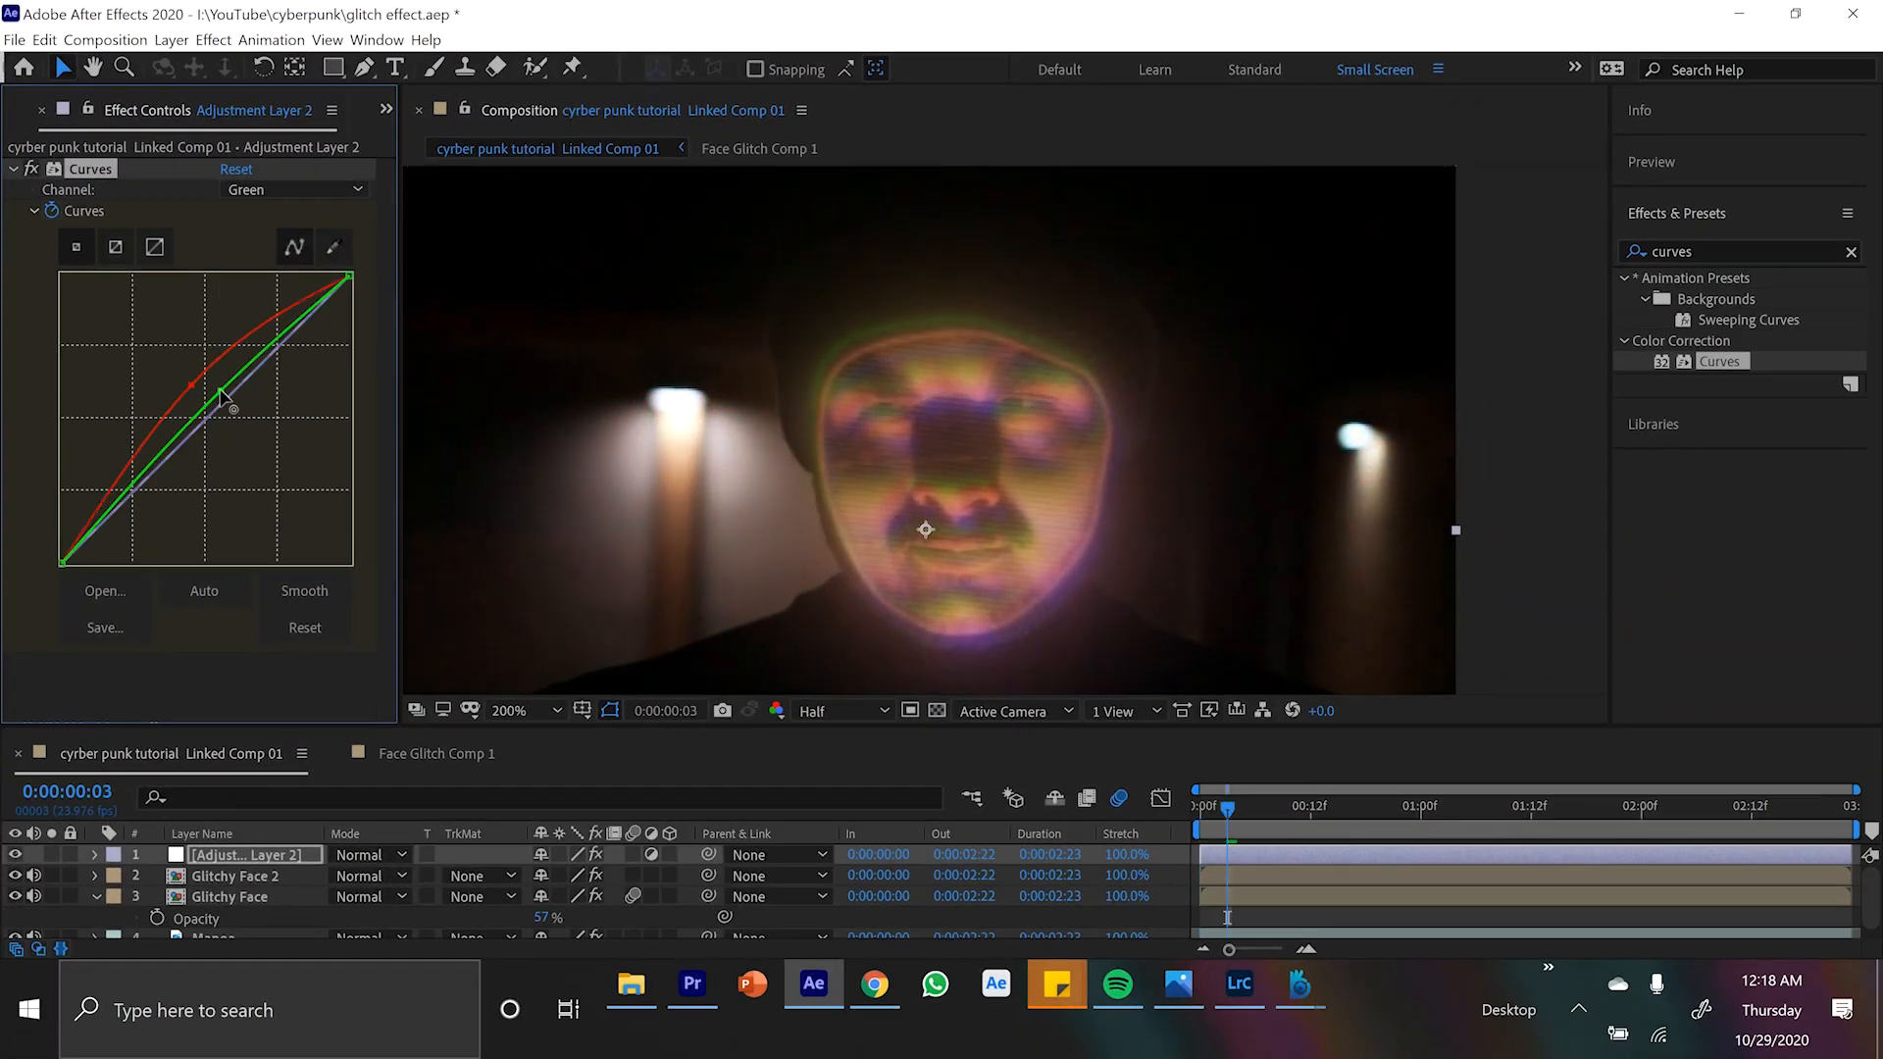
left_click(1273, 806)
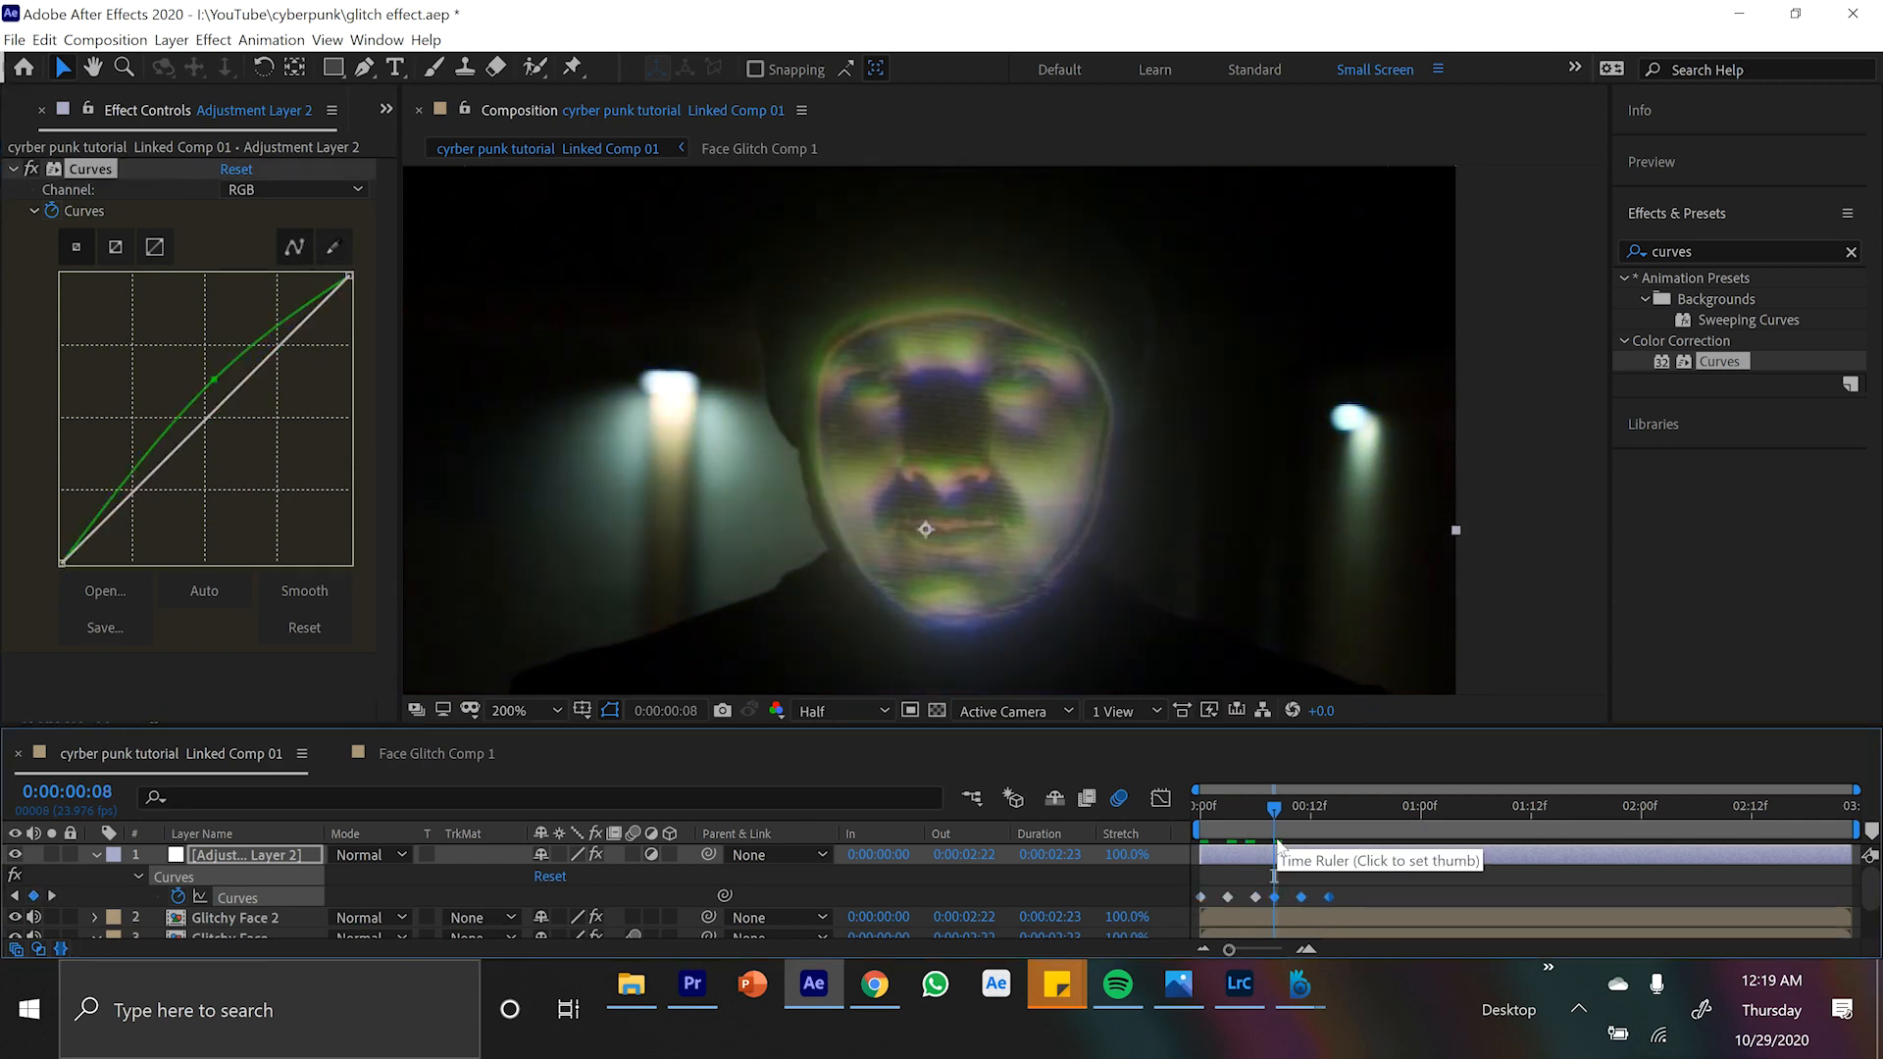
left_click(1224, 806)
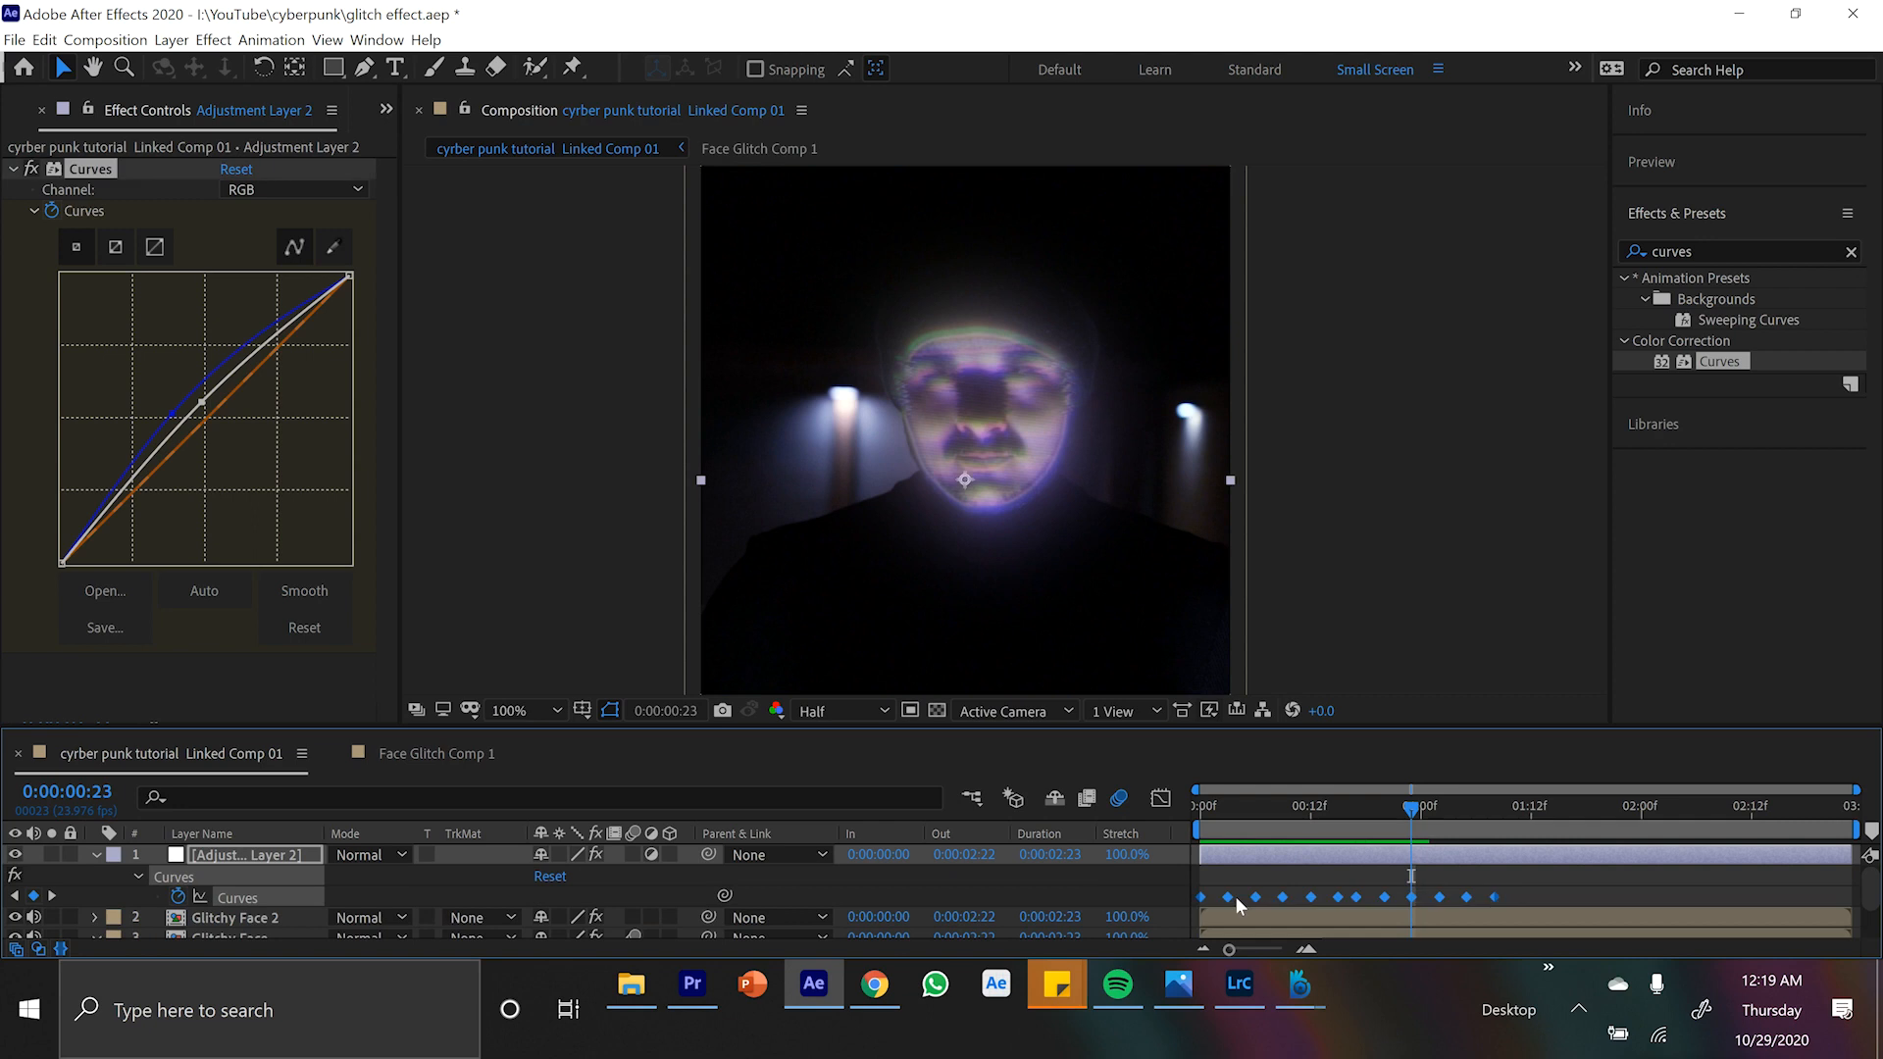
left_click_drag(1410, 806, 1197, 806)
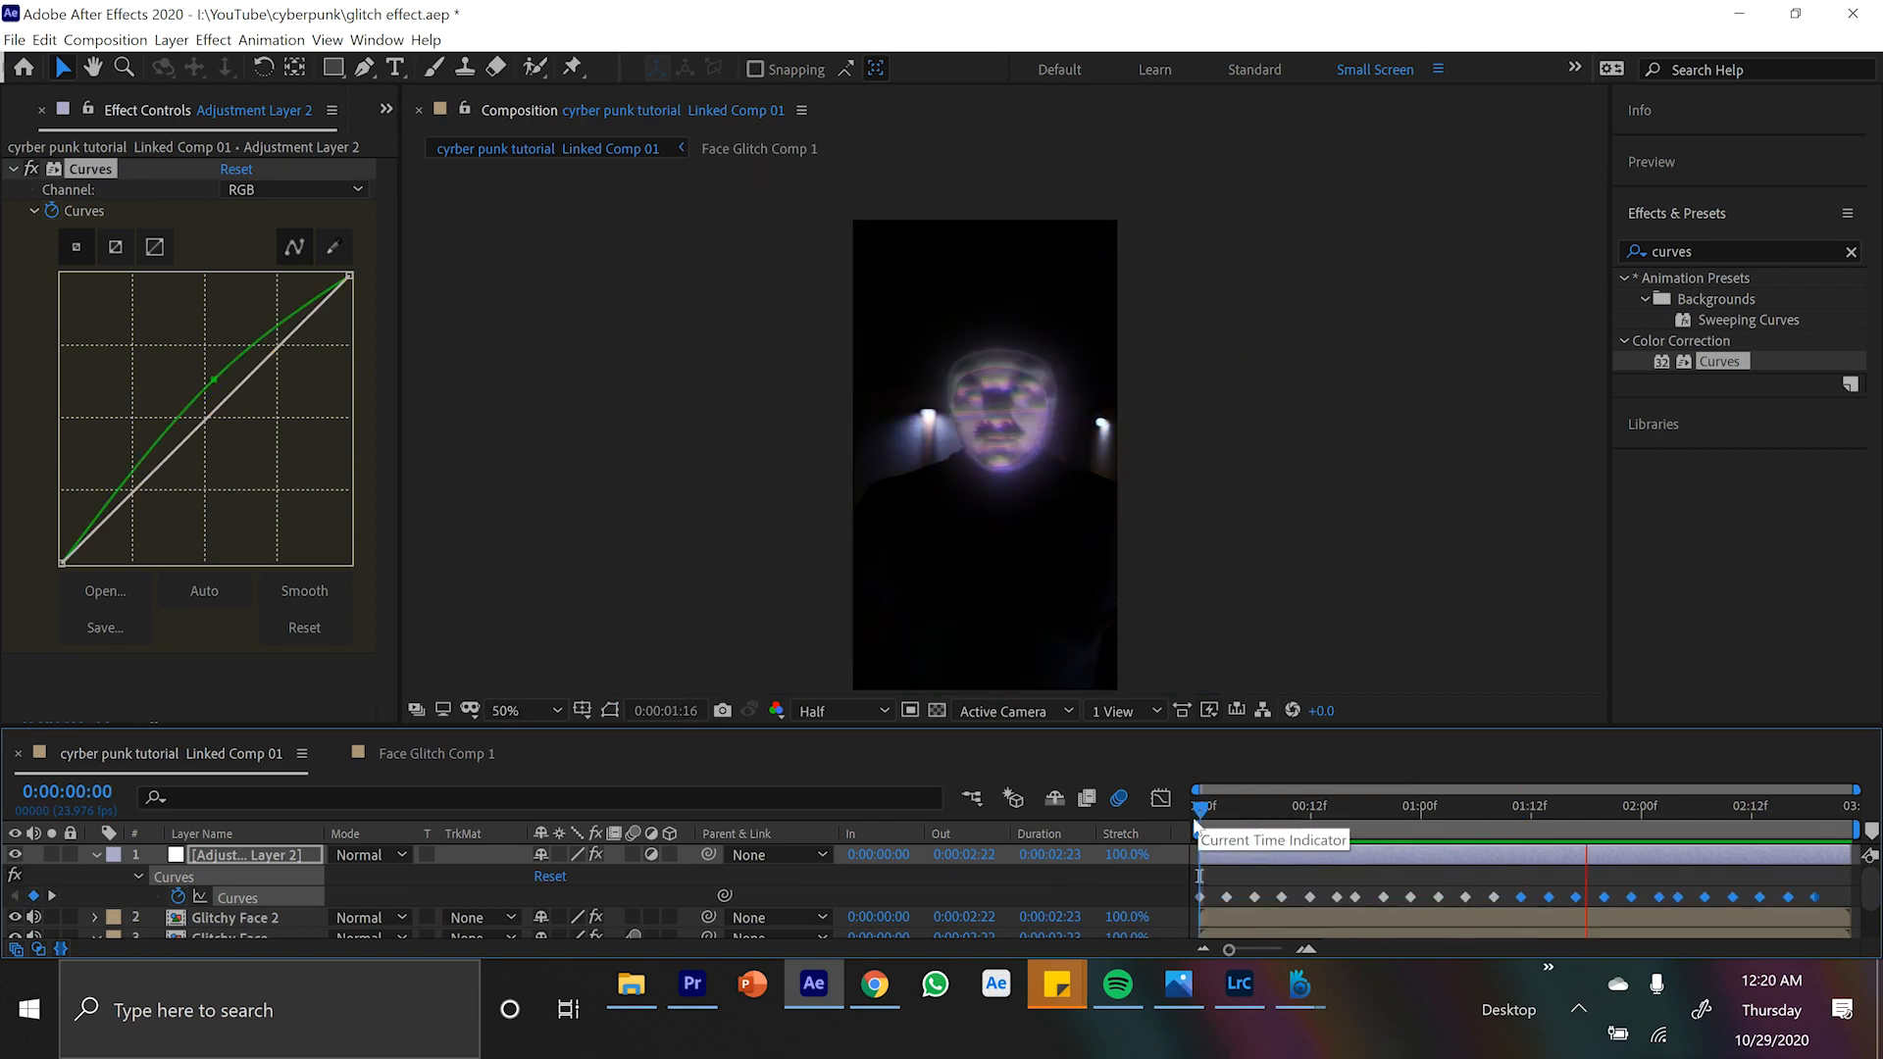
left_click(1197, 804)
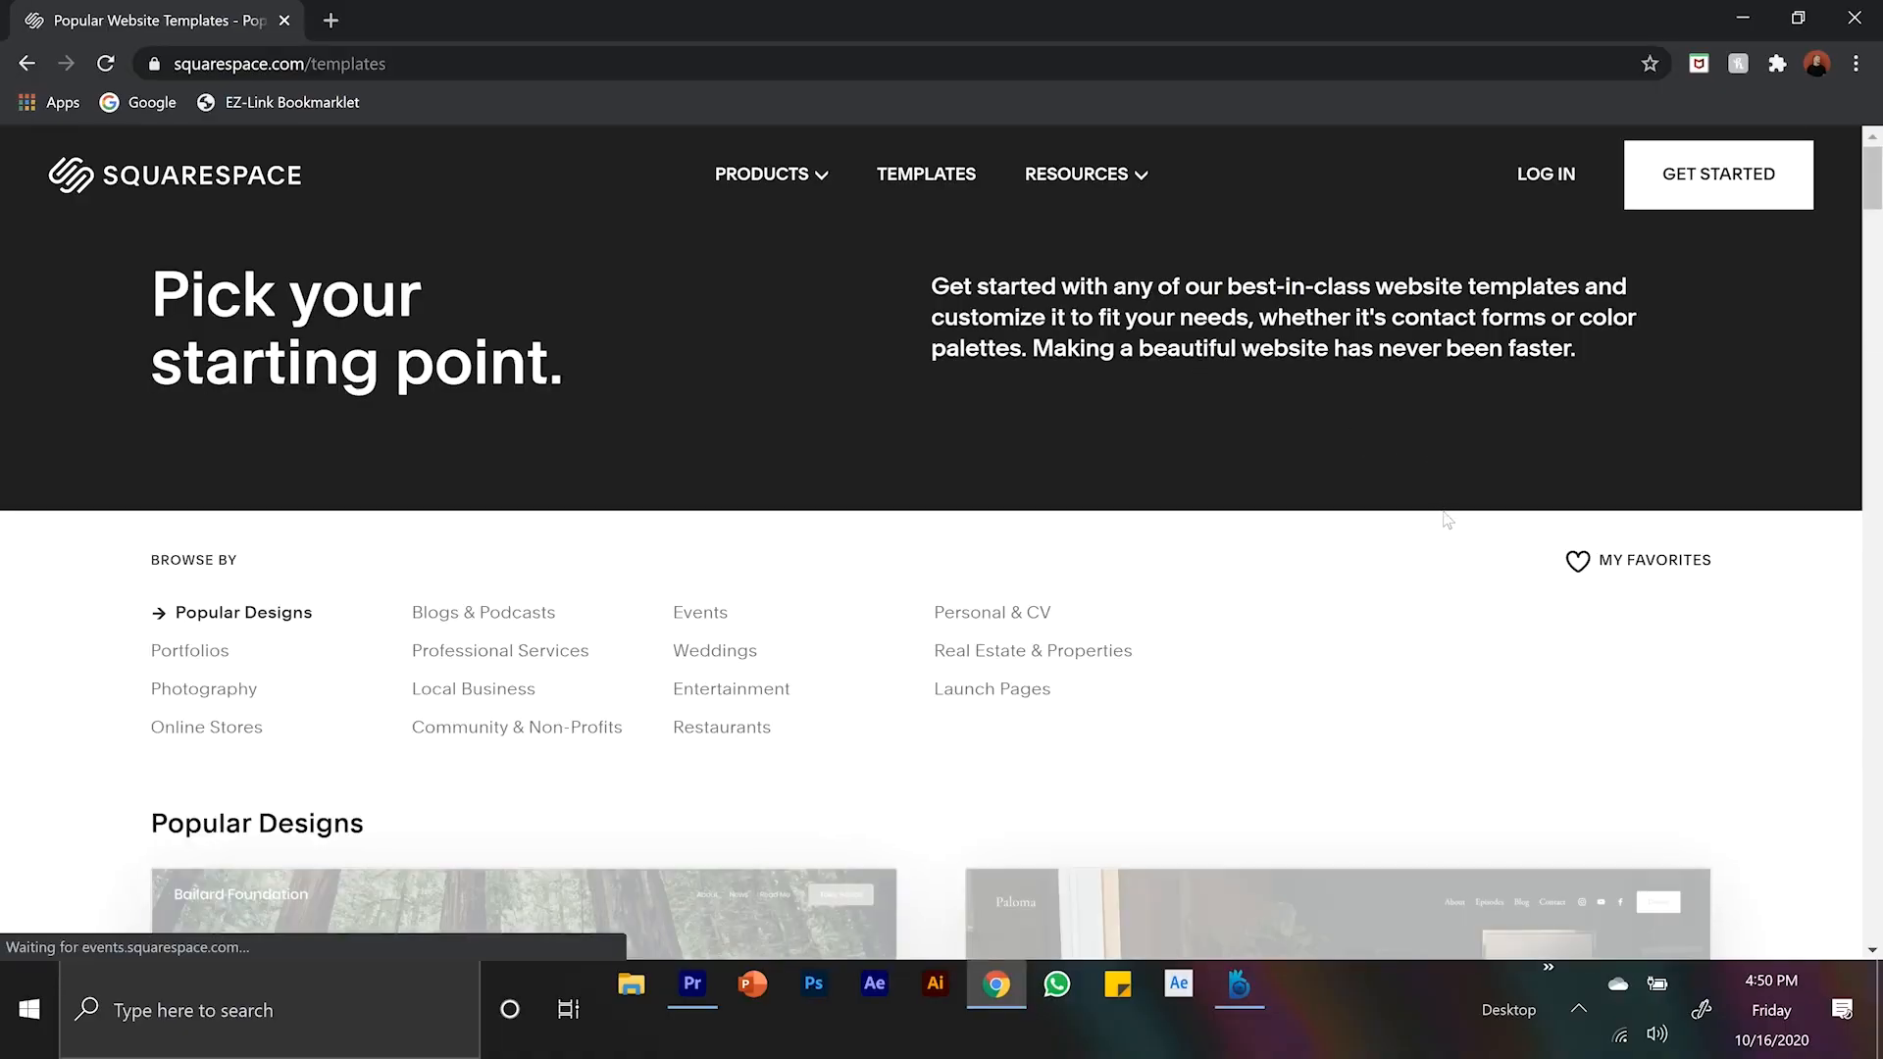
Step: Scroll through the Squarespace templates, portfolio and Scheduling pages
scroll("down", 3)
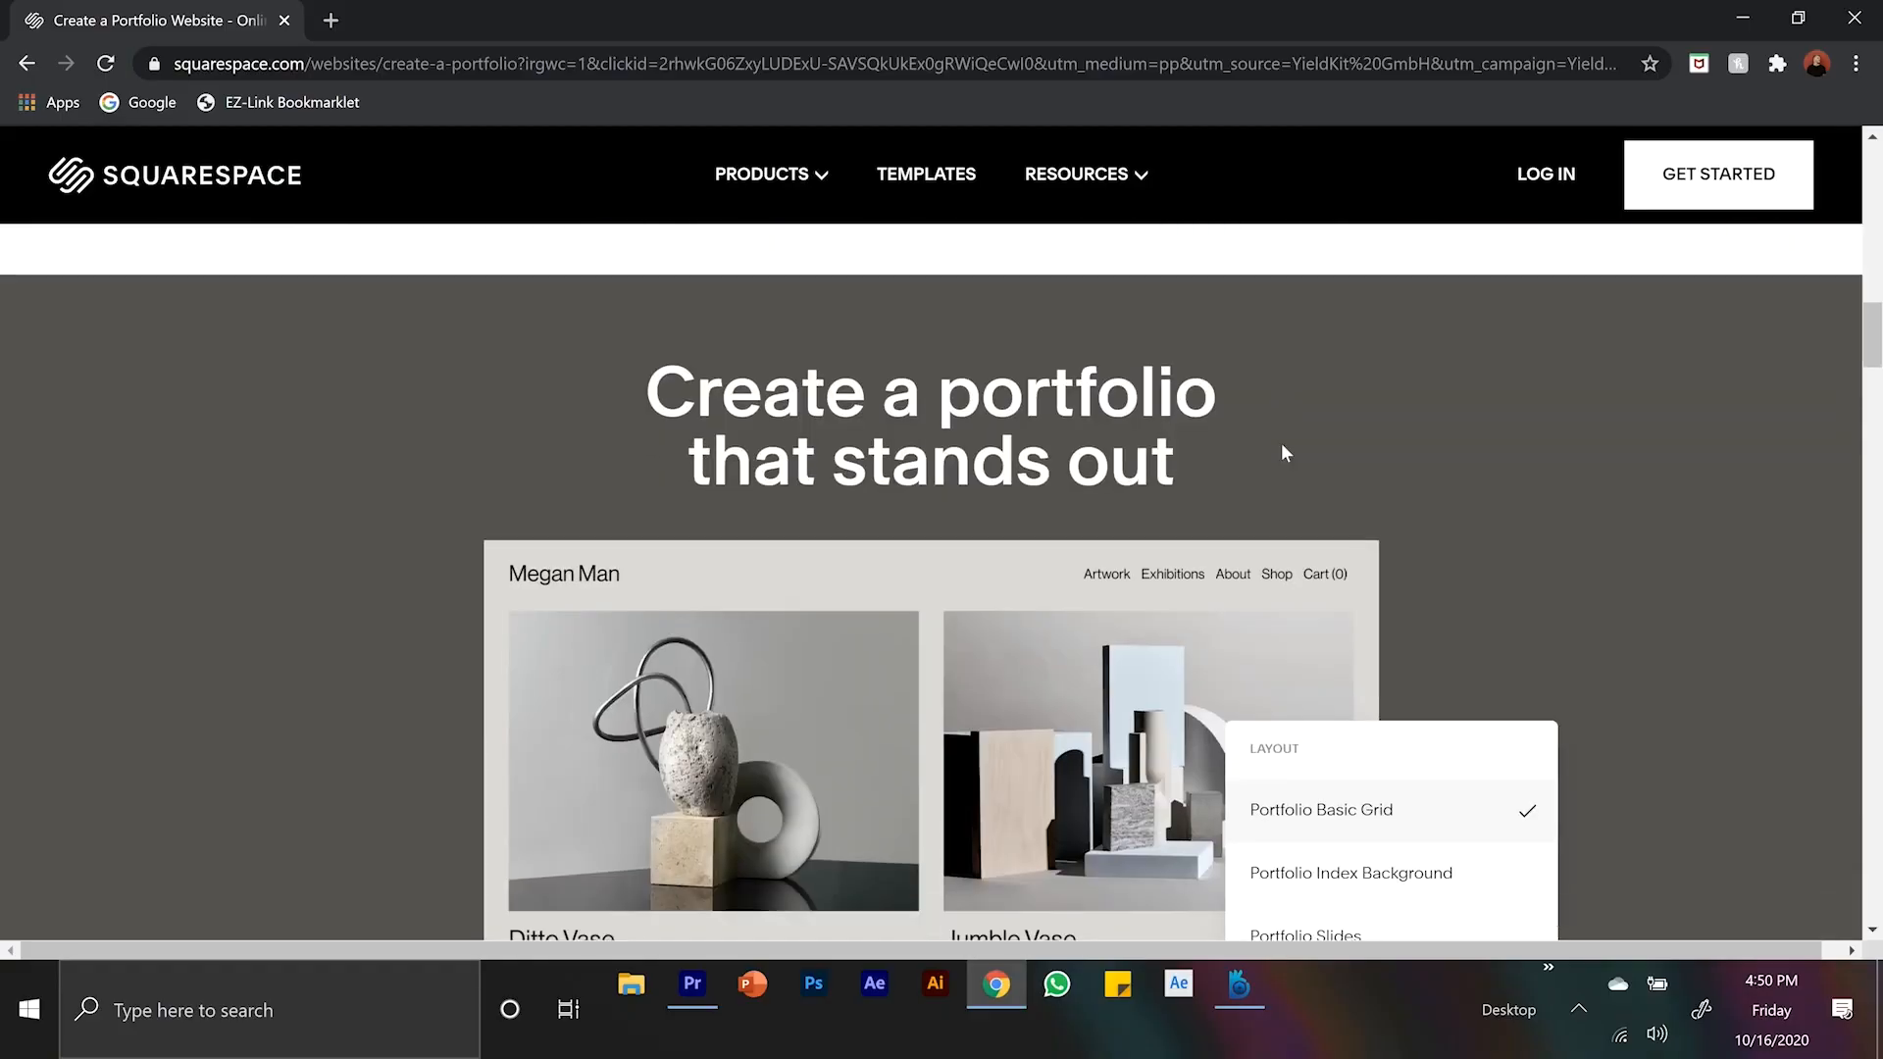
scroll("down", 3)
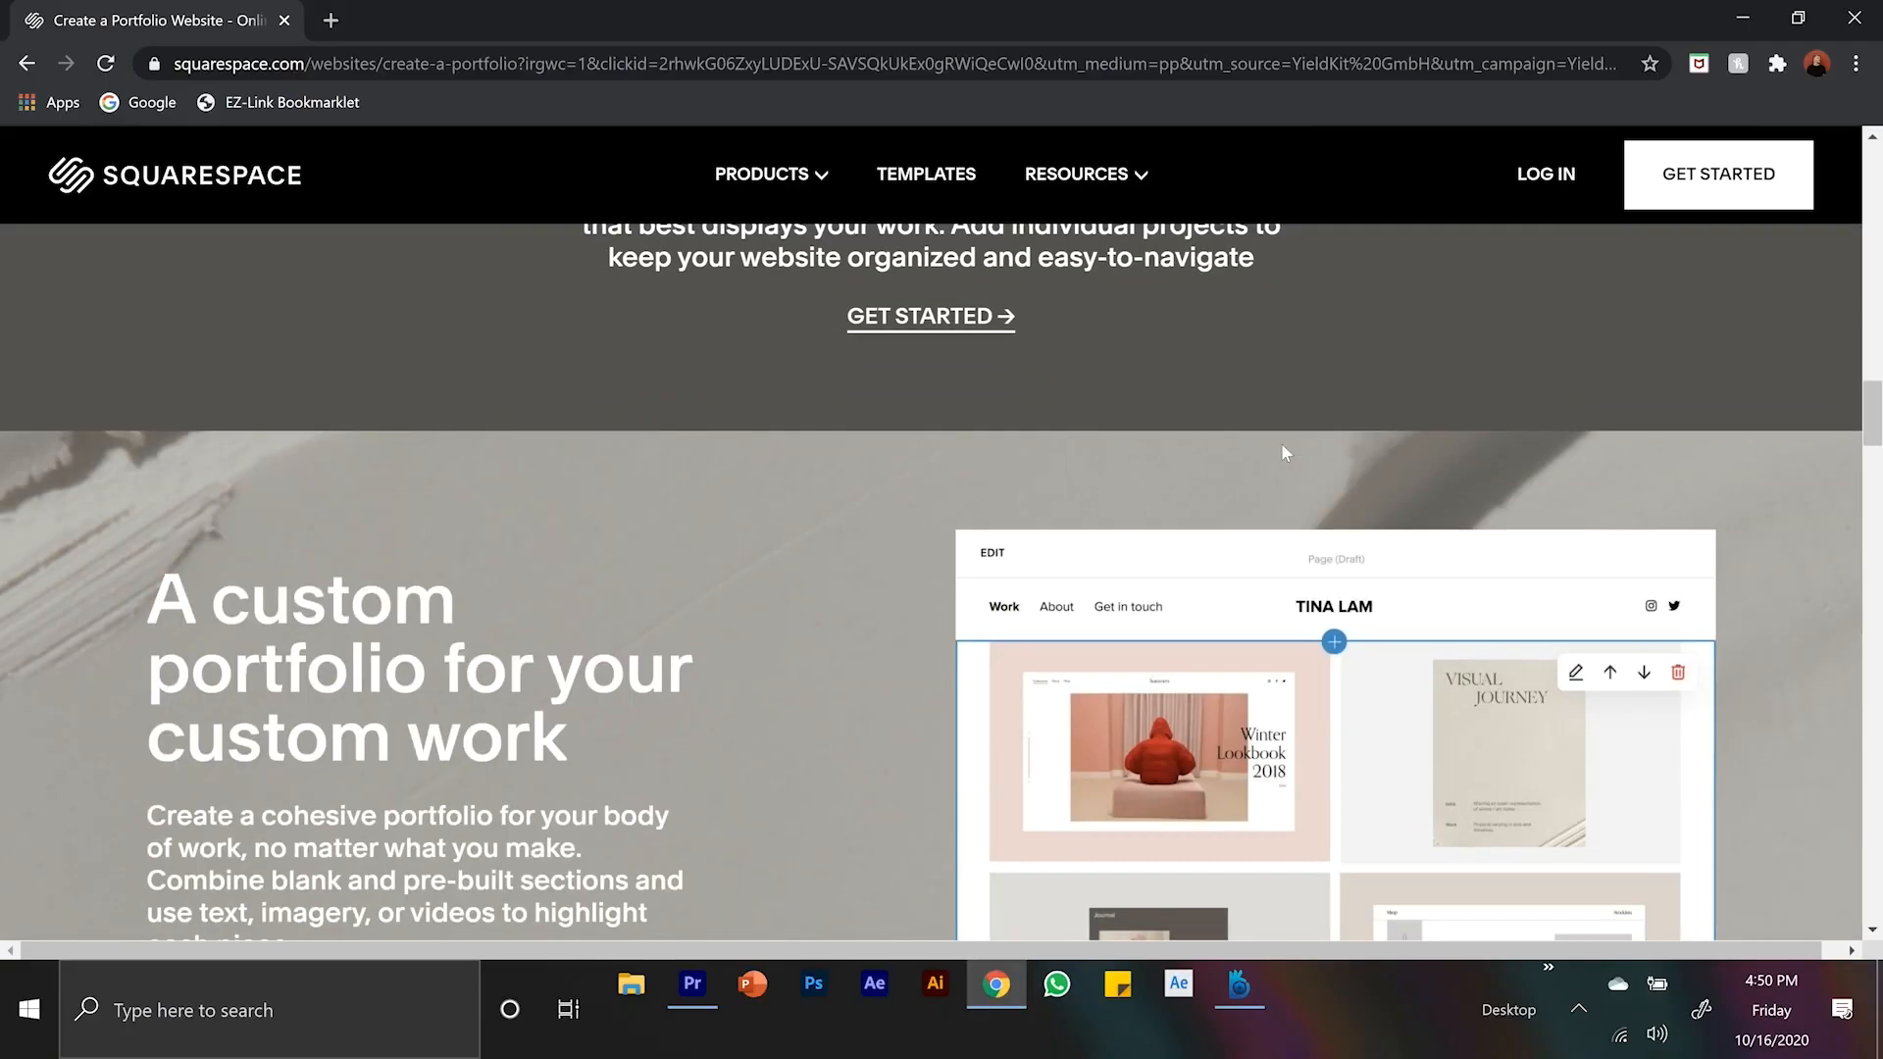
scroll("down", 3)
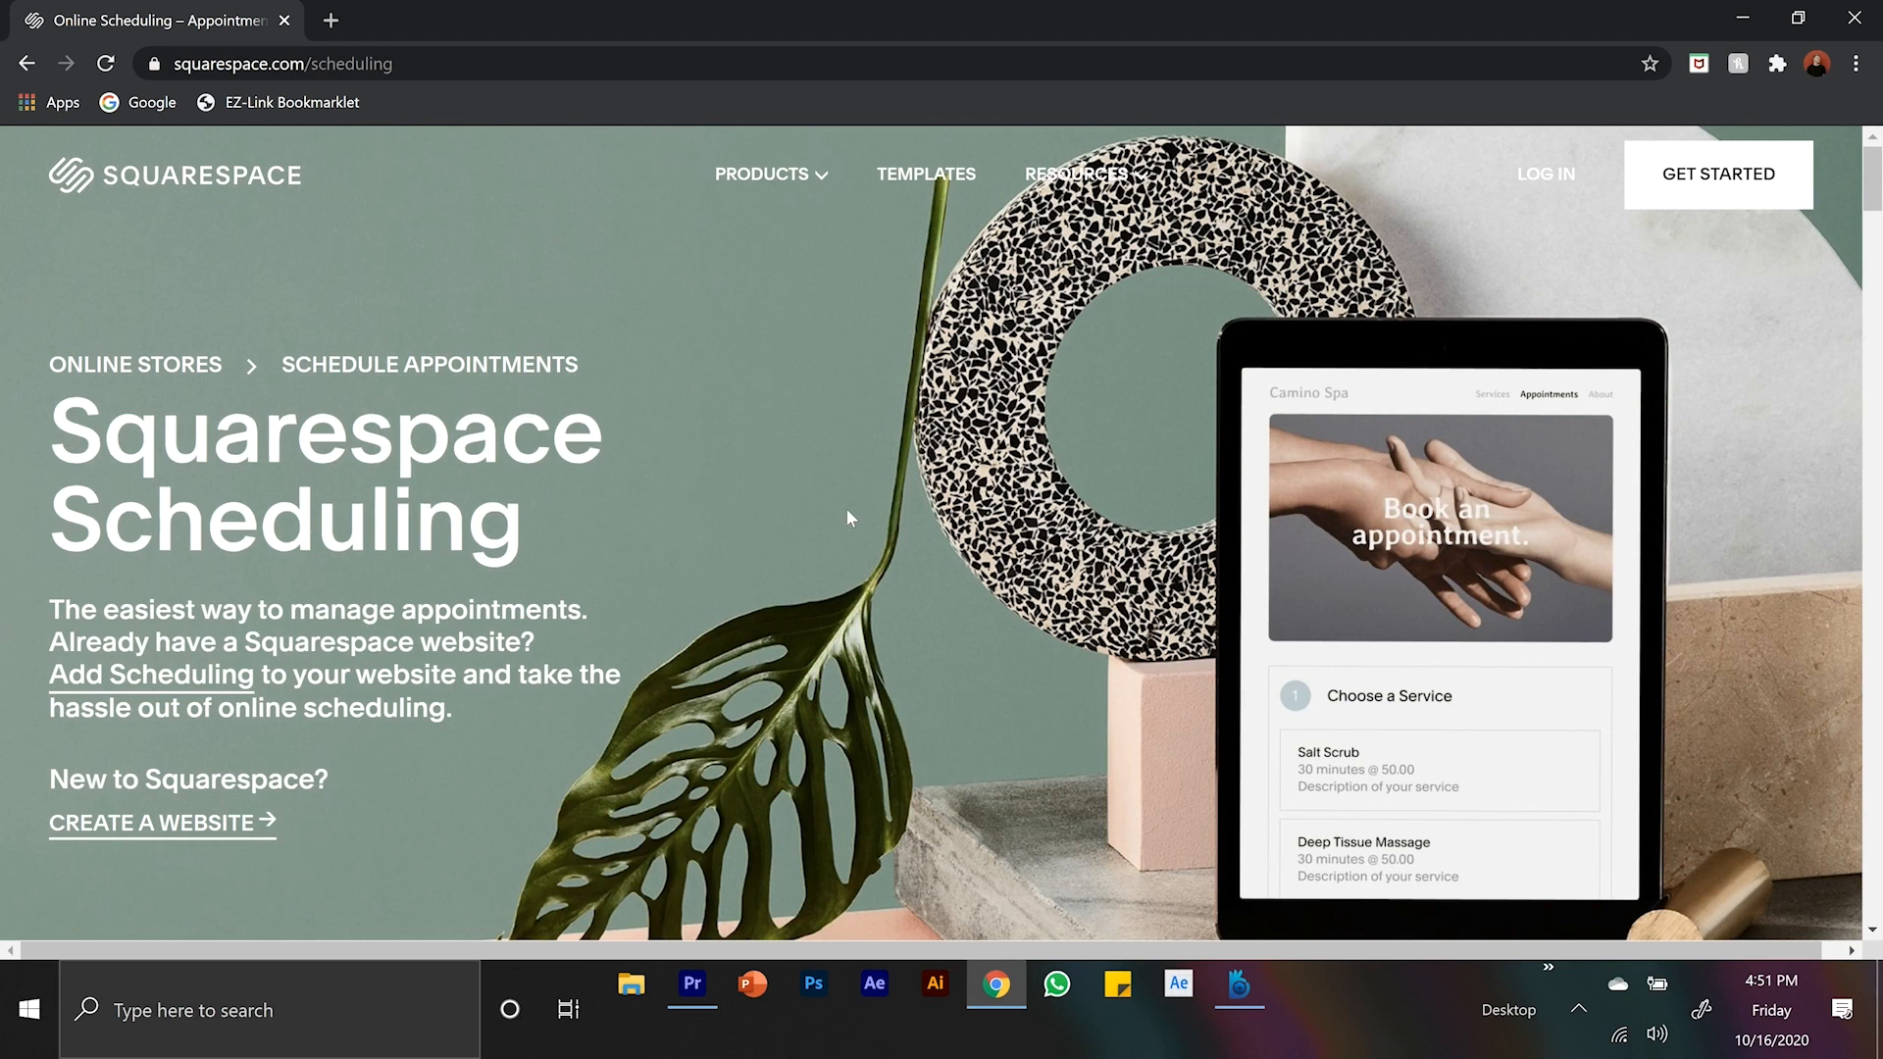
scroll("down", 3)
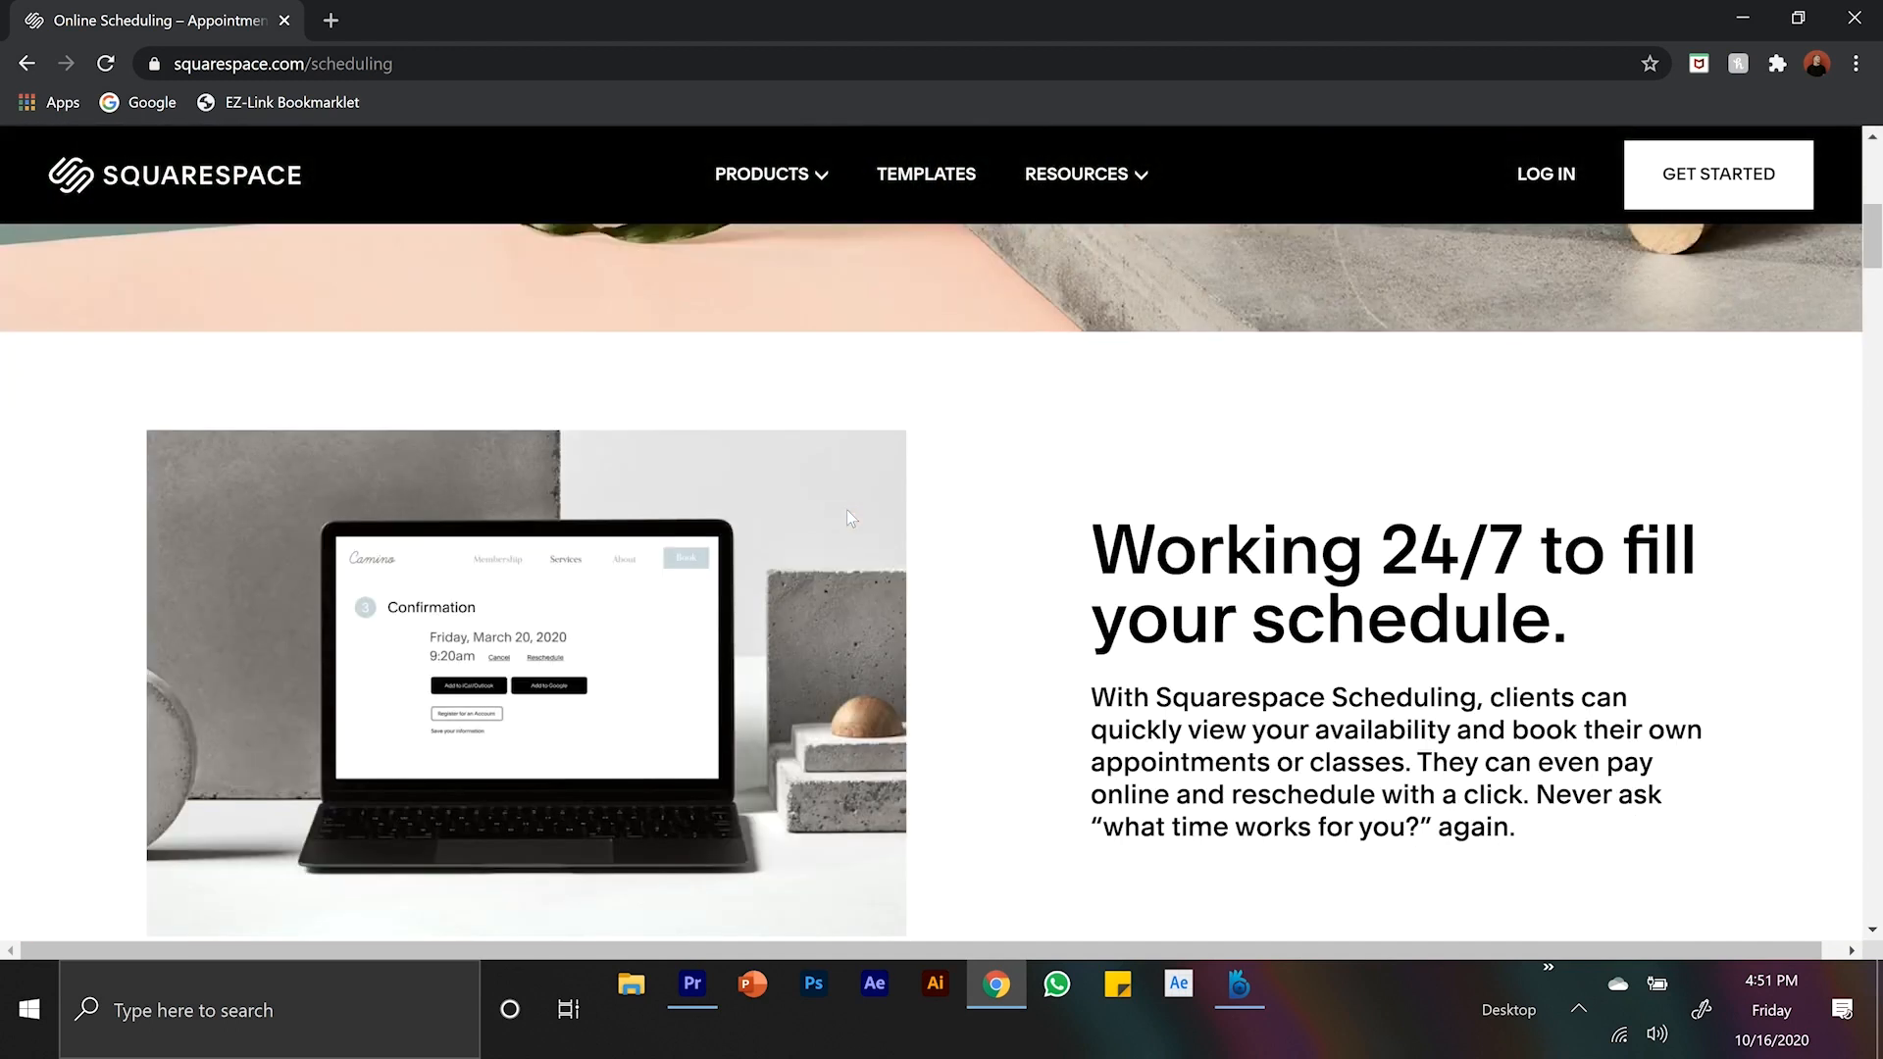
scroll("down", 3)
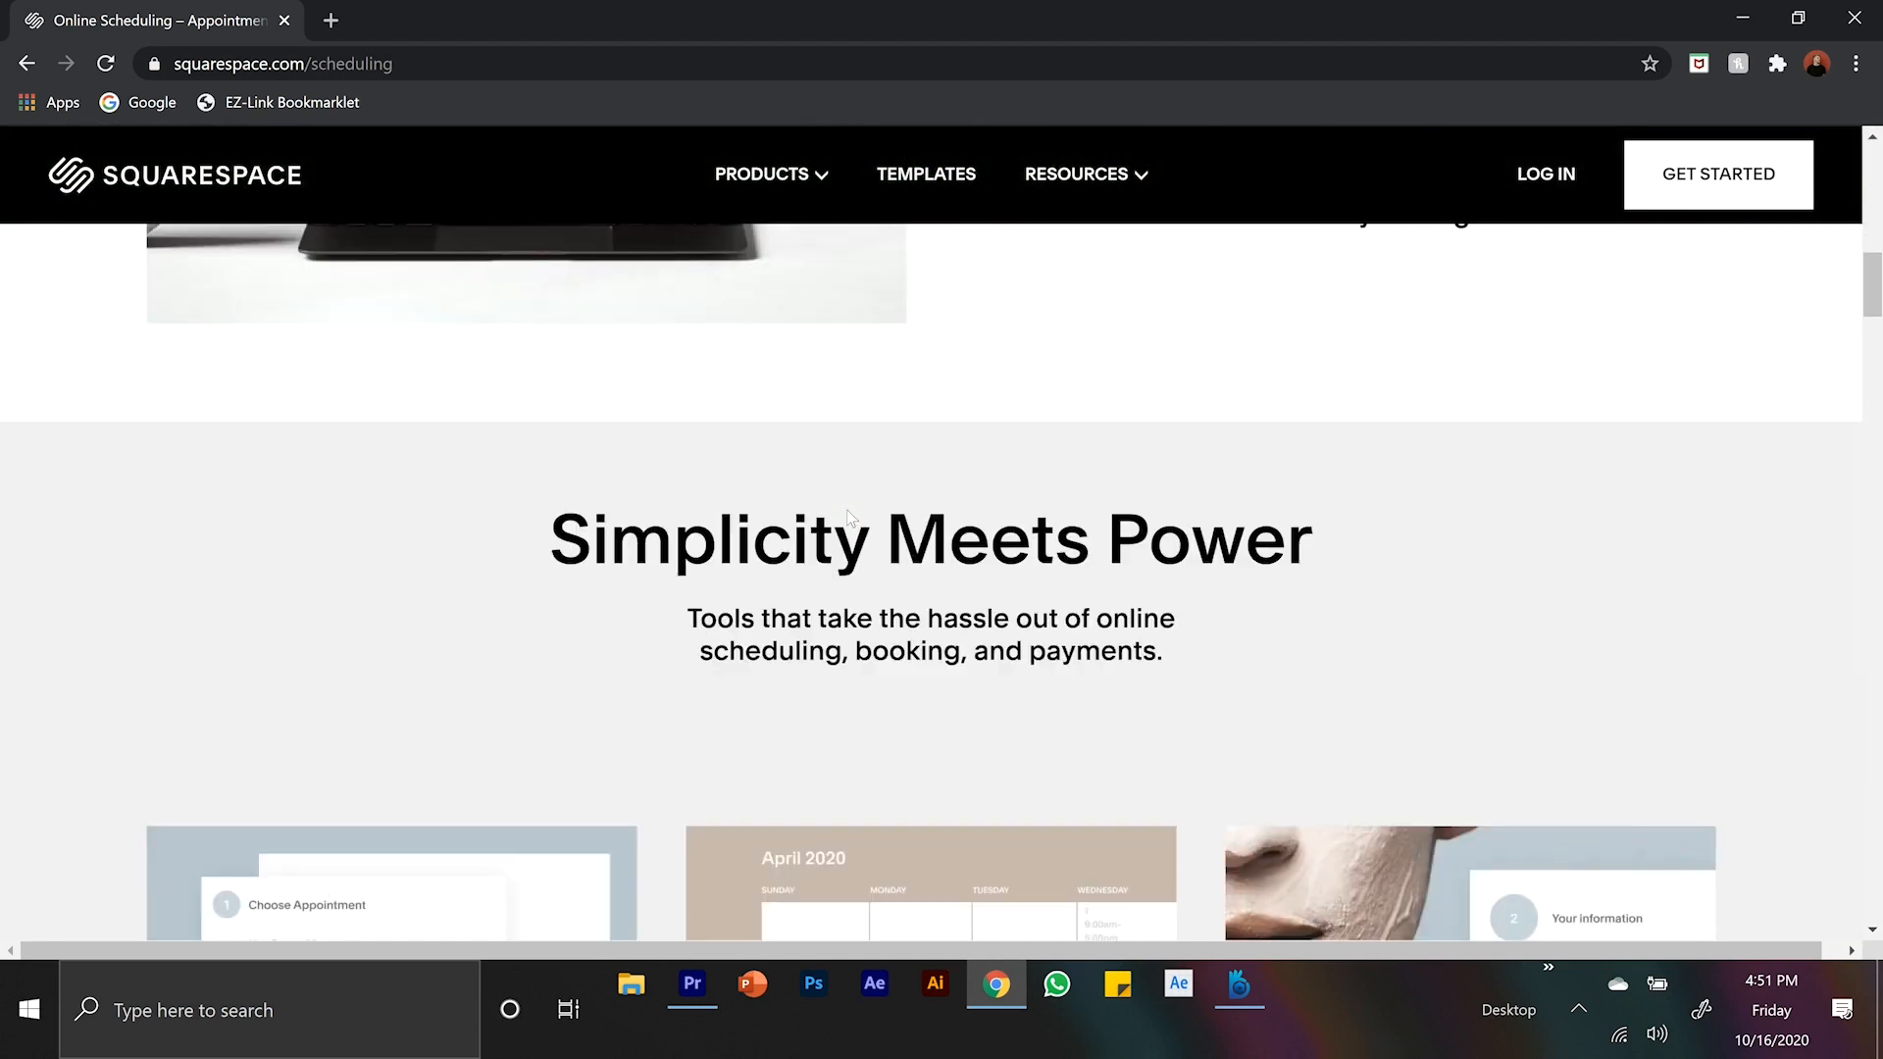